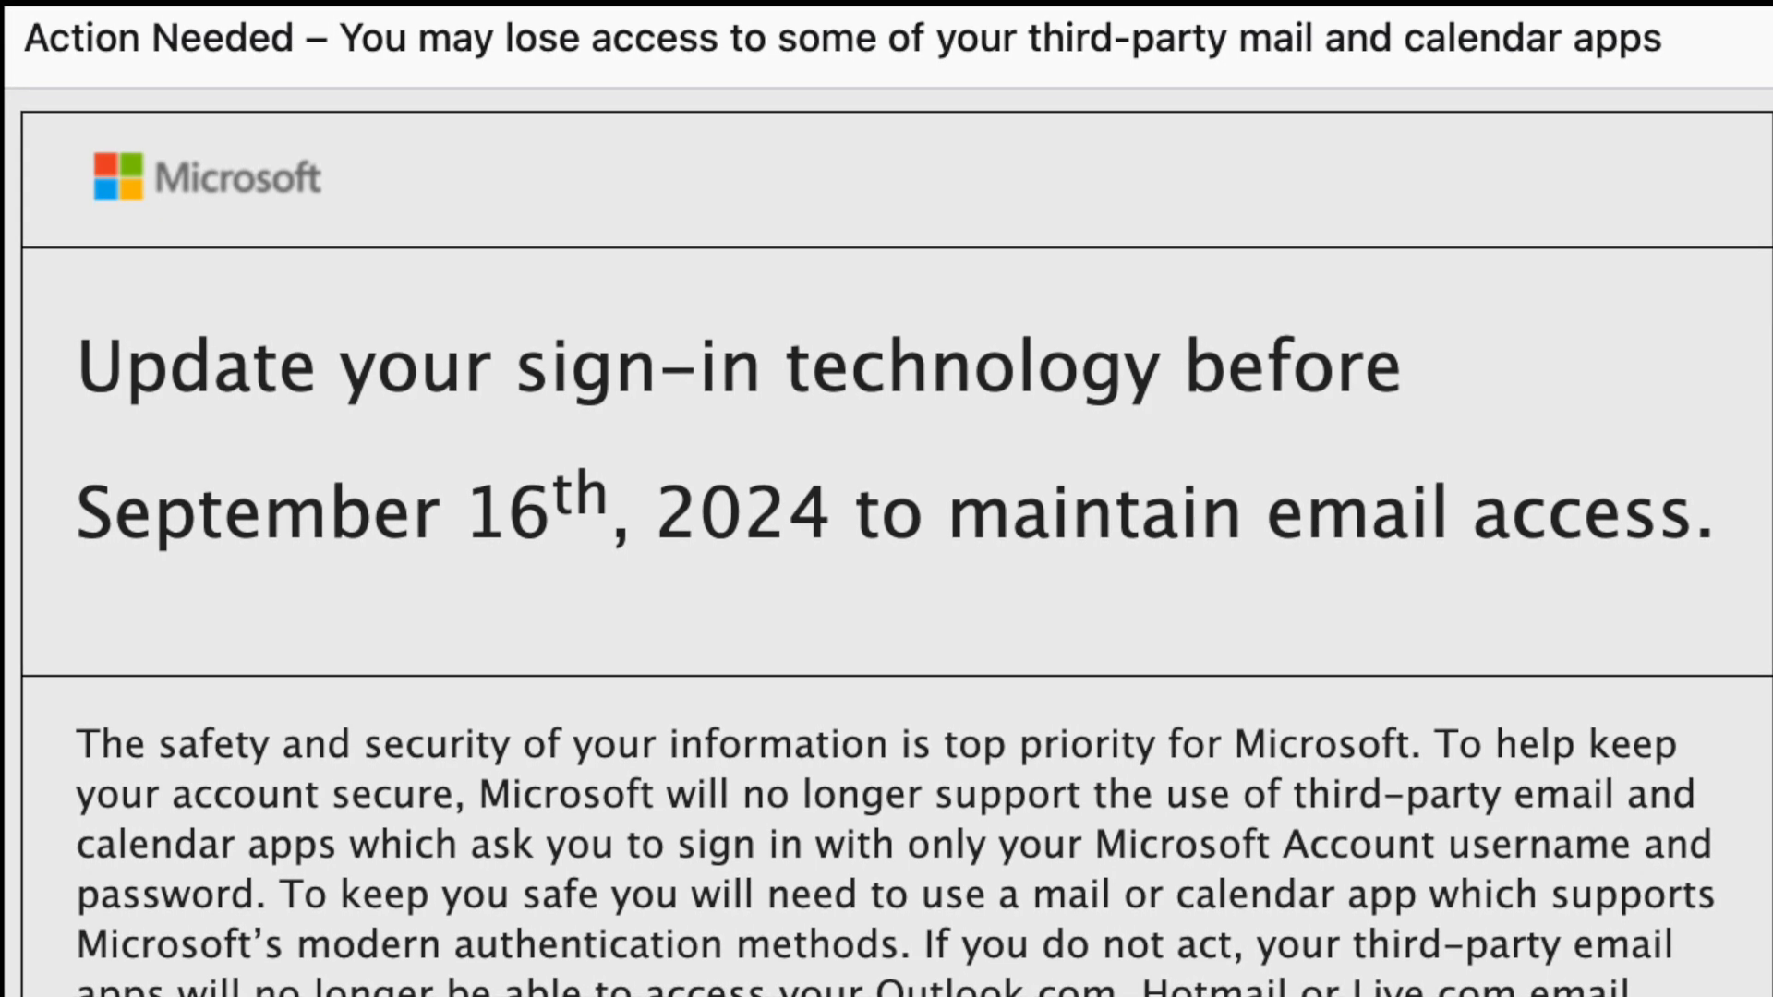
- From the Outlook account menu go to My profile and then the Security section of the Microsoft account
scroll("up", 3)
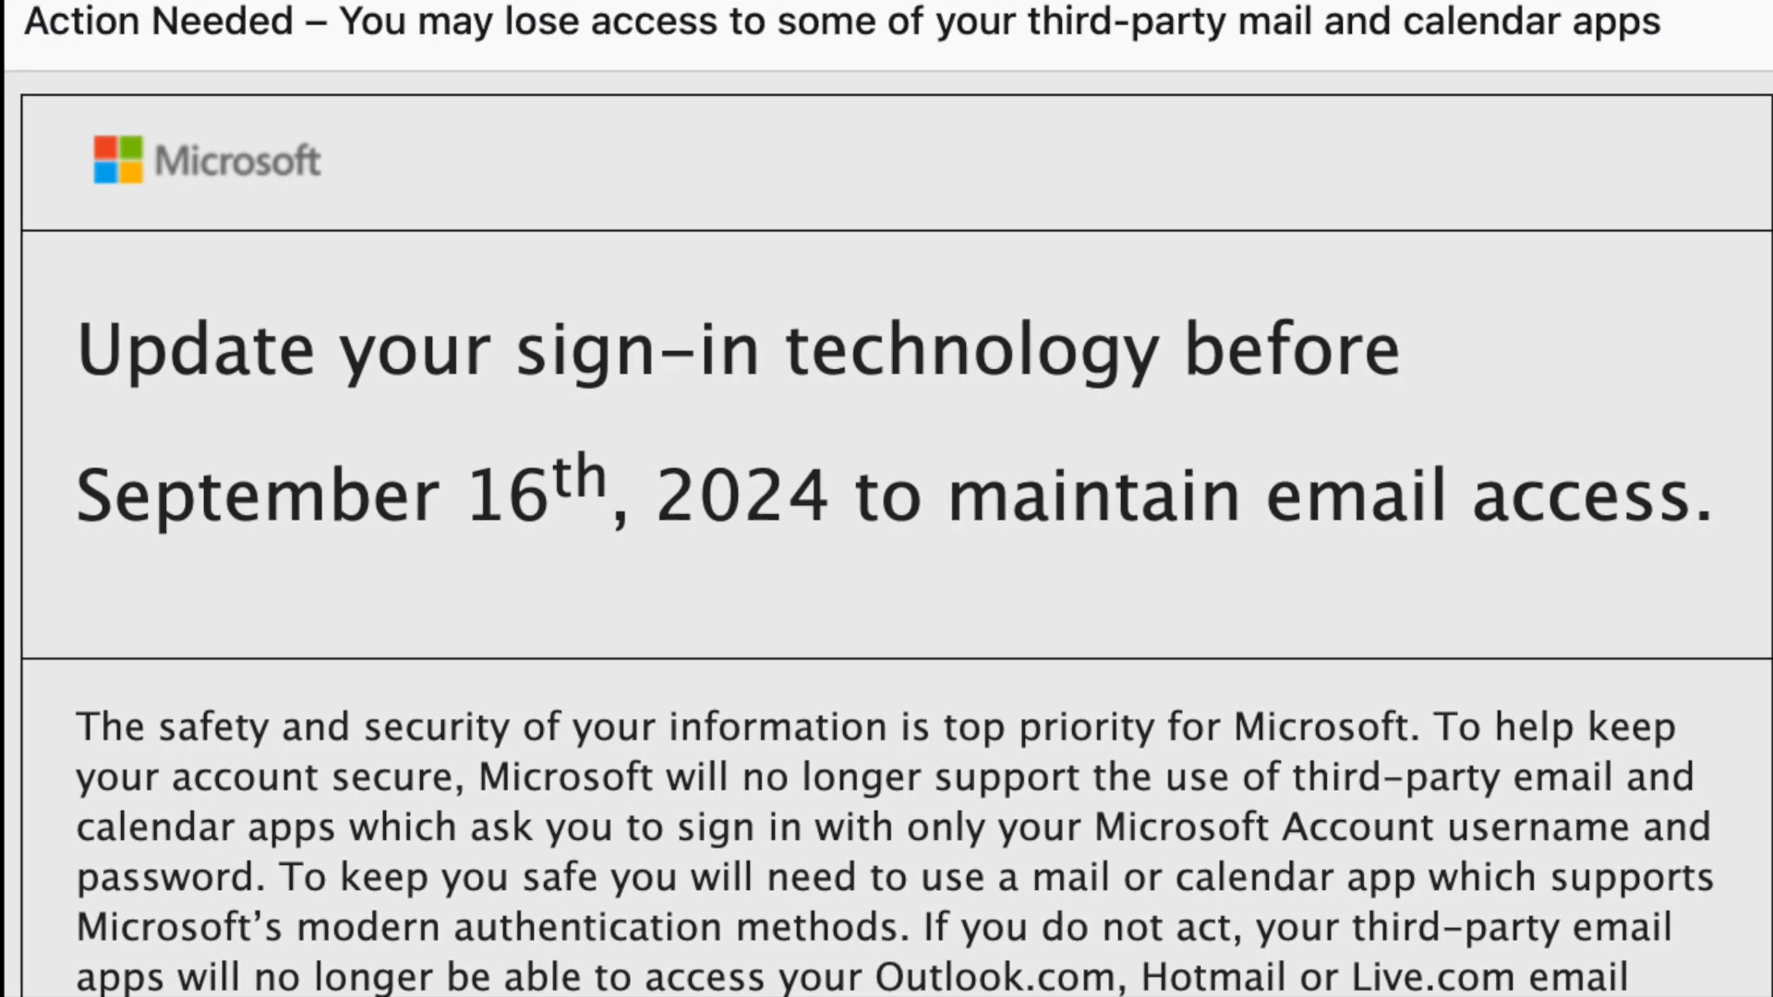
scroll("up", 3)
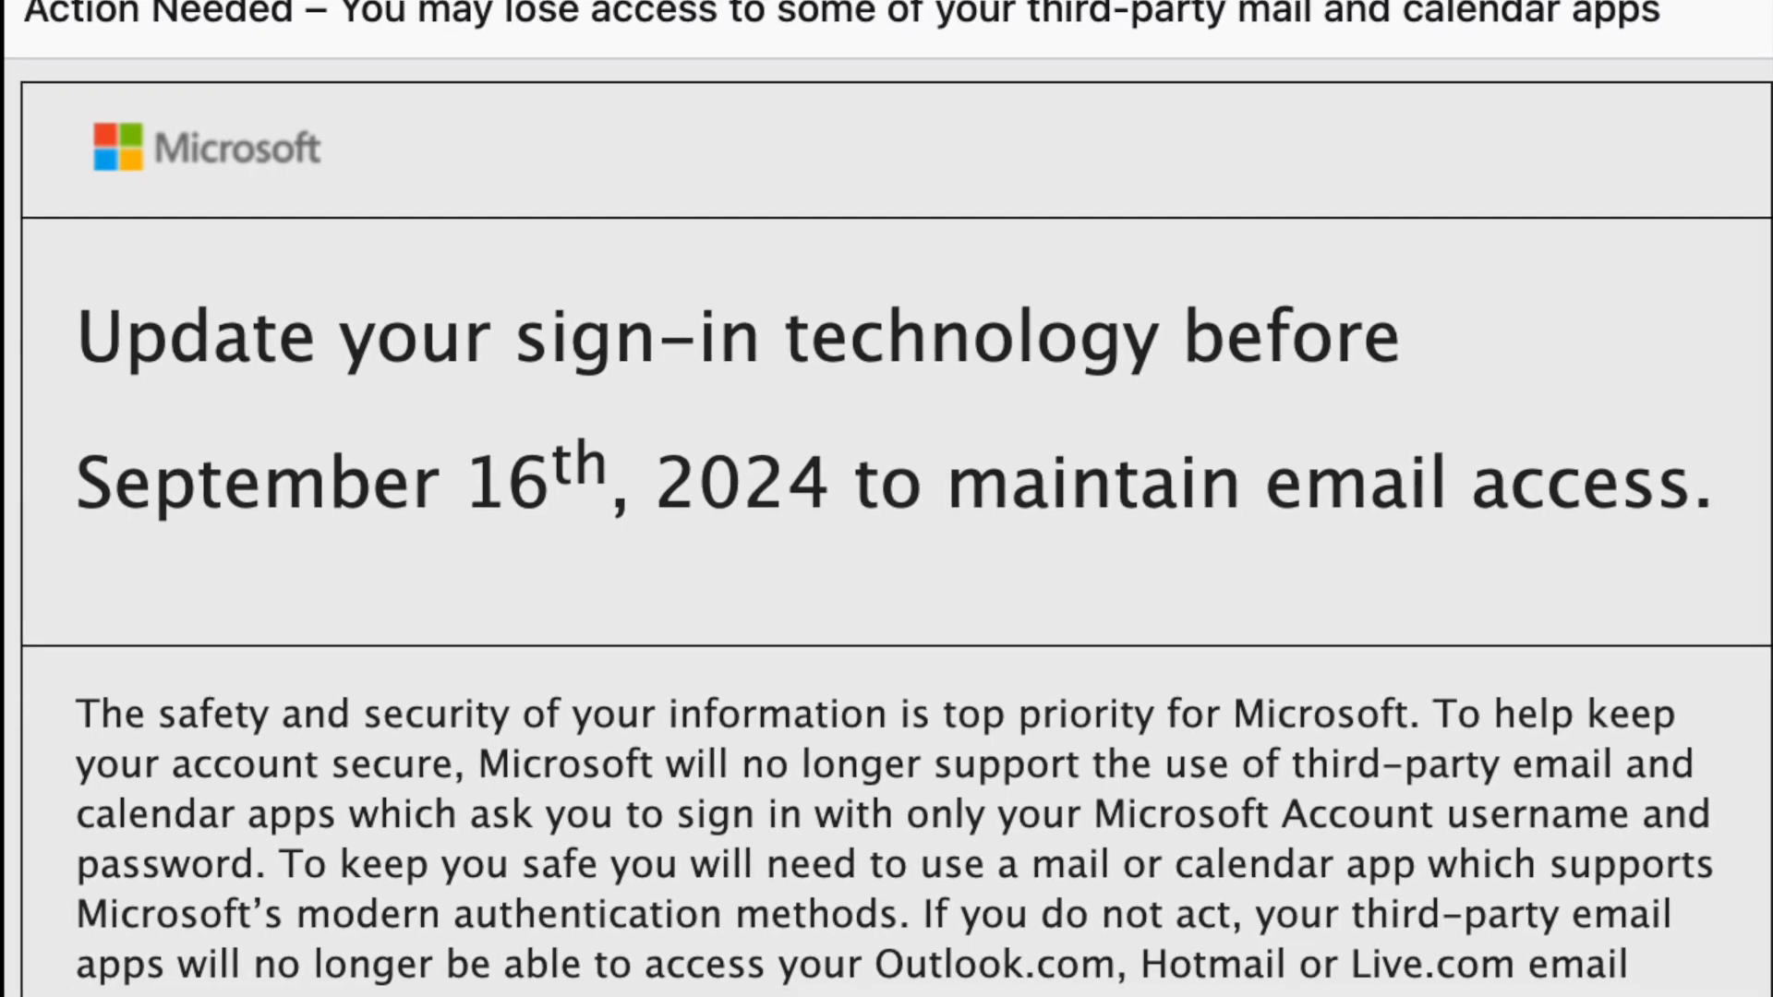
scroll("down", 3)
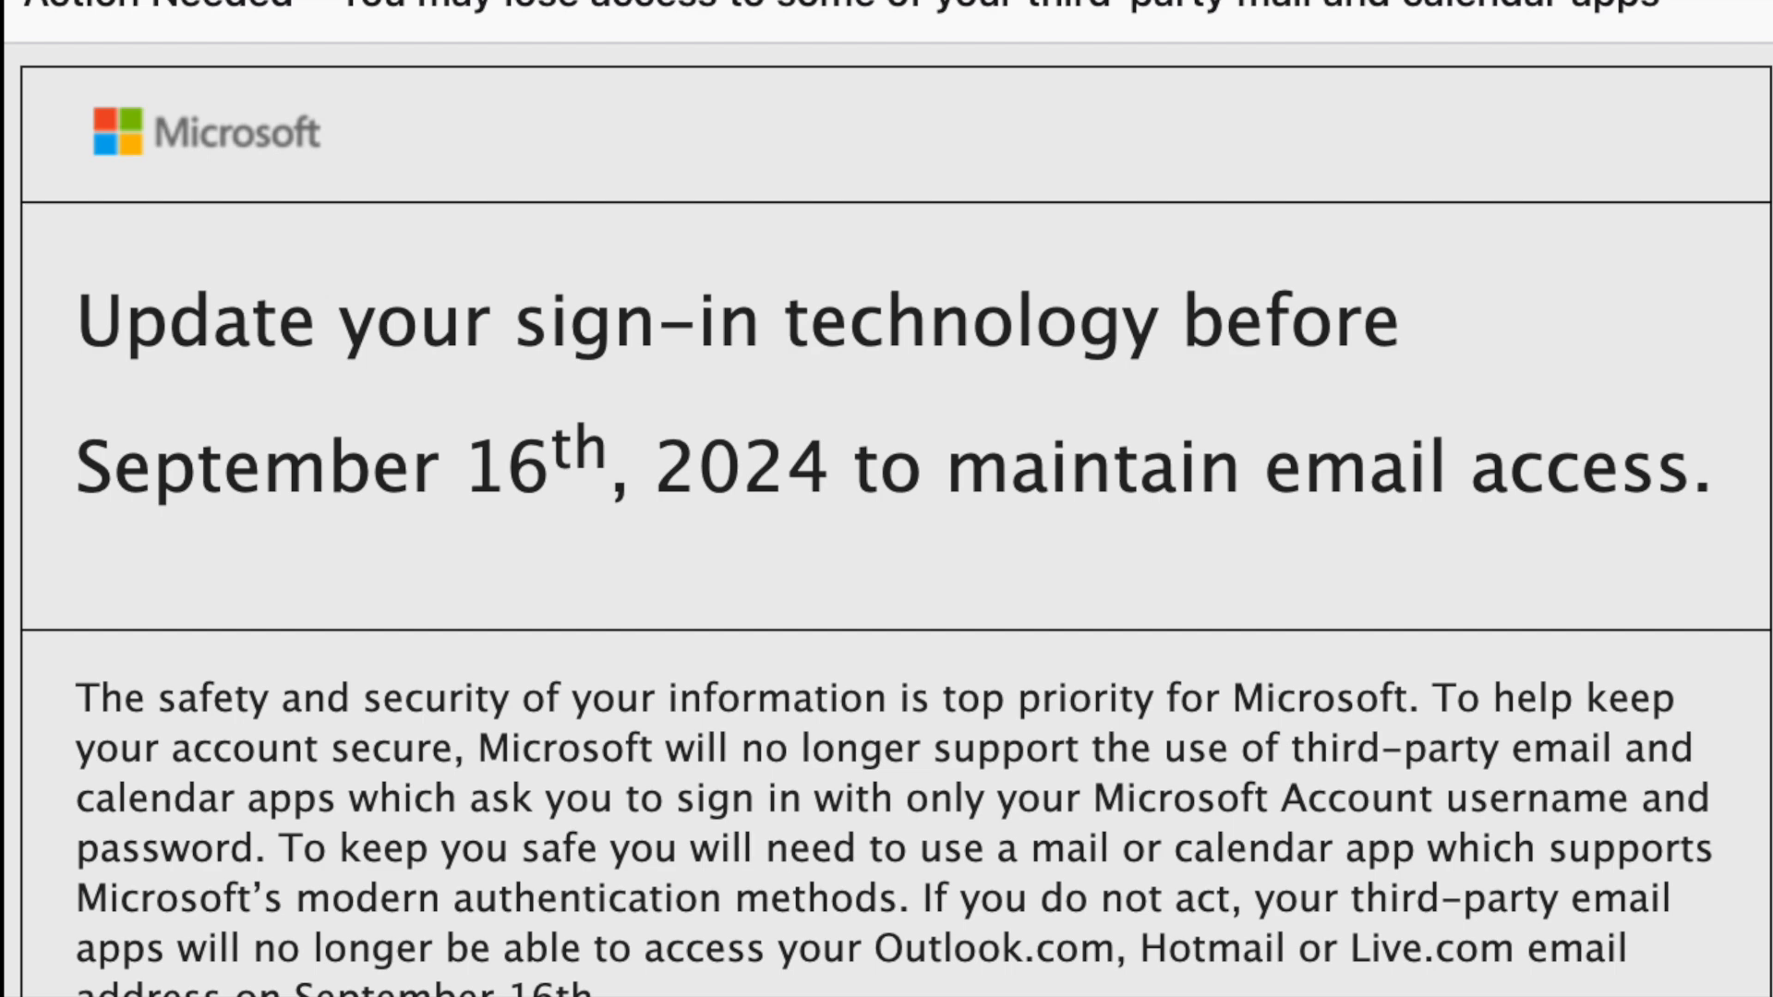
scroll("up", 3)
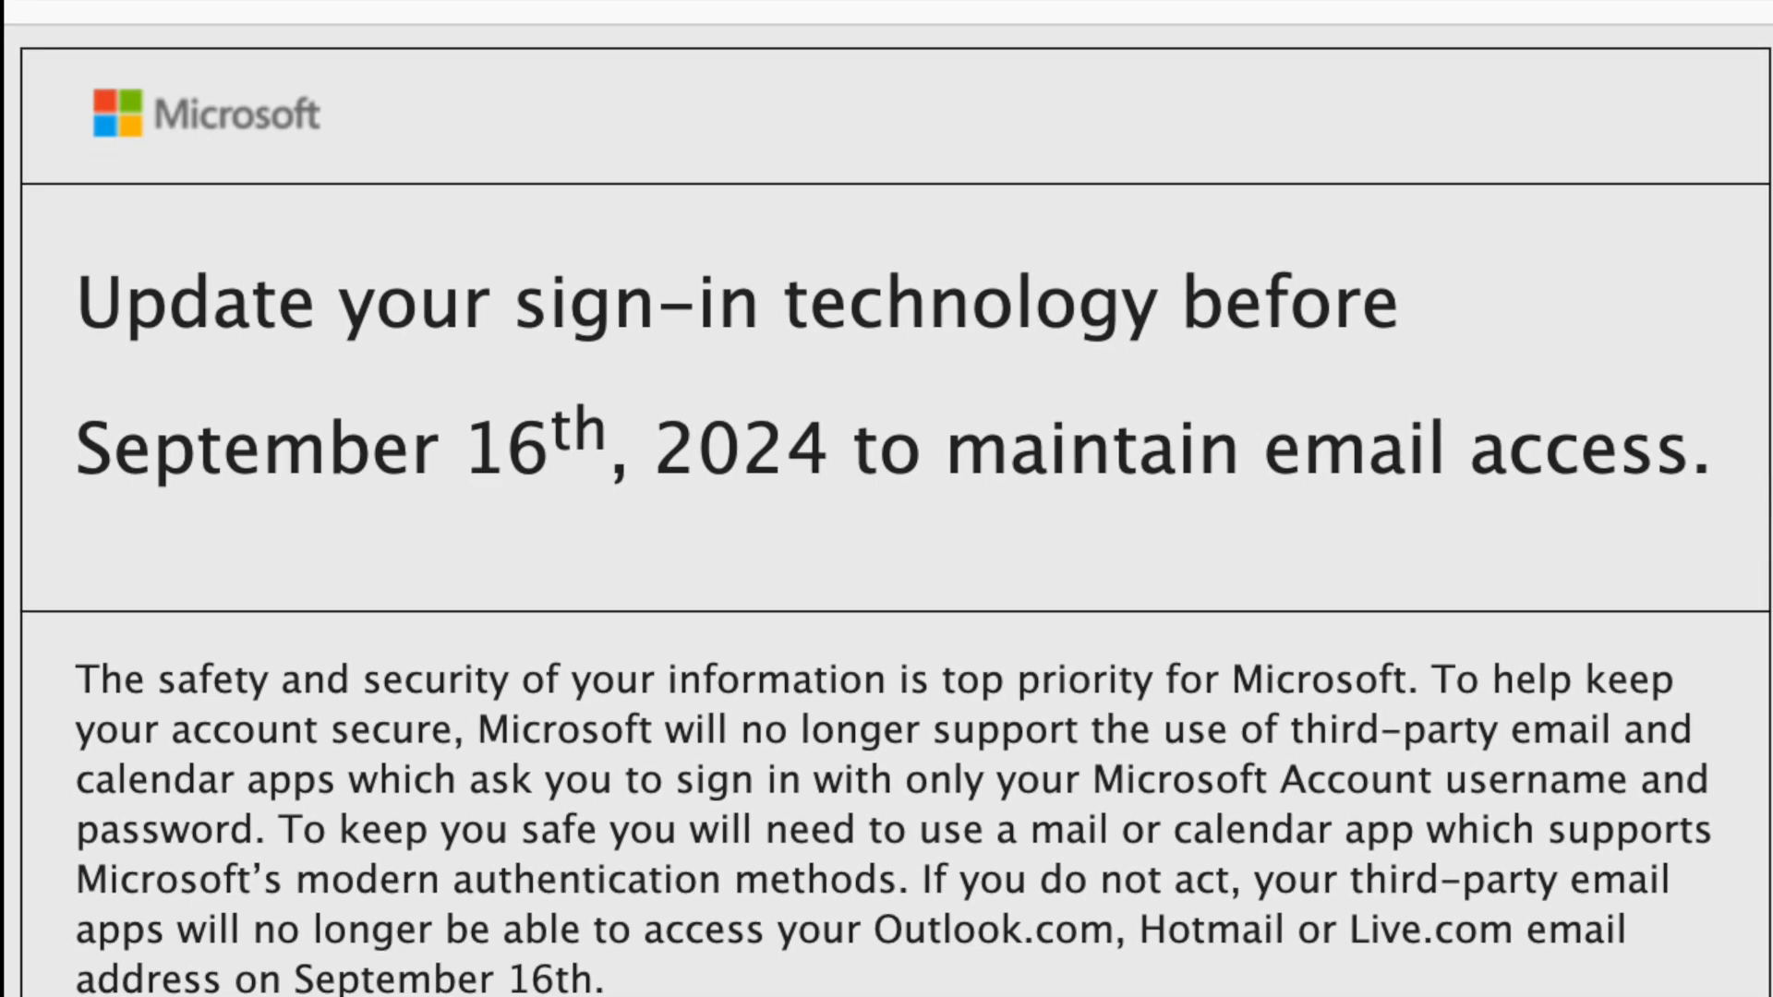
scroll("up", 3)
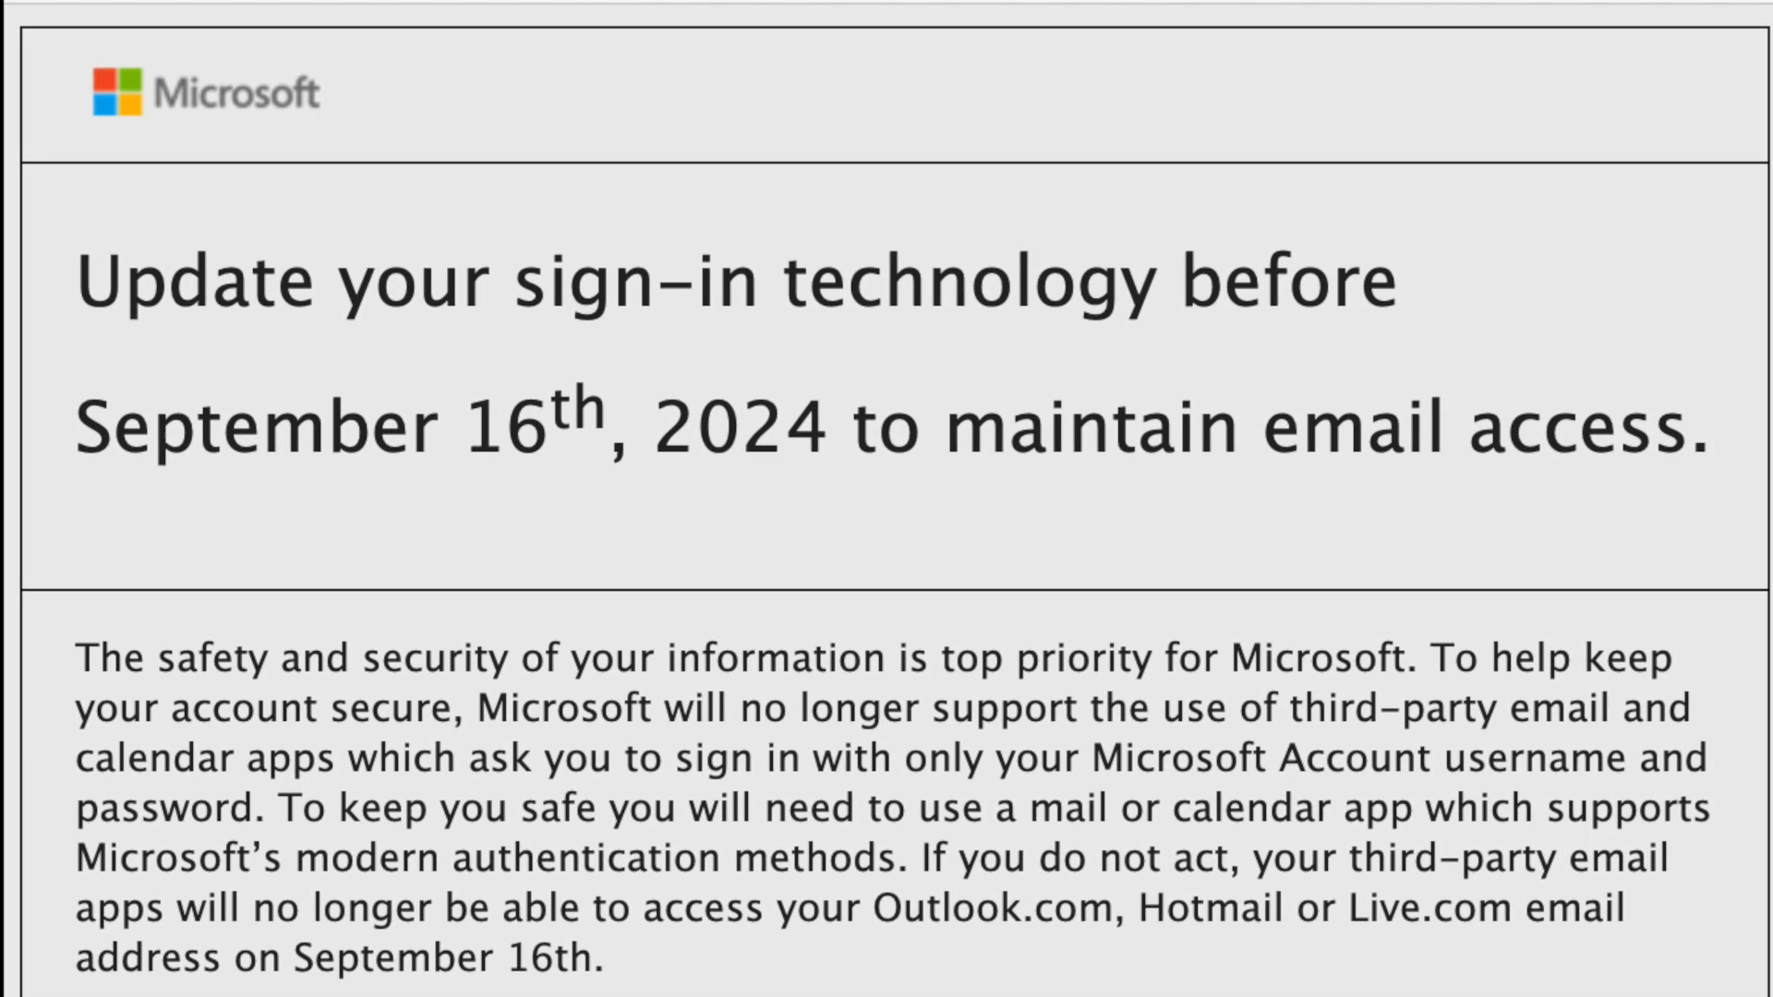
scroll("down", 3)
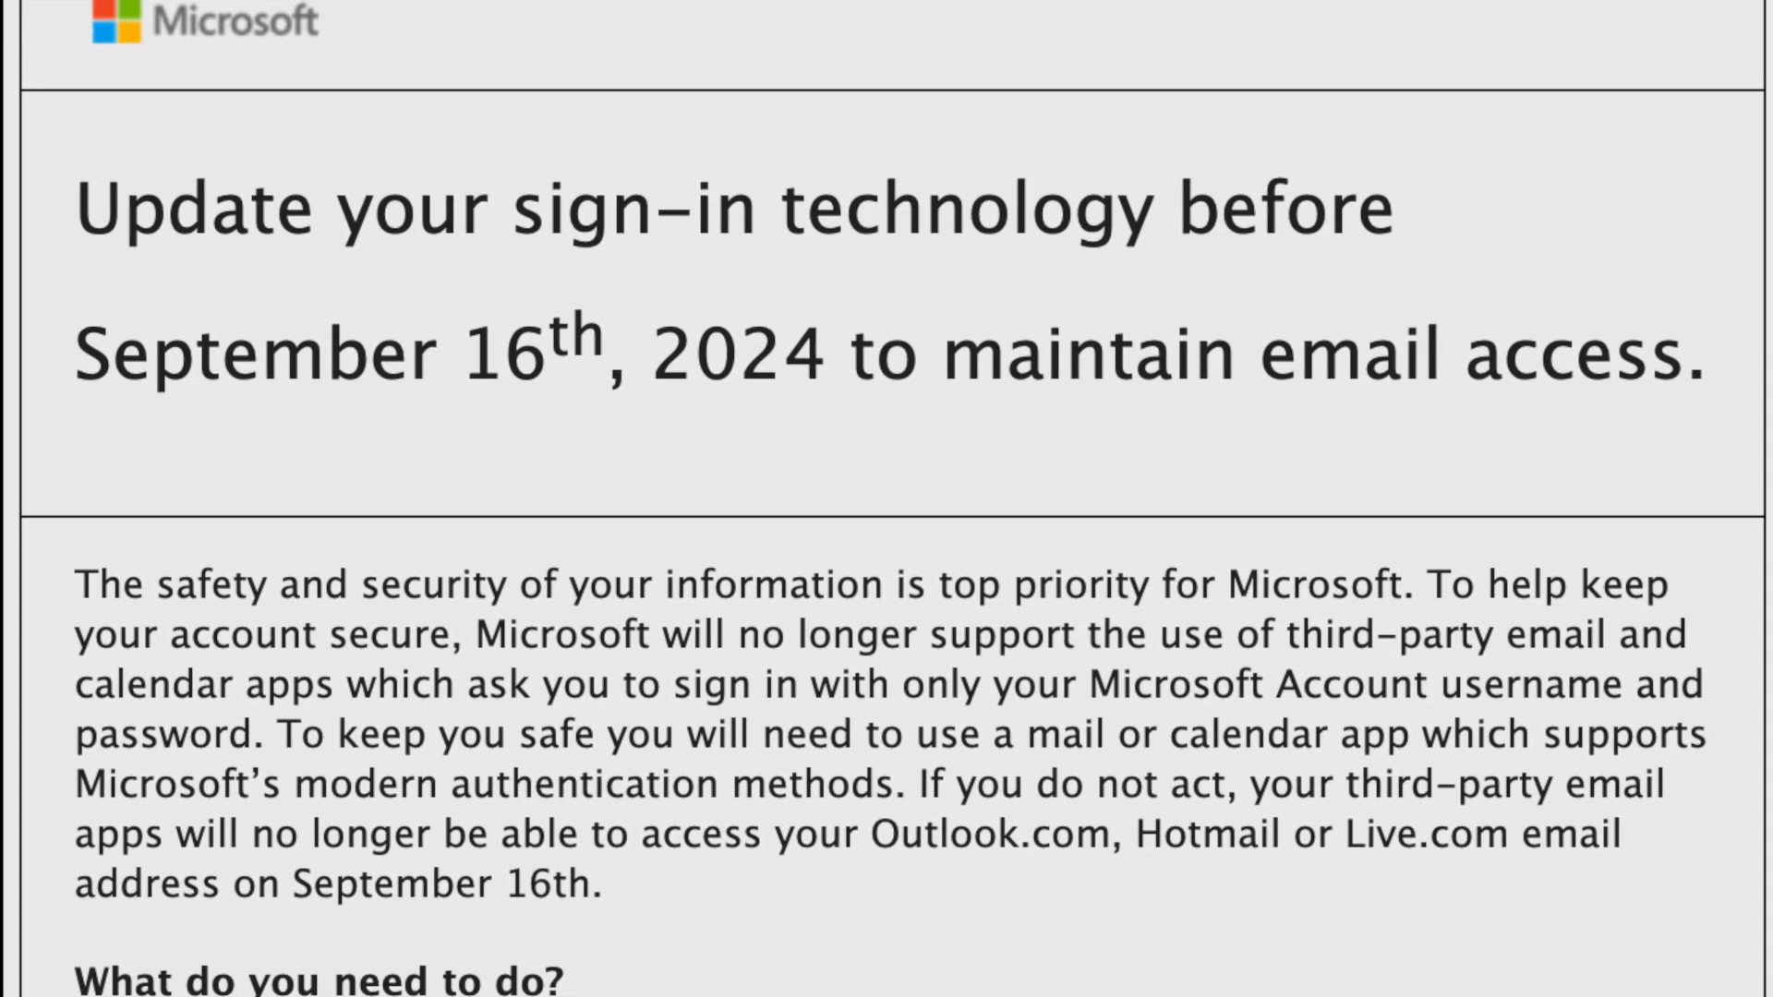
scroll("down", 3)
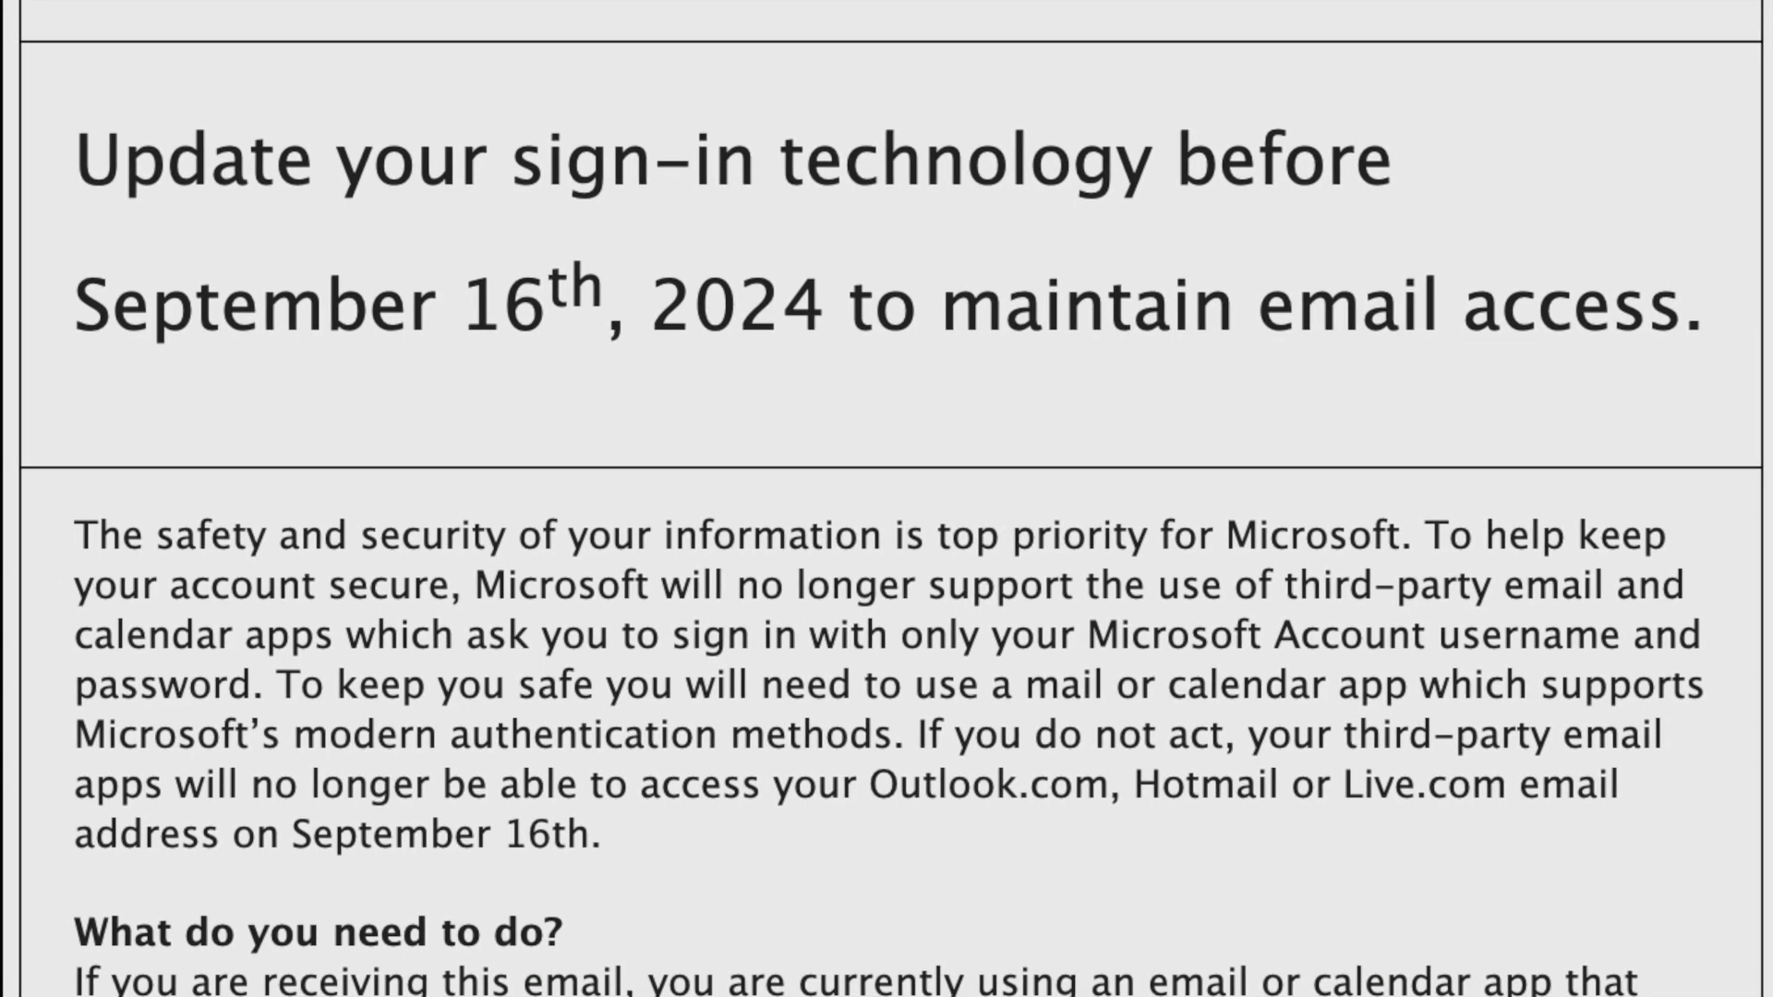
scroll("up", 3)
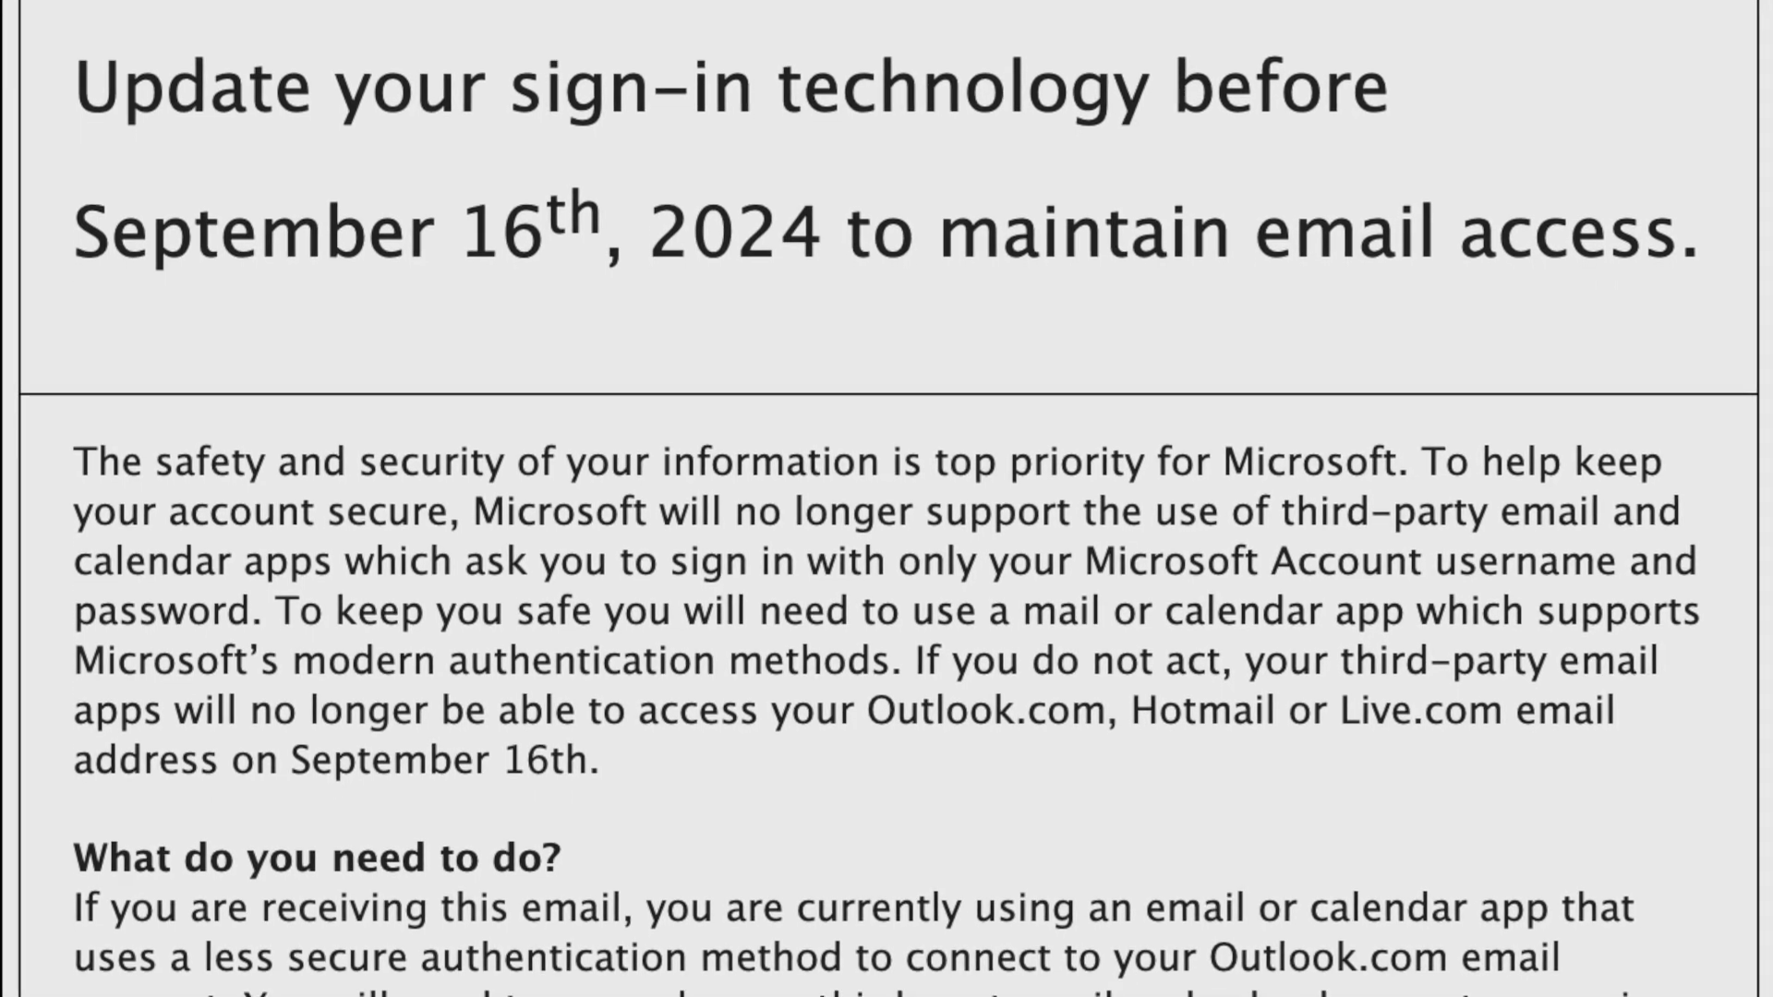
scroll("down", 3)
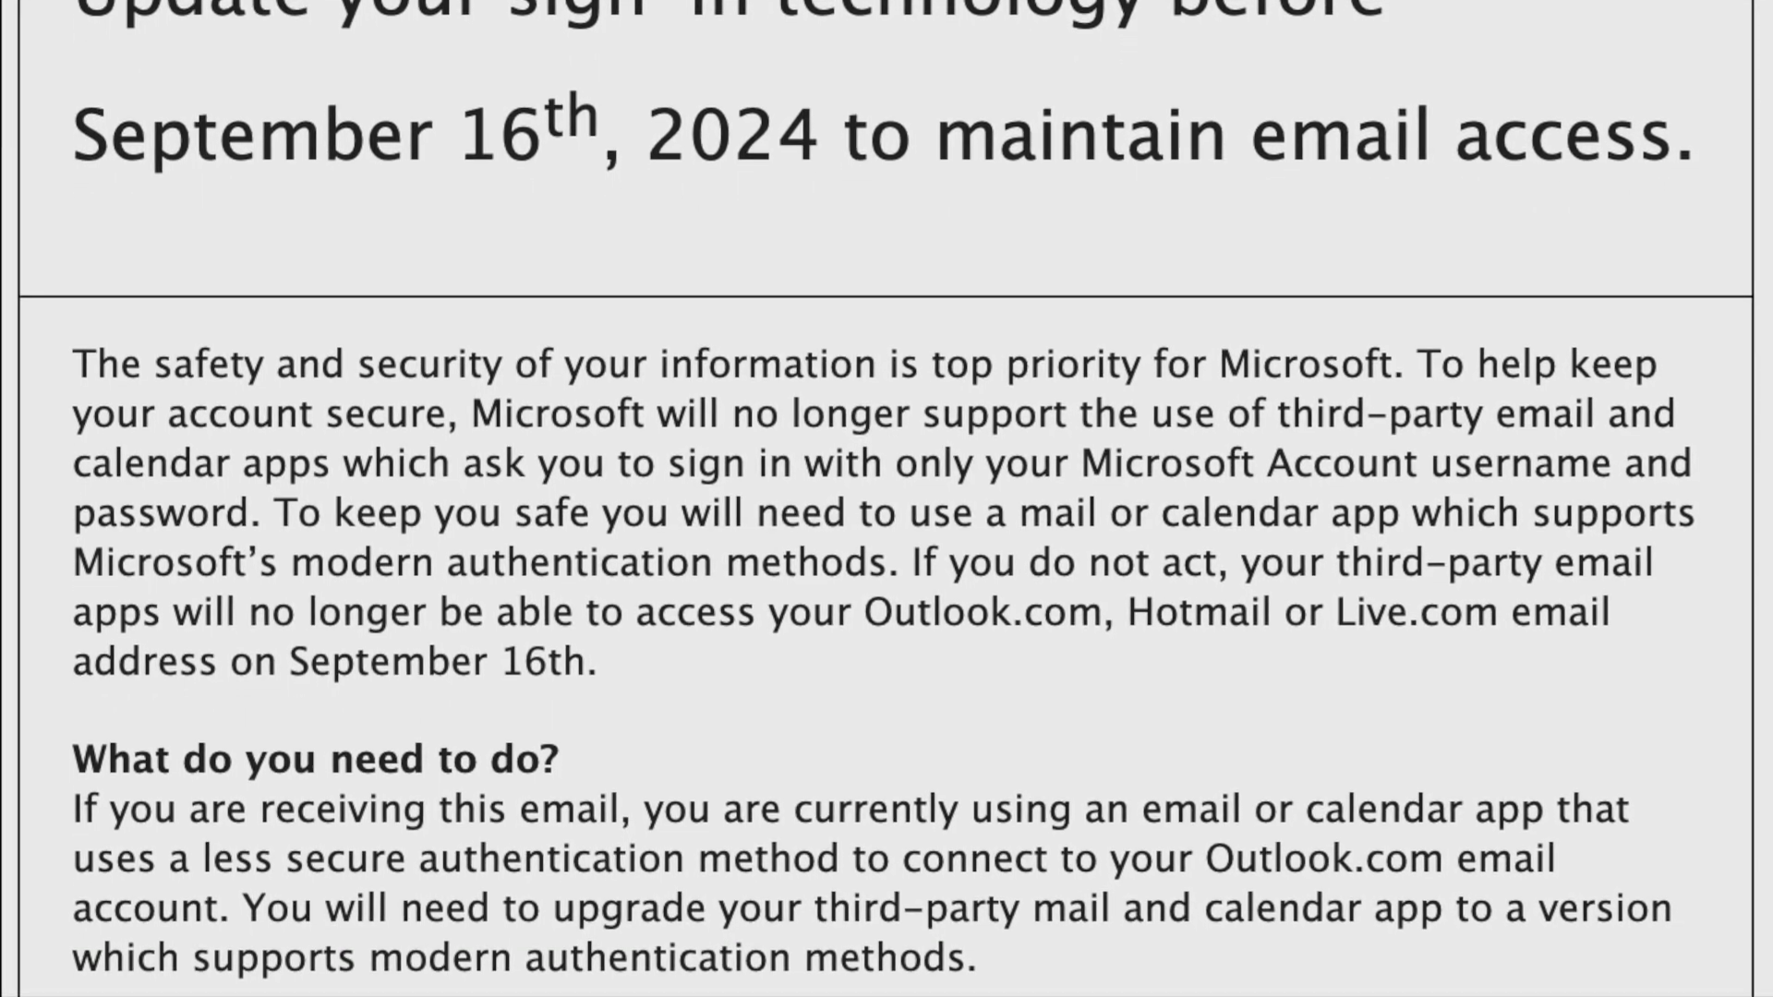
scroll("up", 3)
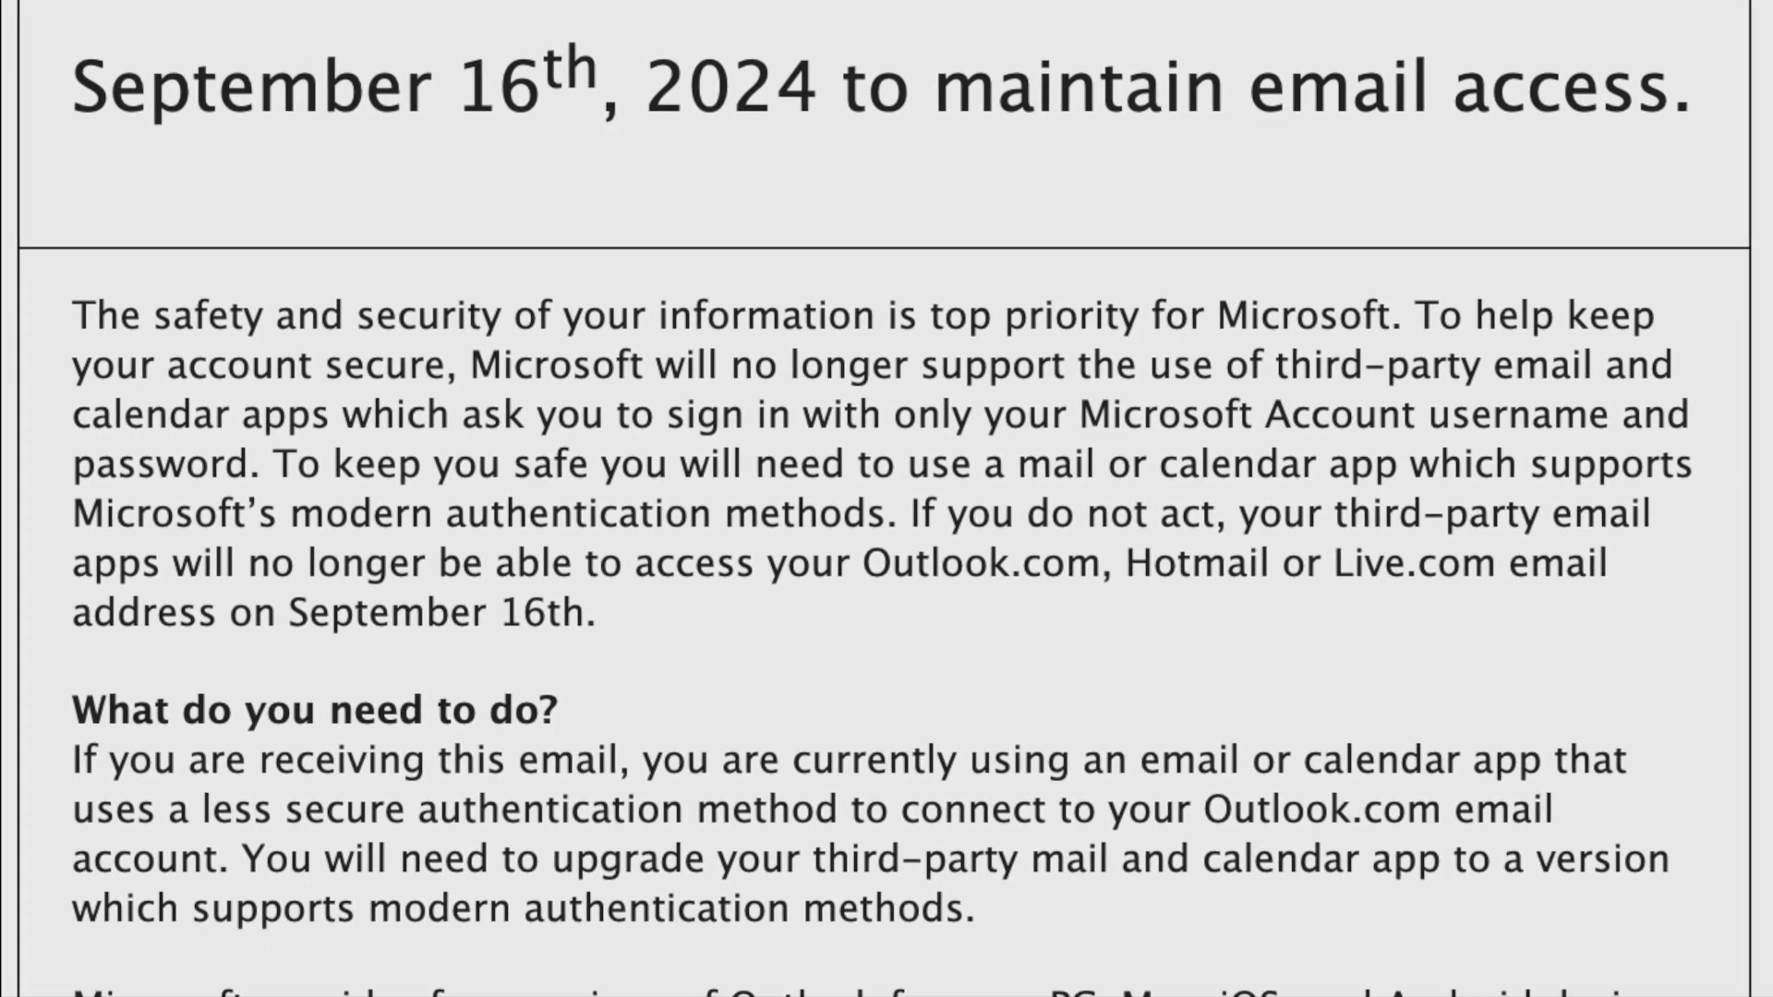
scroll("down", 3)
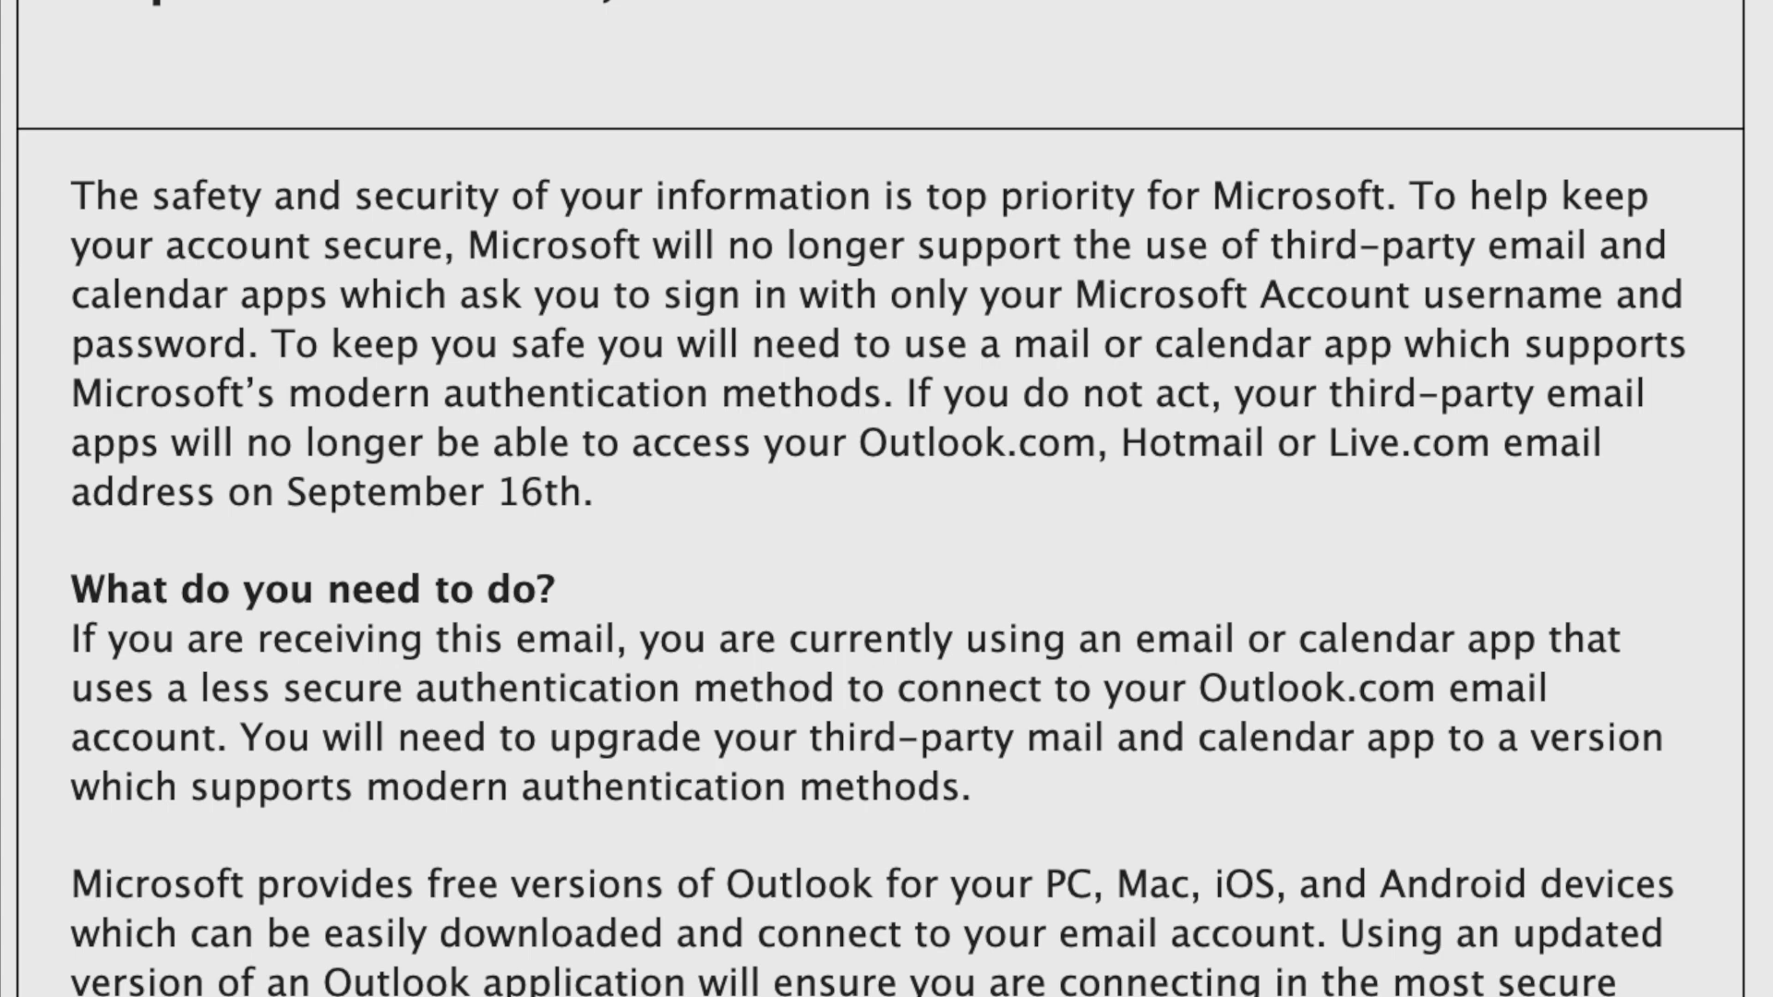
scroll("up", 3)
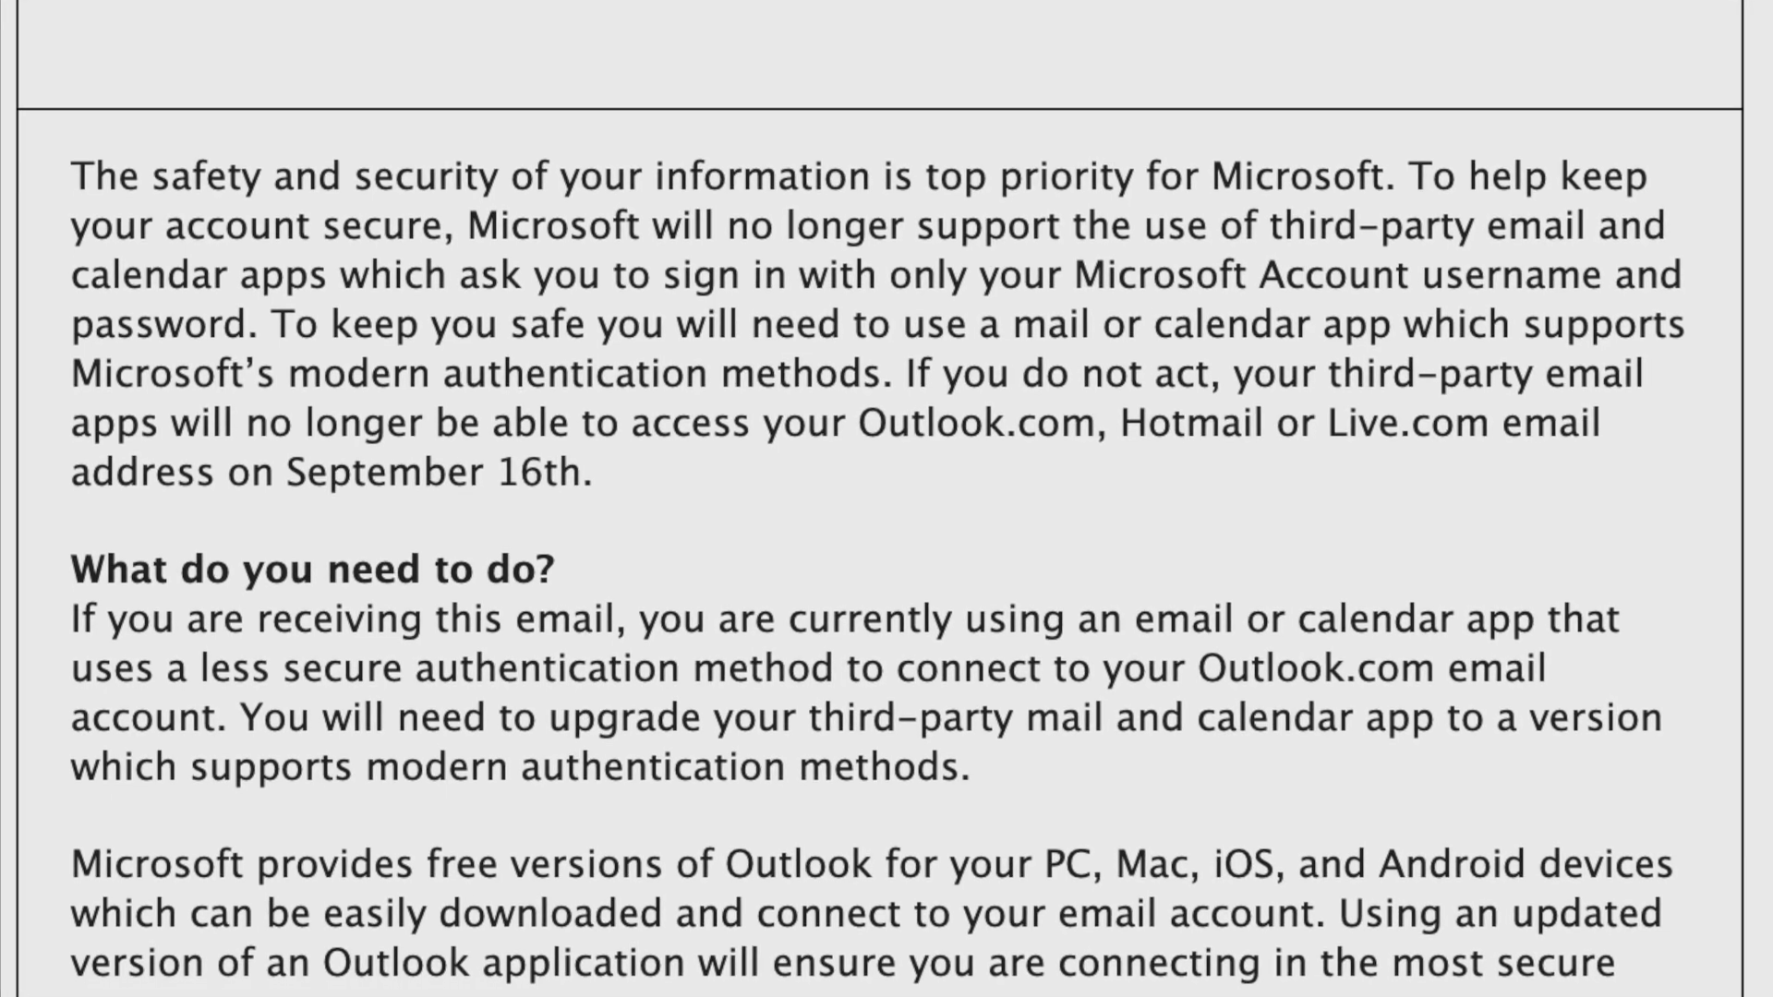
scroll("down", 3)
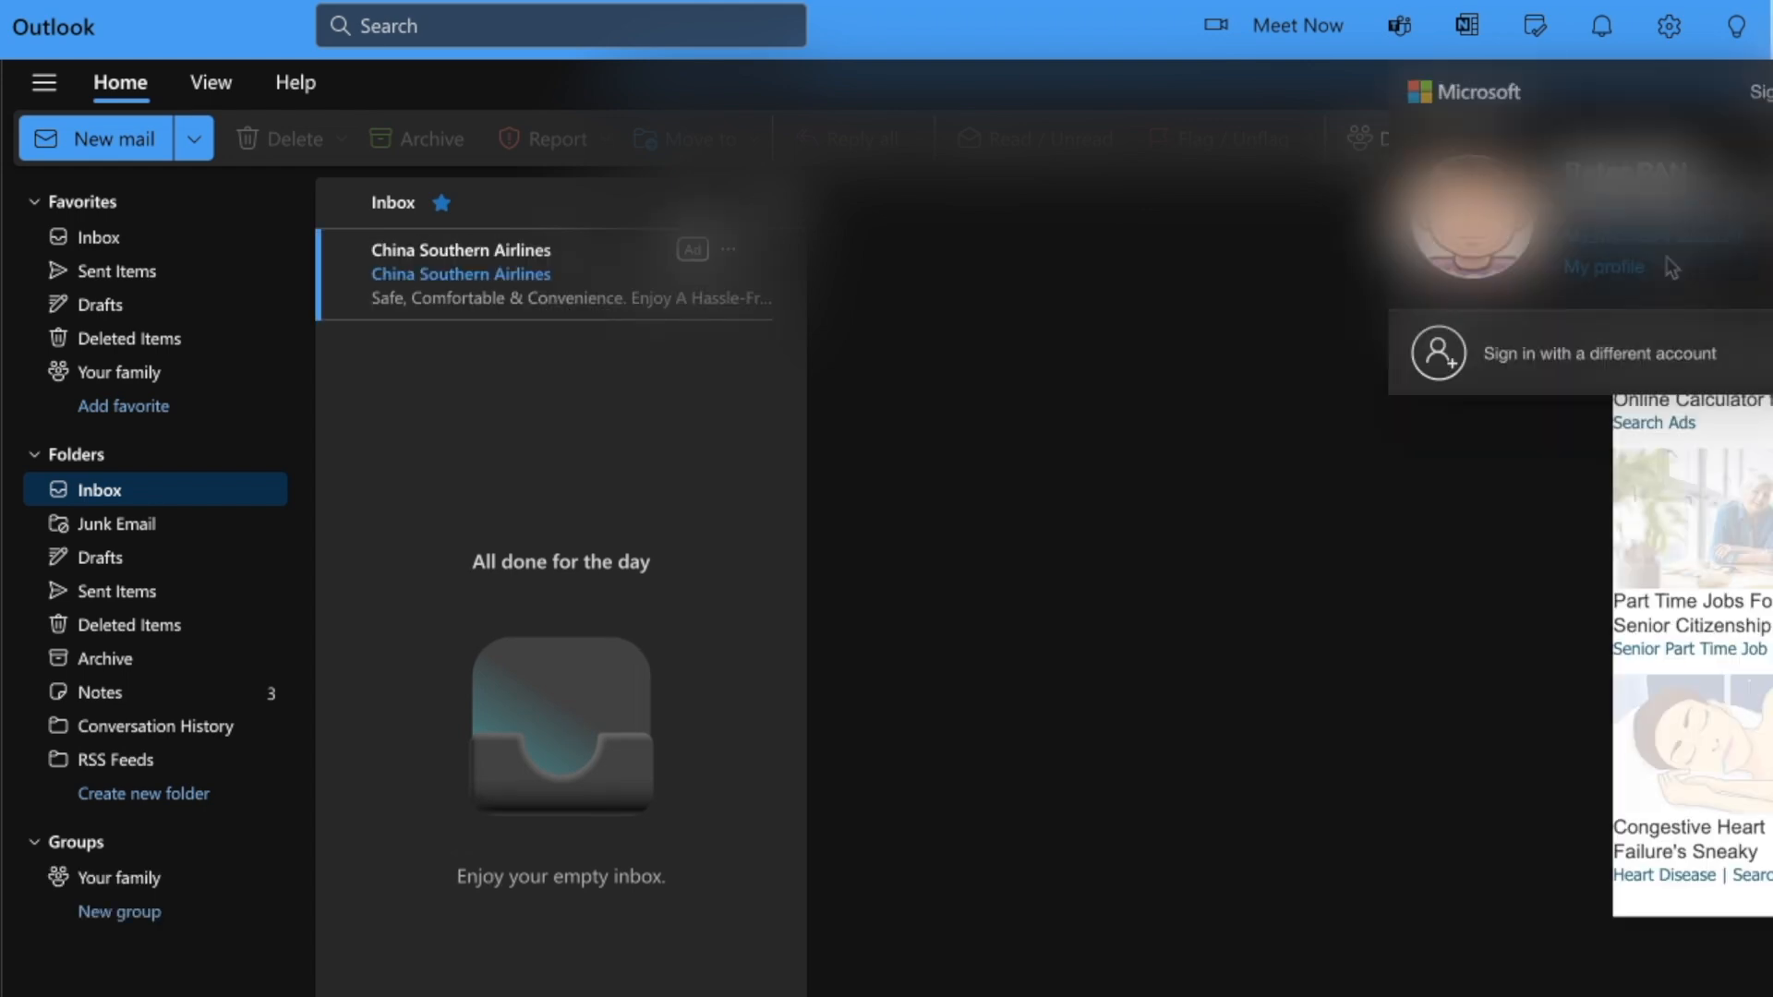
left_click(1604, 266)
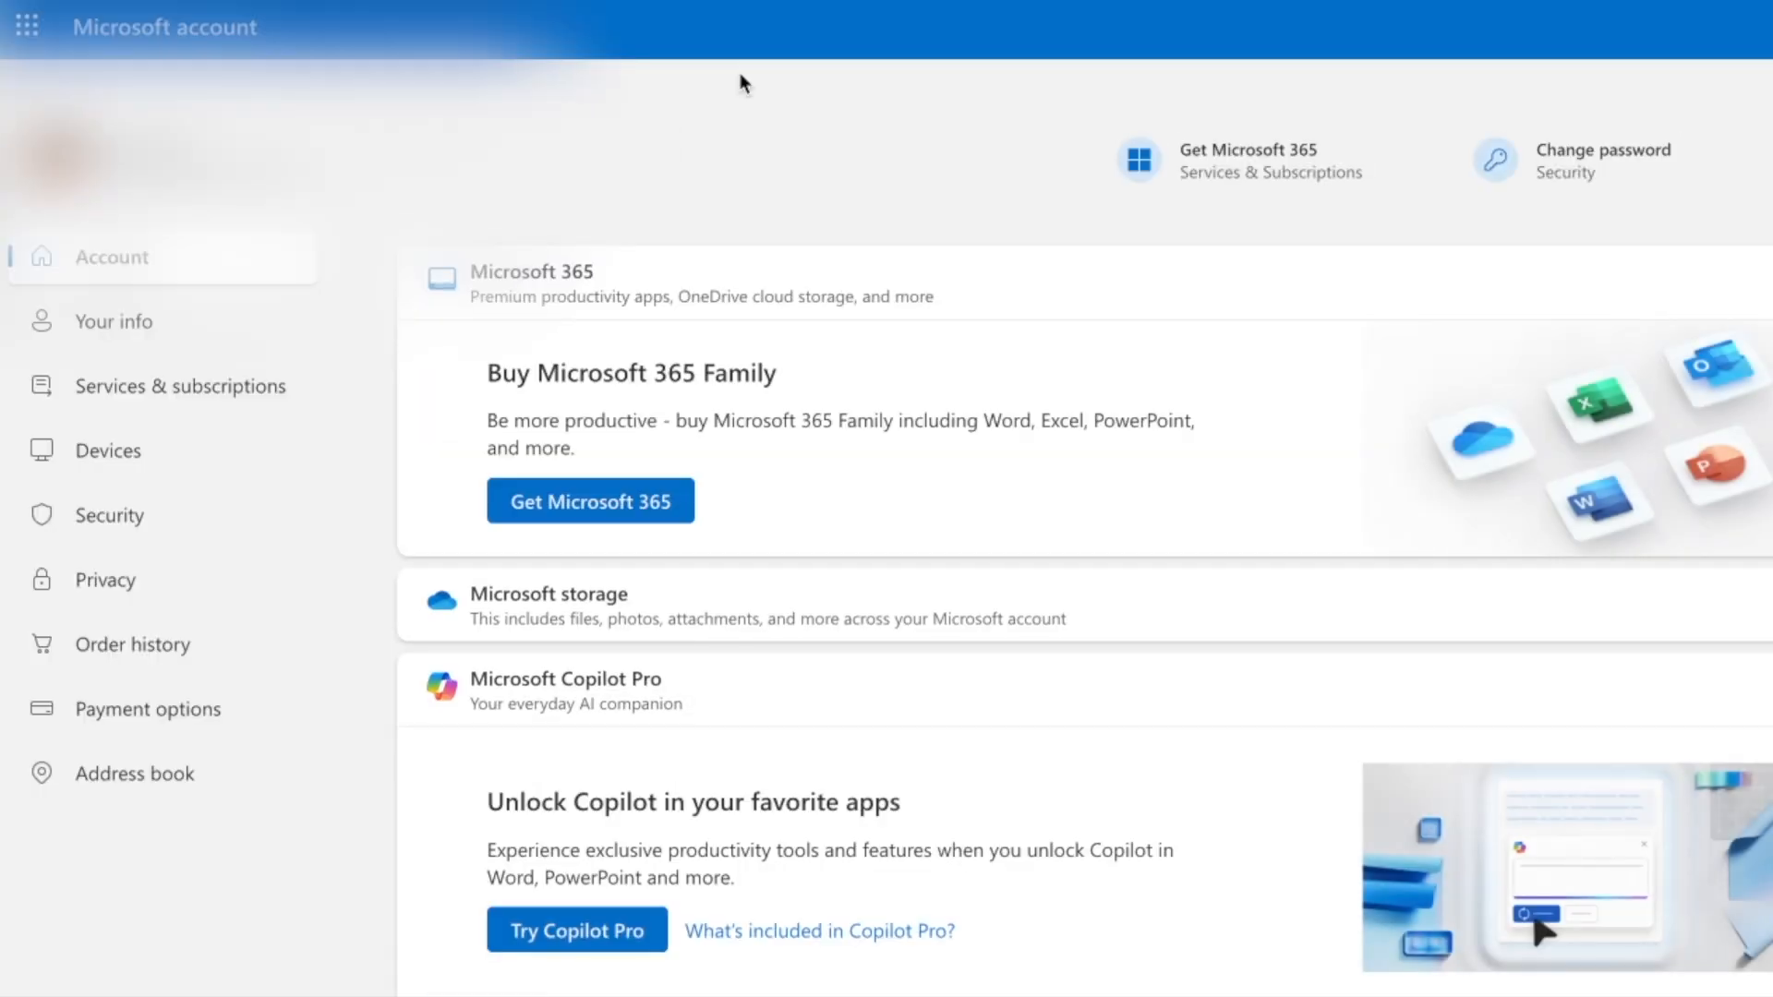
mouse_move(109, 515)
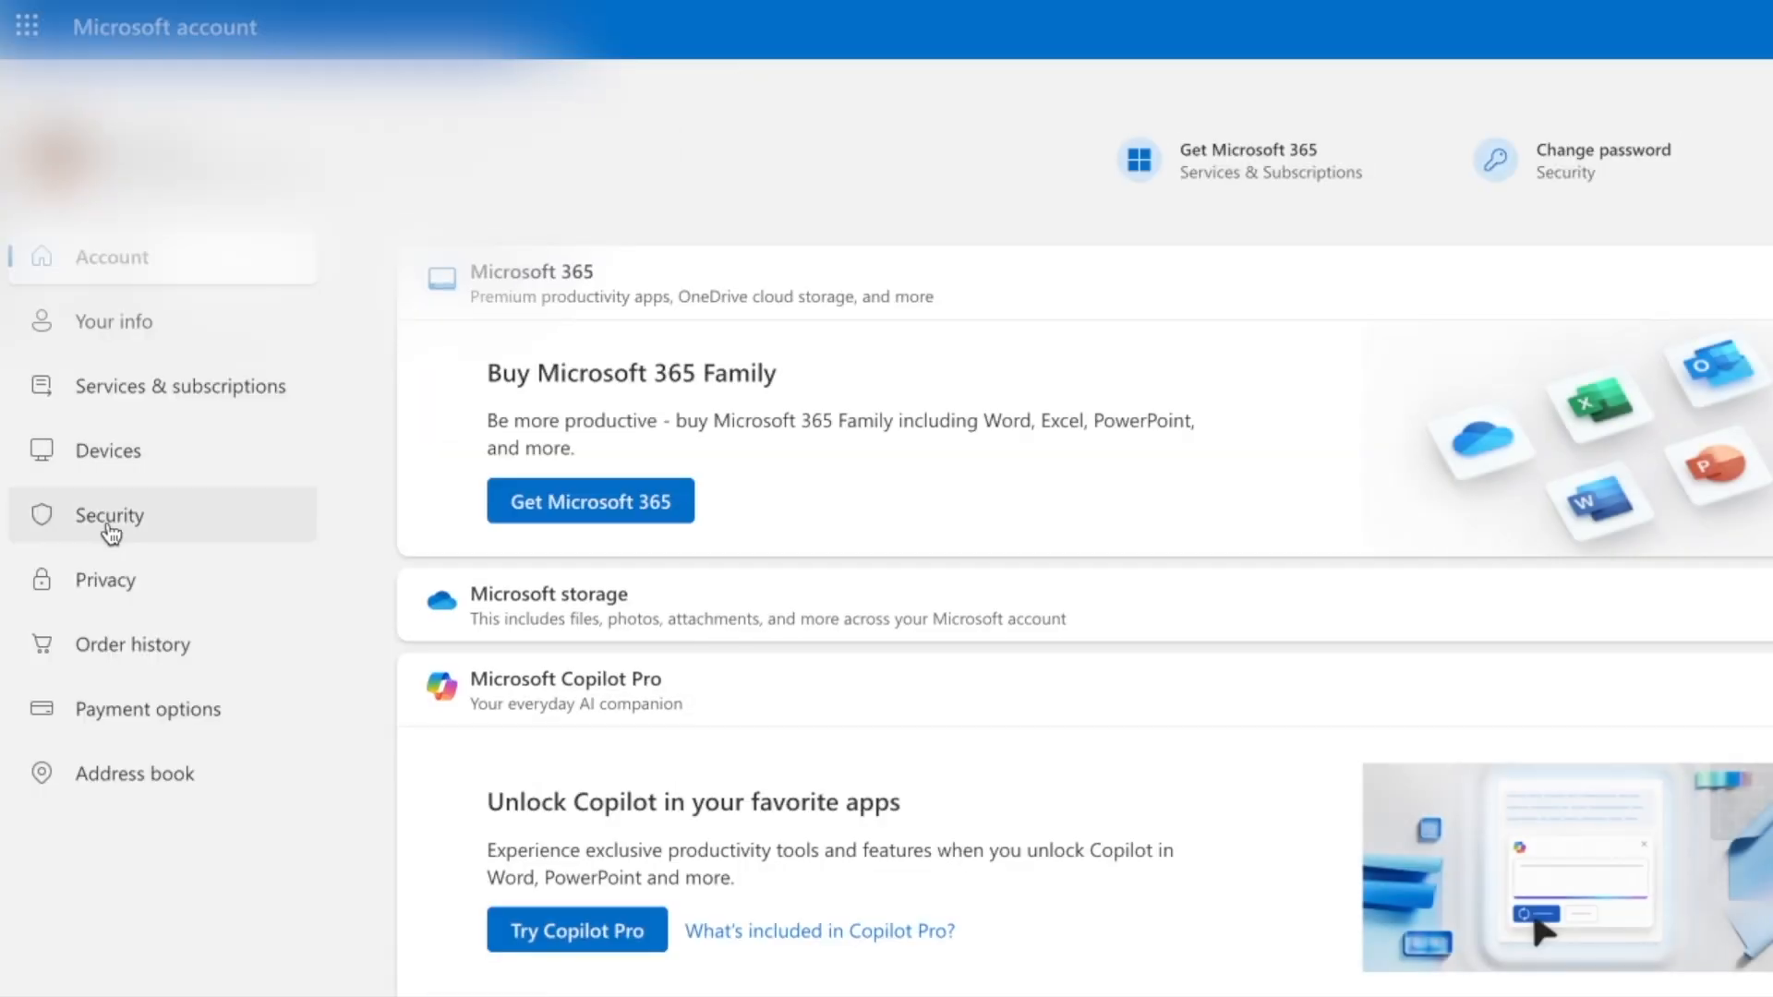
left_click(109, 515)
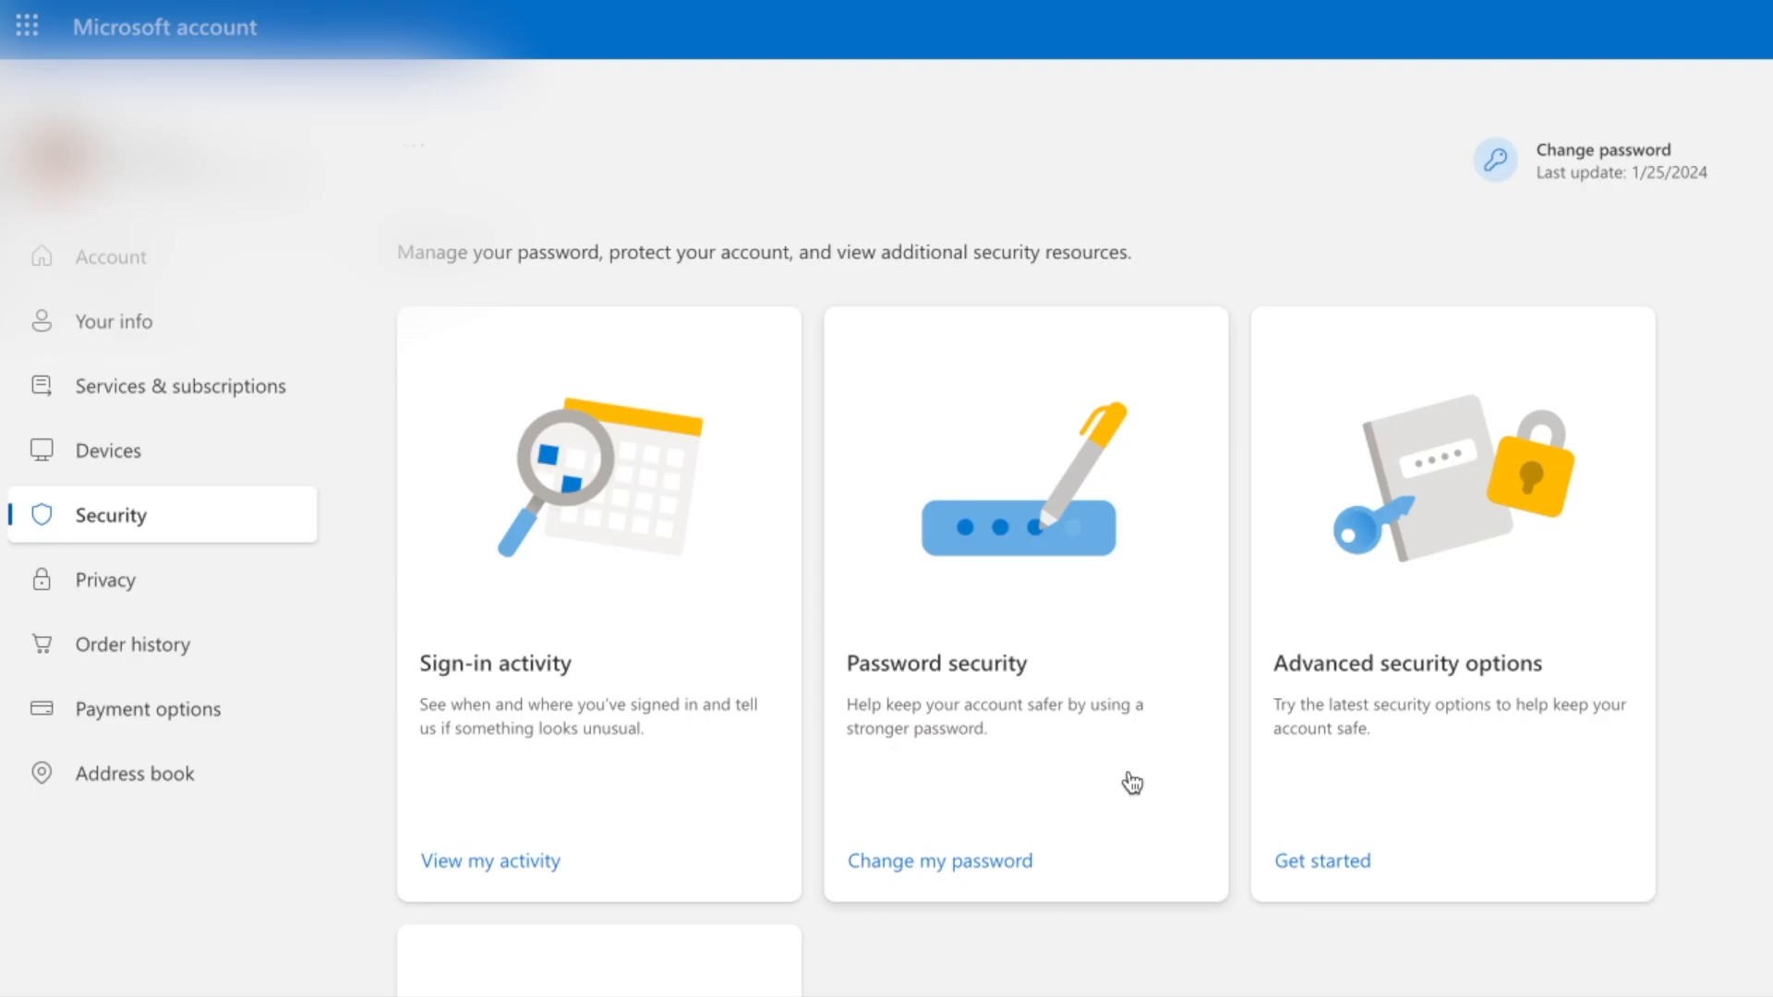
mouse_move(1427, 673)
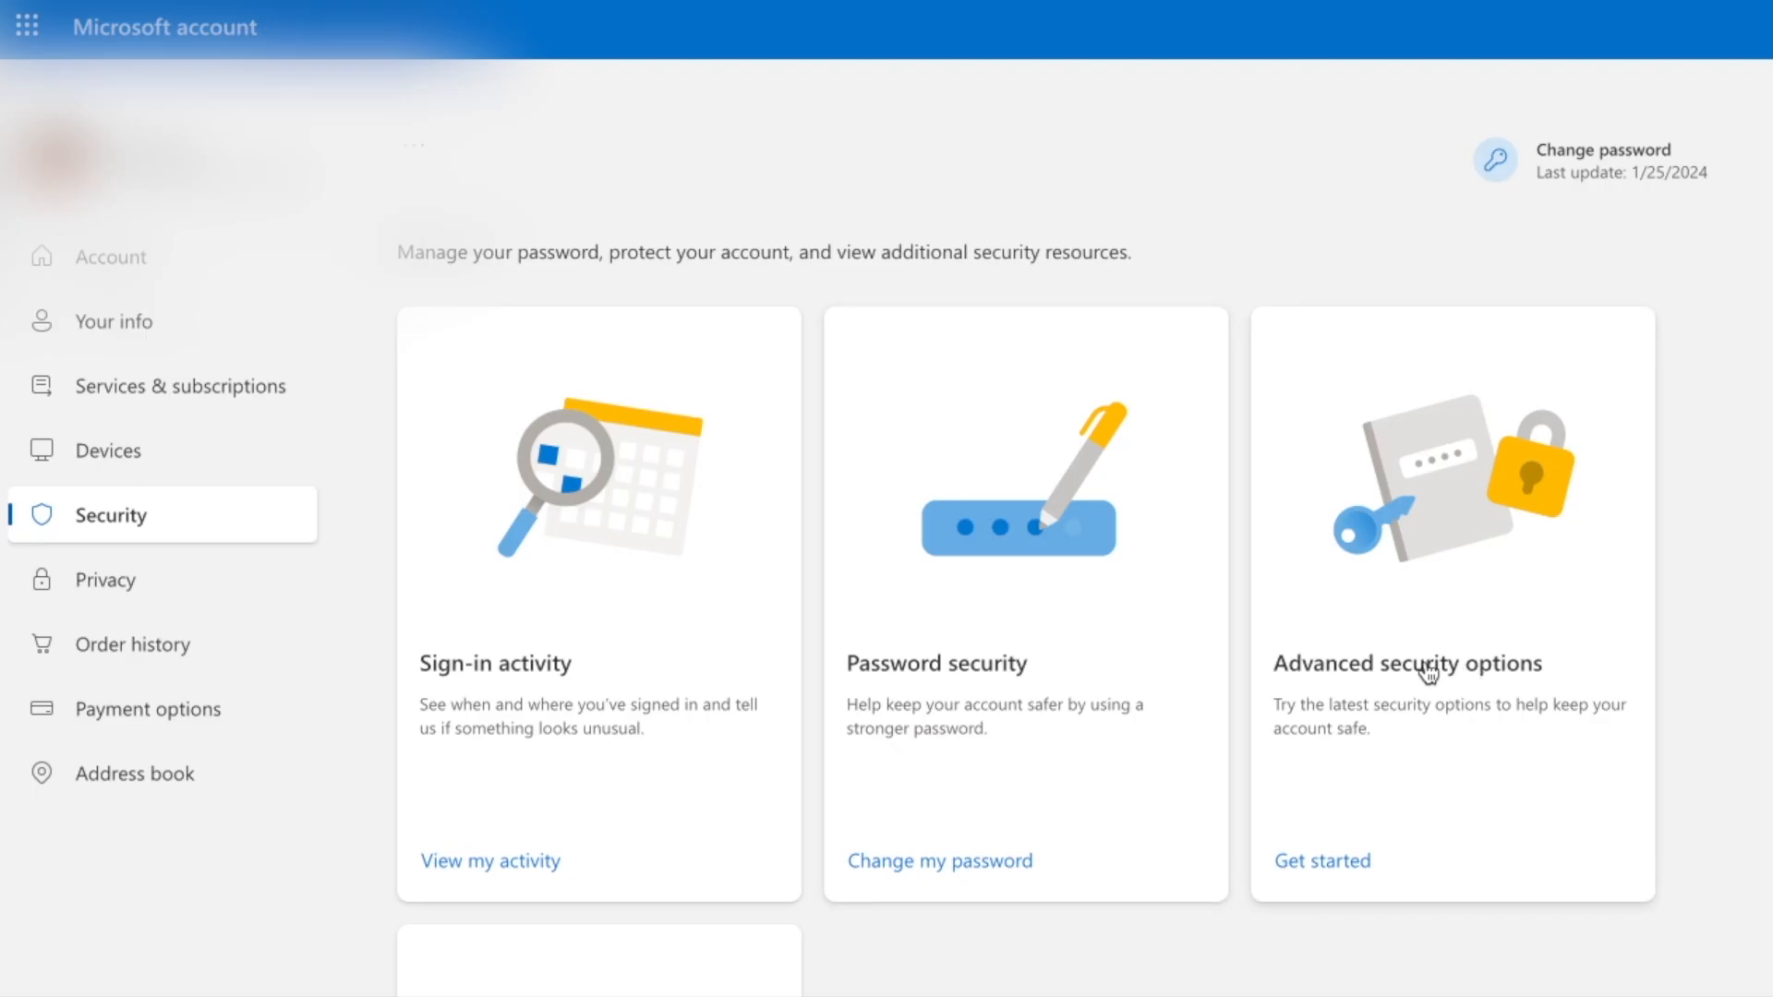
- Under 'Ways to prove who you are' choose 'Add a new way to sign in or verify'
left_click(1322, 861)
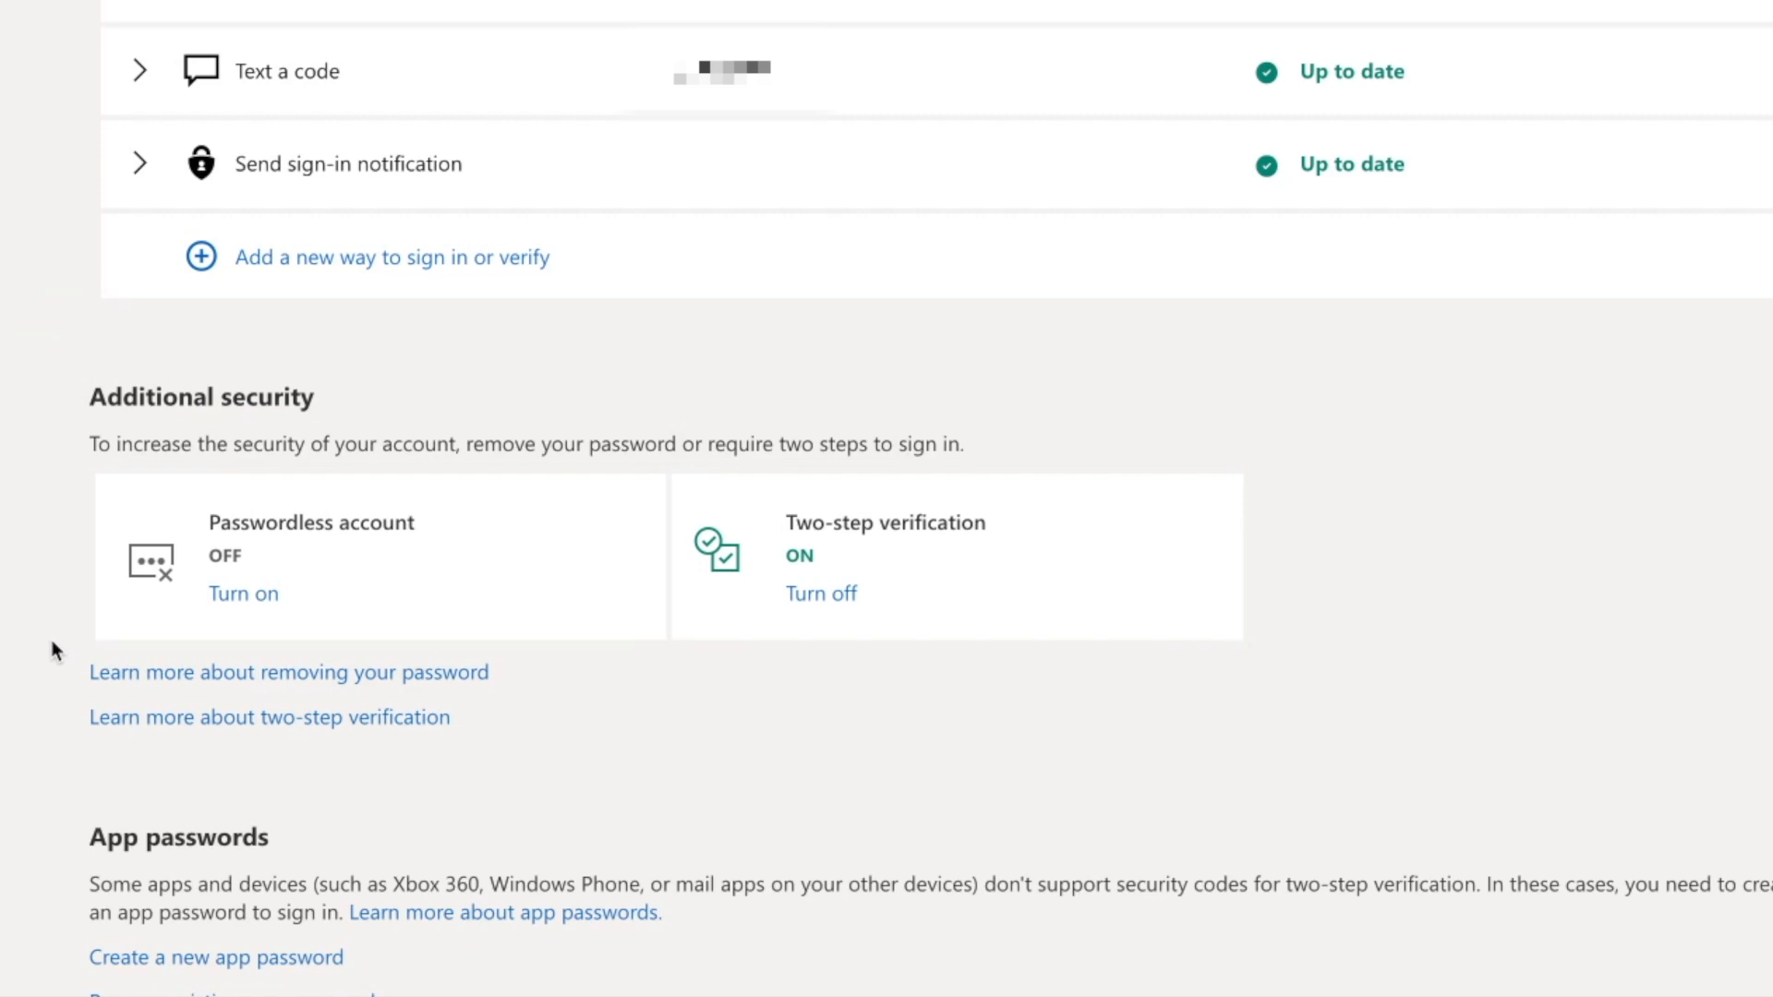
mouse_move(788, 521)
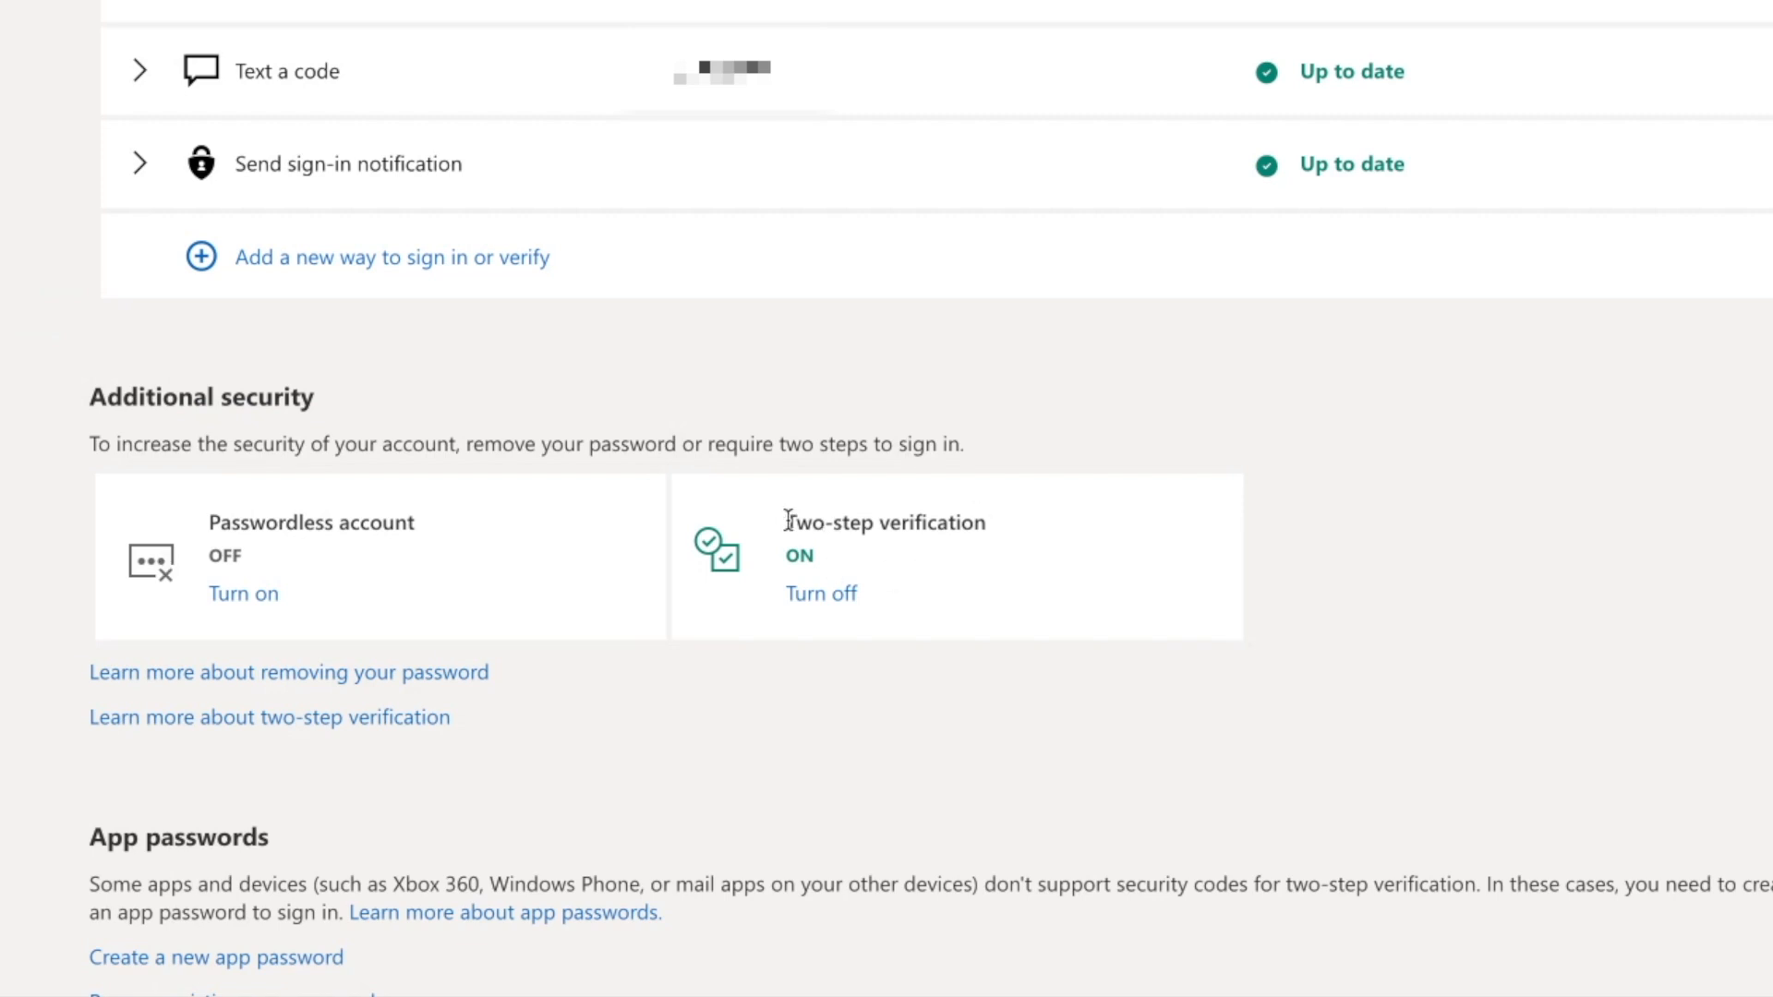
double_click(885, 521)
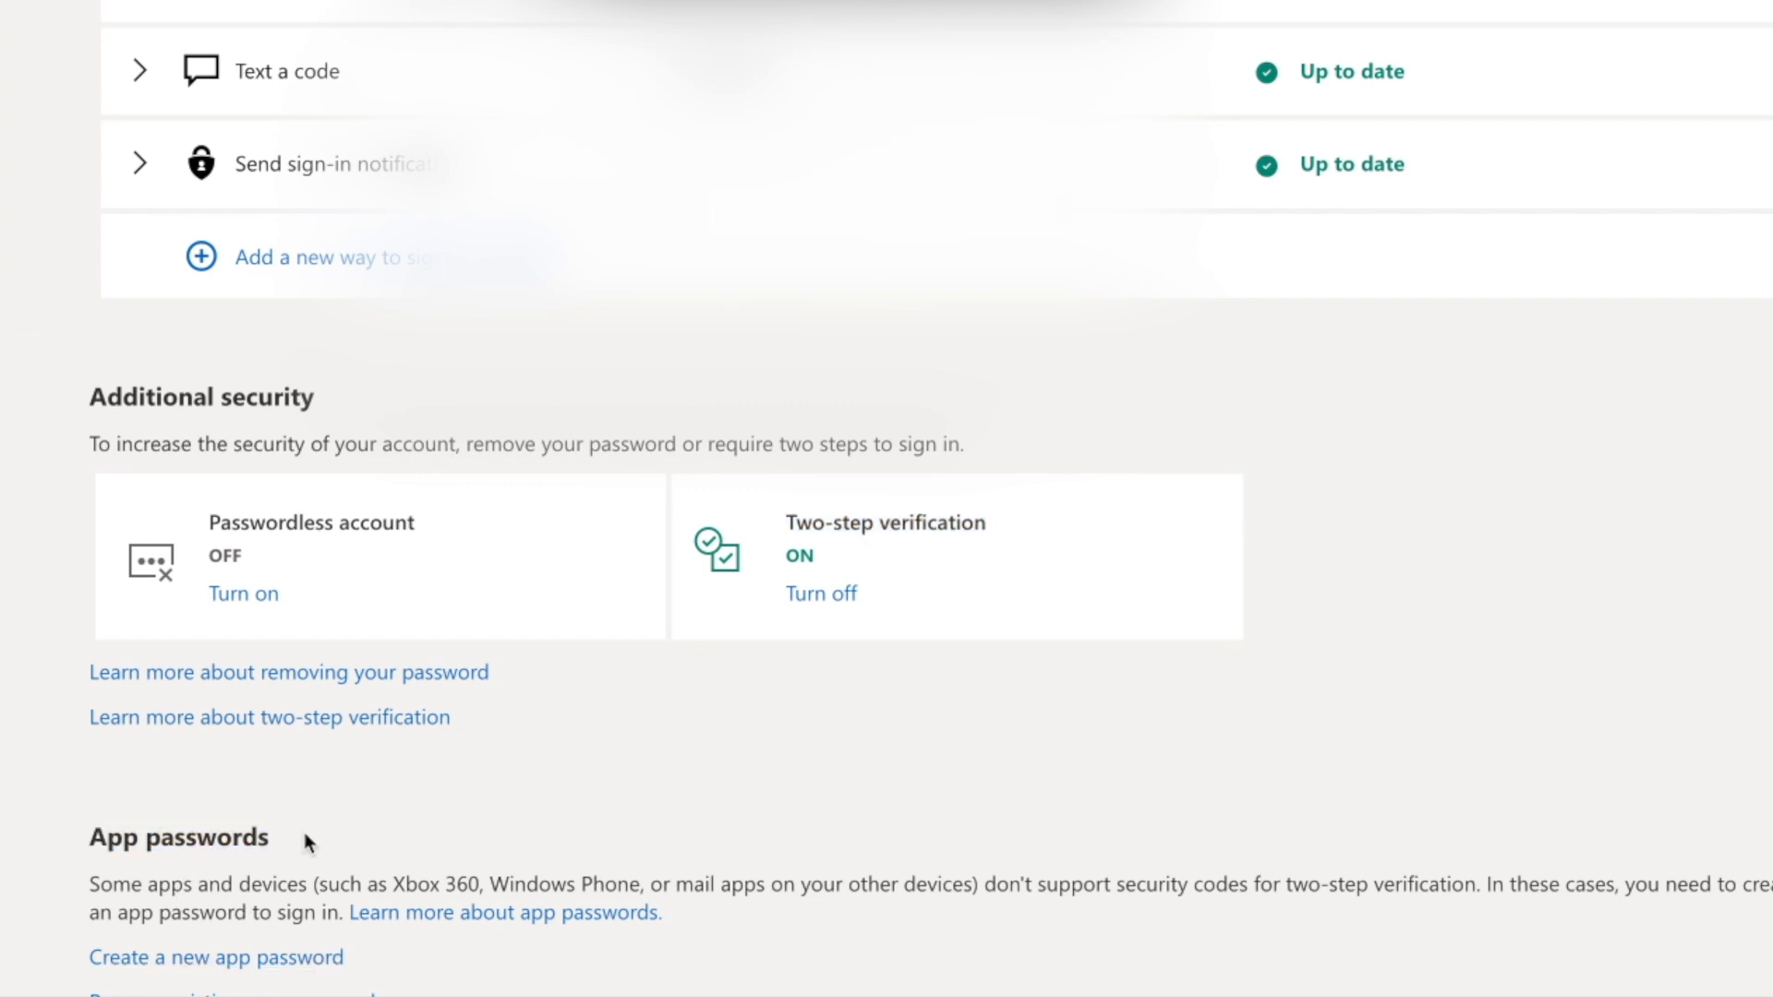
mouse_move(637, 868)
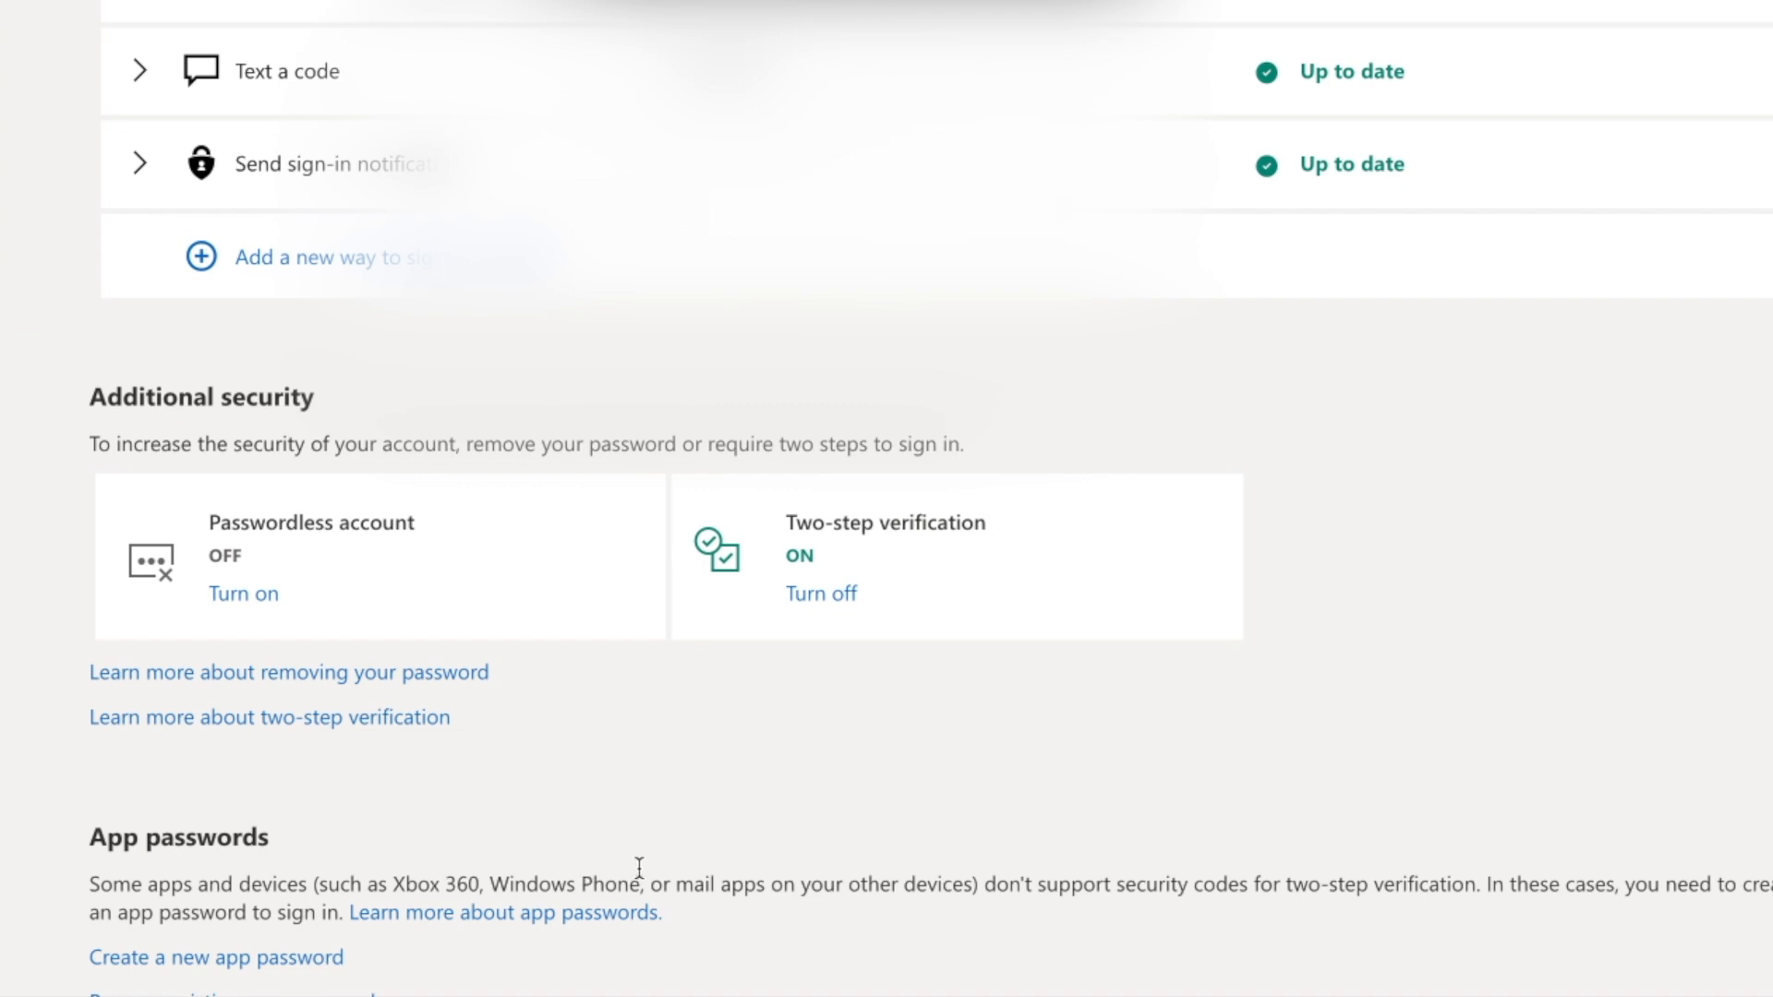
scroll("up", 3)
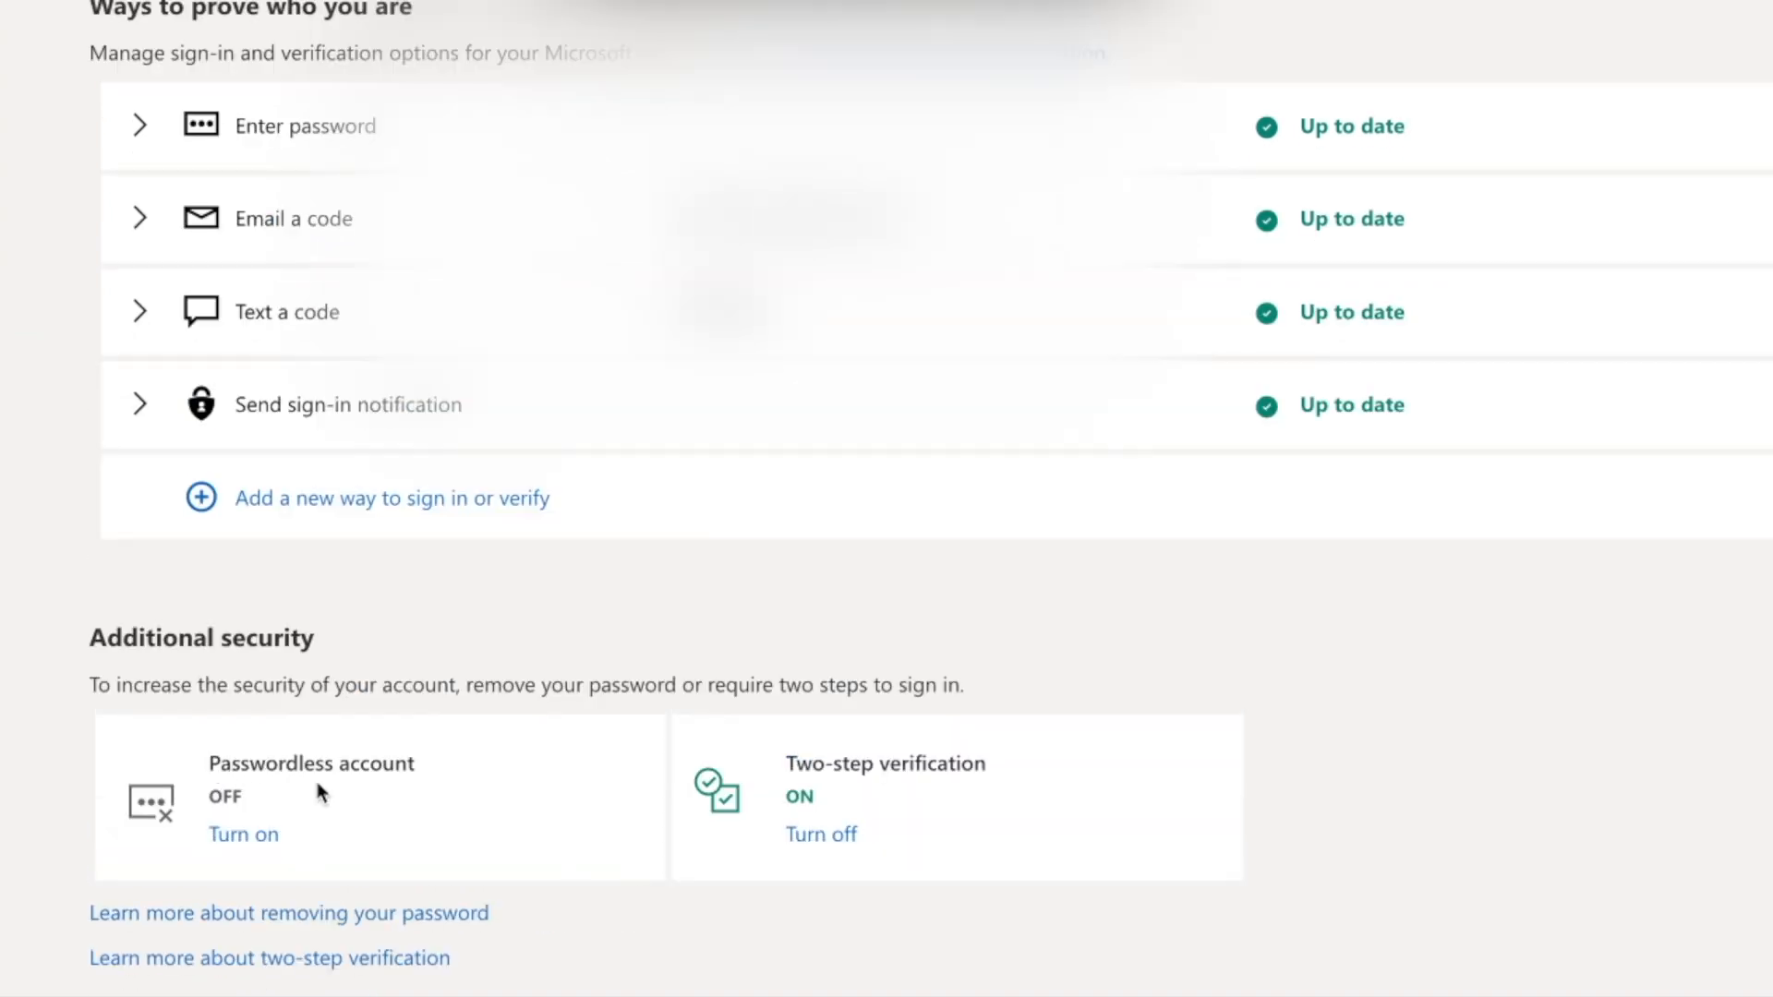
scroll("up", 3)
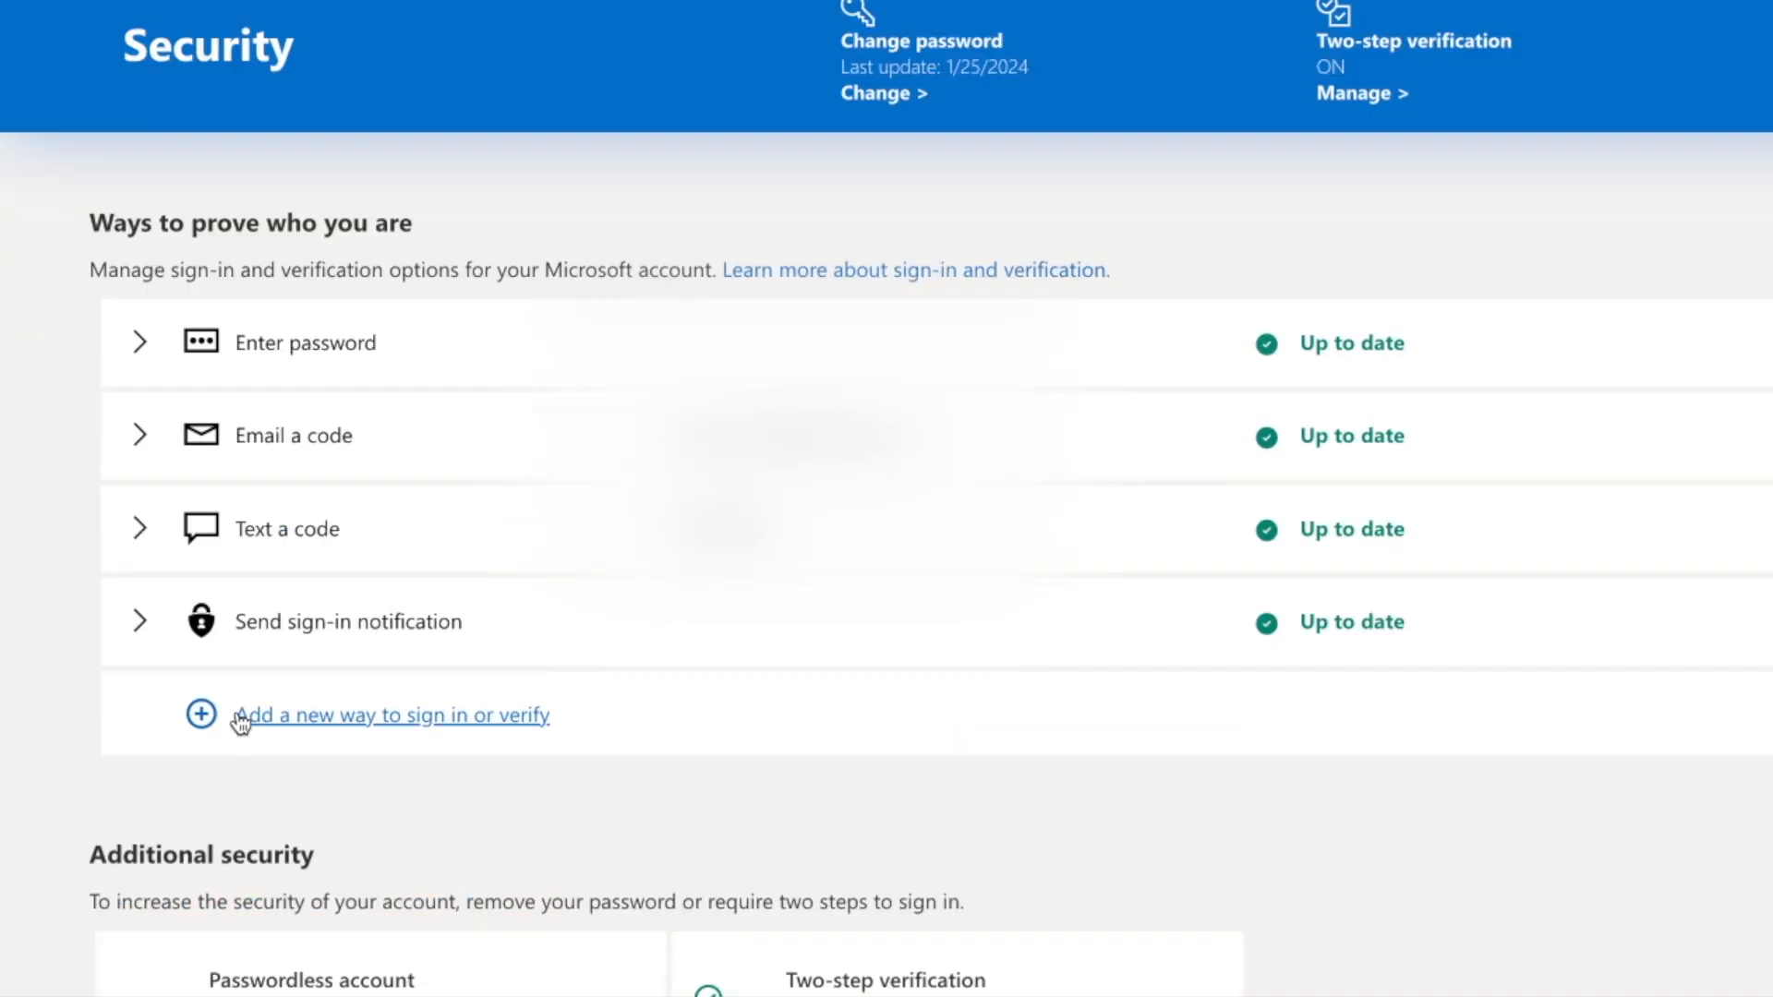
mouse_move(404, 724)
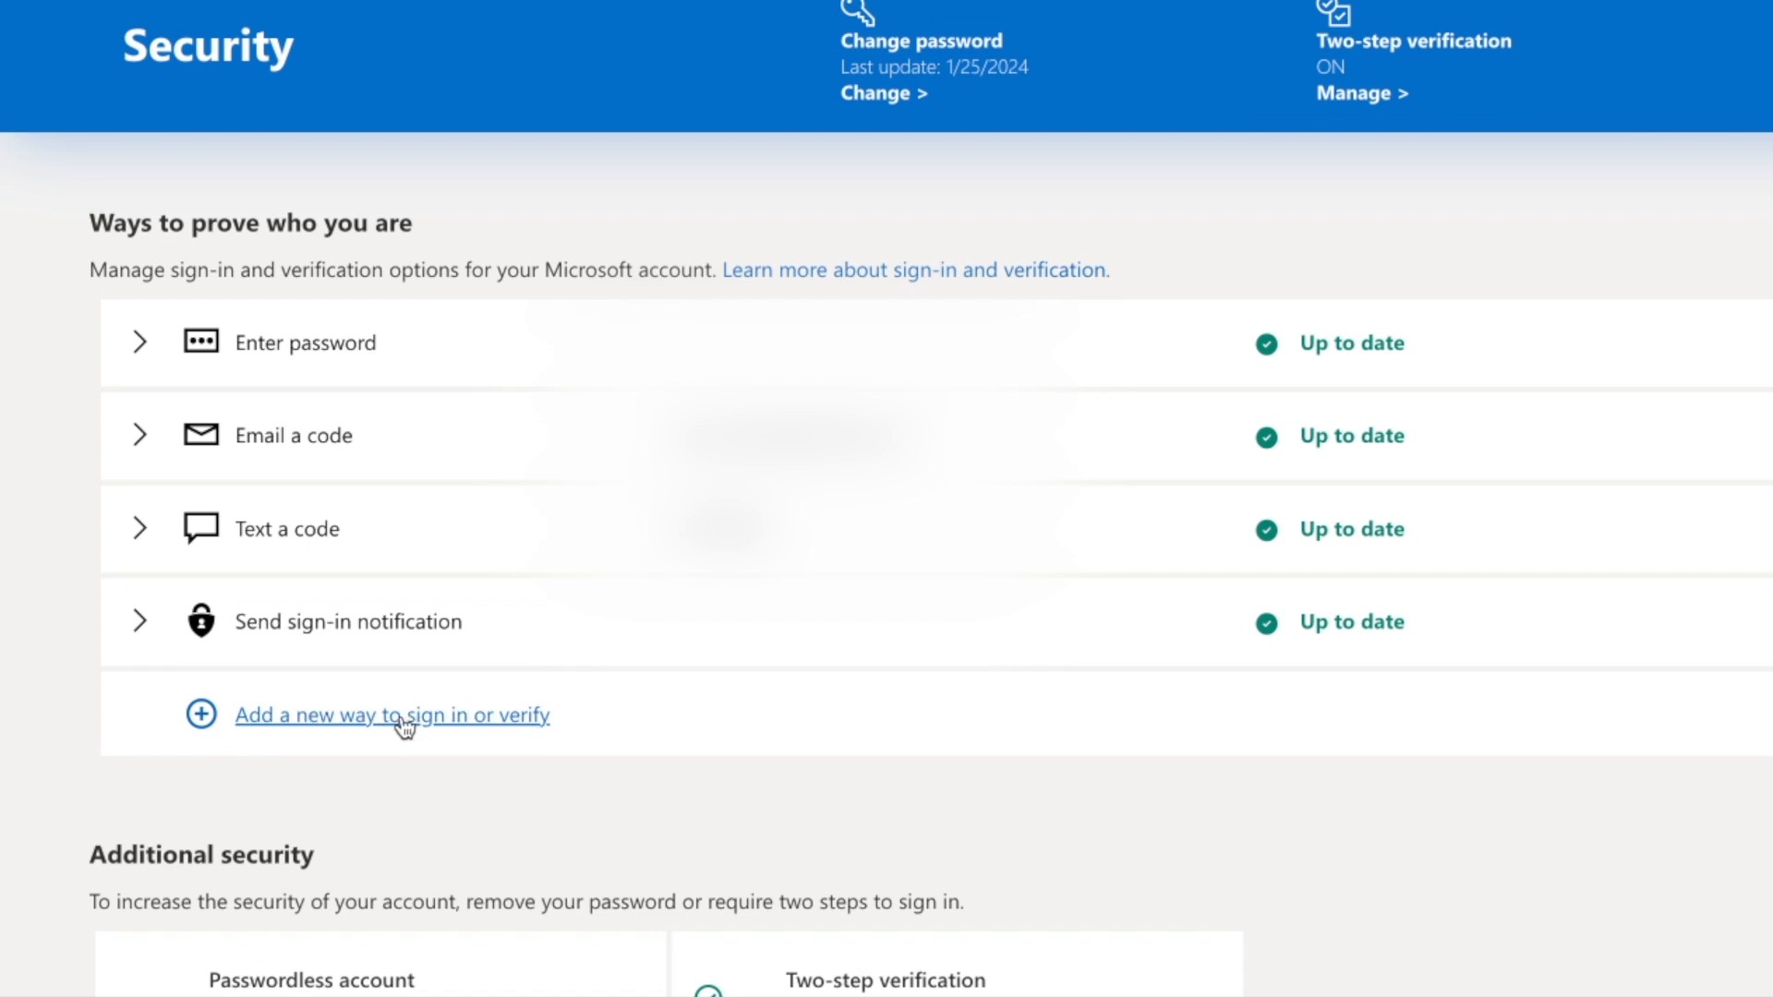
mouse_move(377, 728)
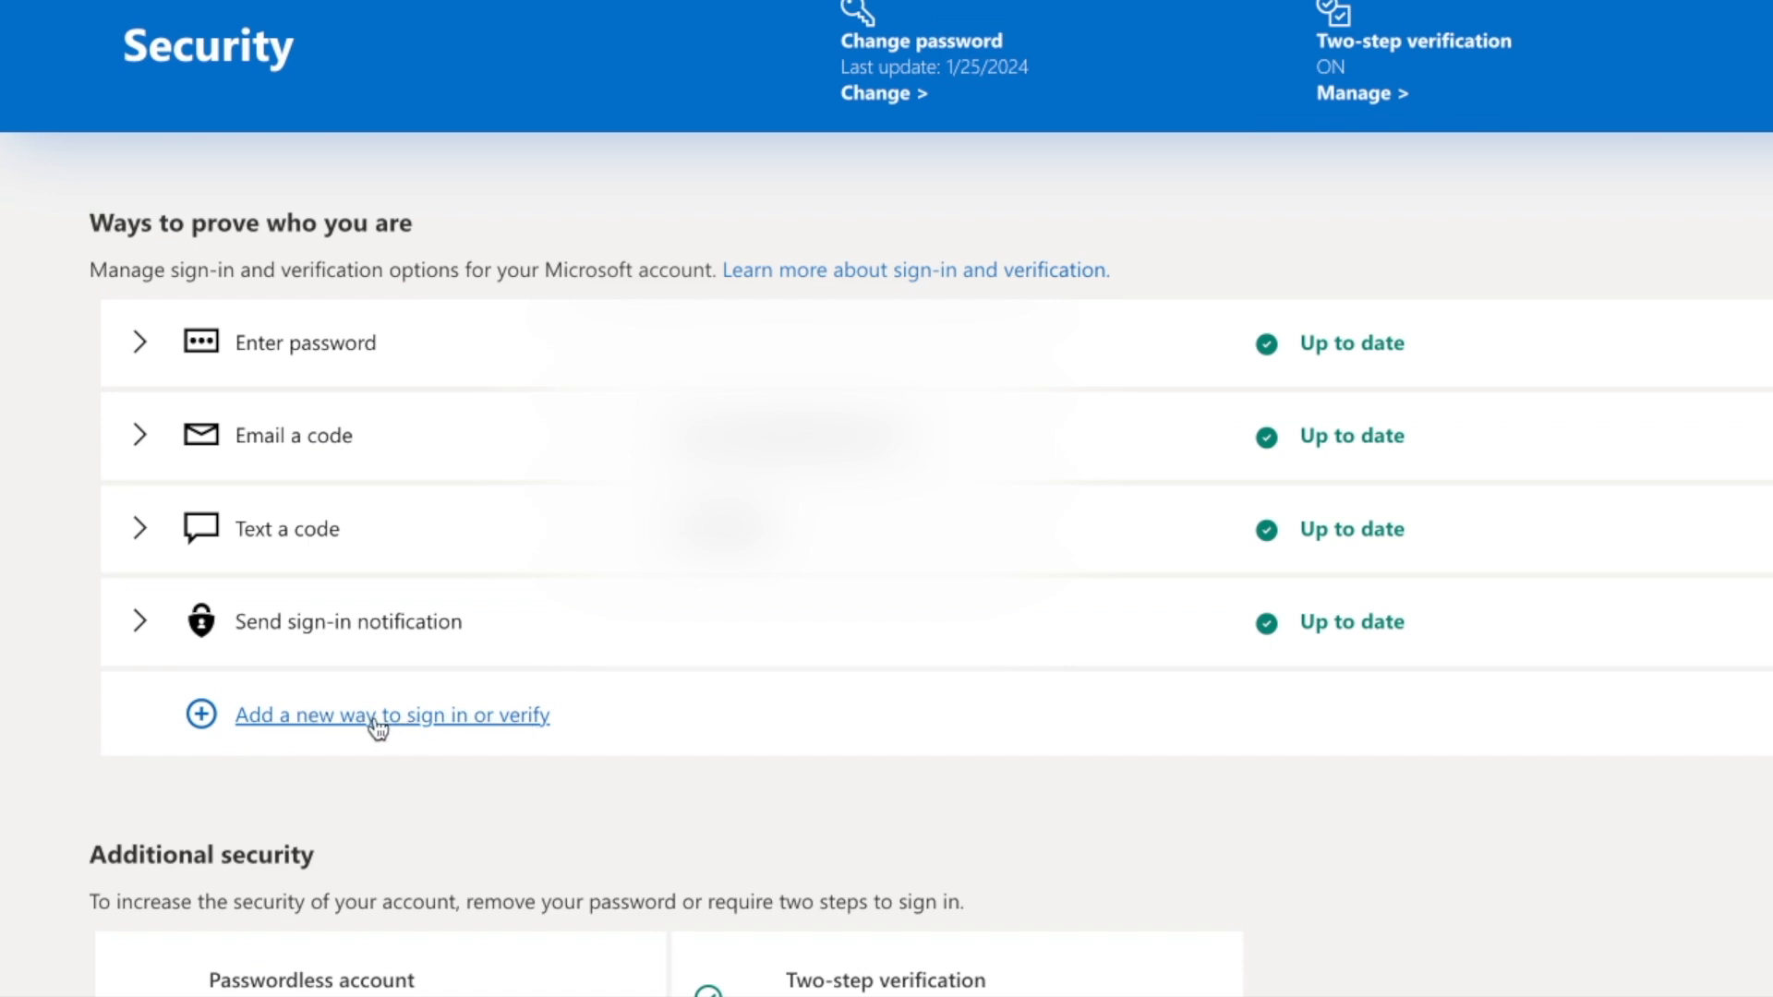
left_click(391, 715)
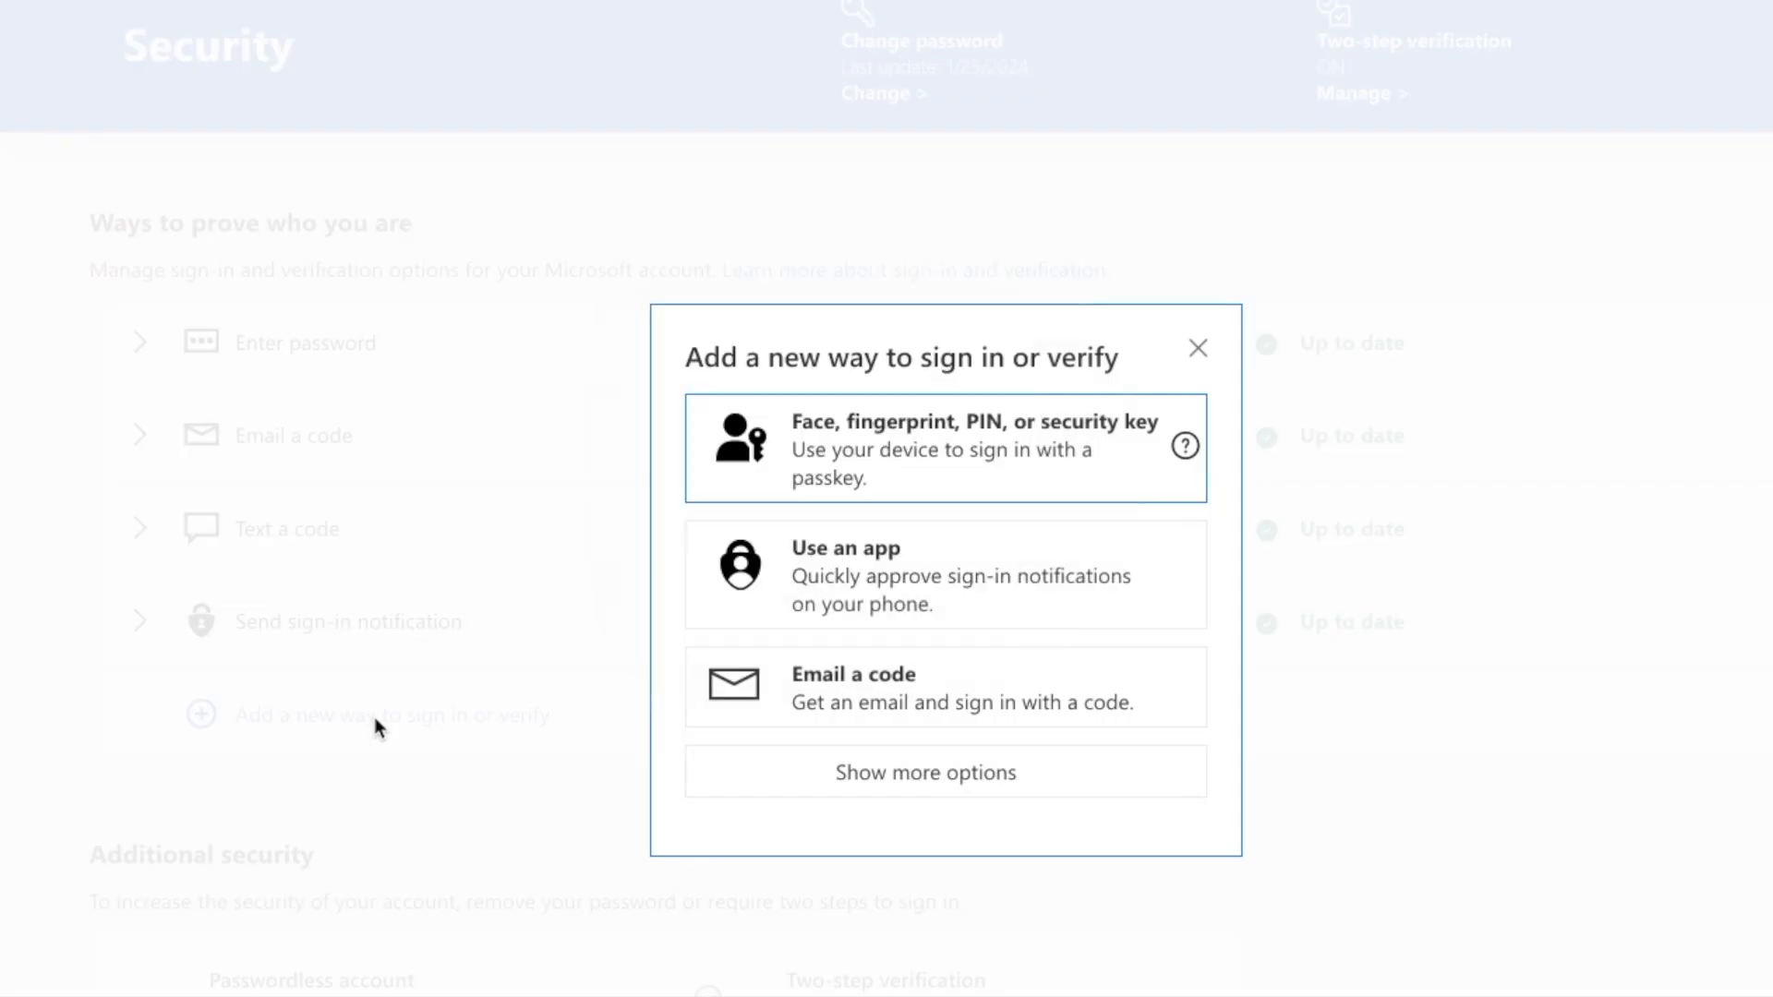
mouse_move(958, 611)
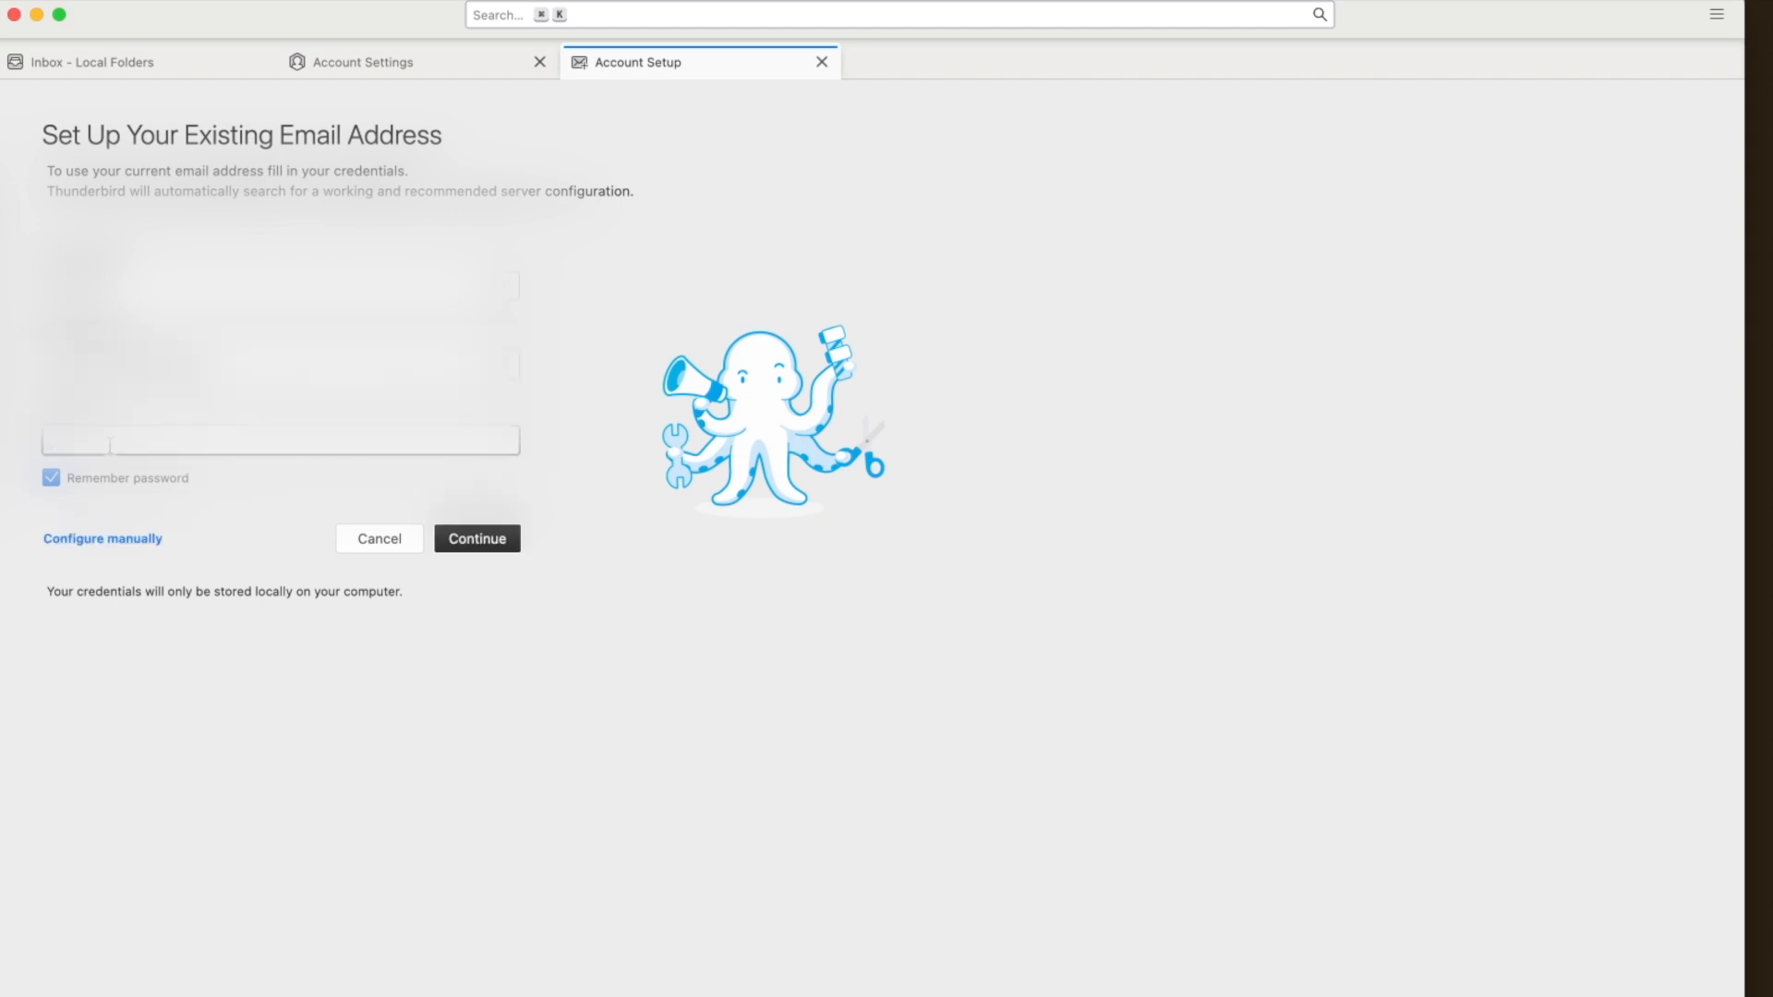
- Enter the password, try Continue, and after authentication fails switch to Configure manually
left_click(279, 440)
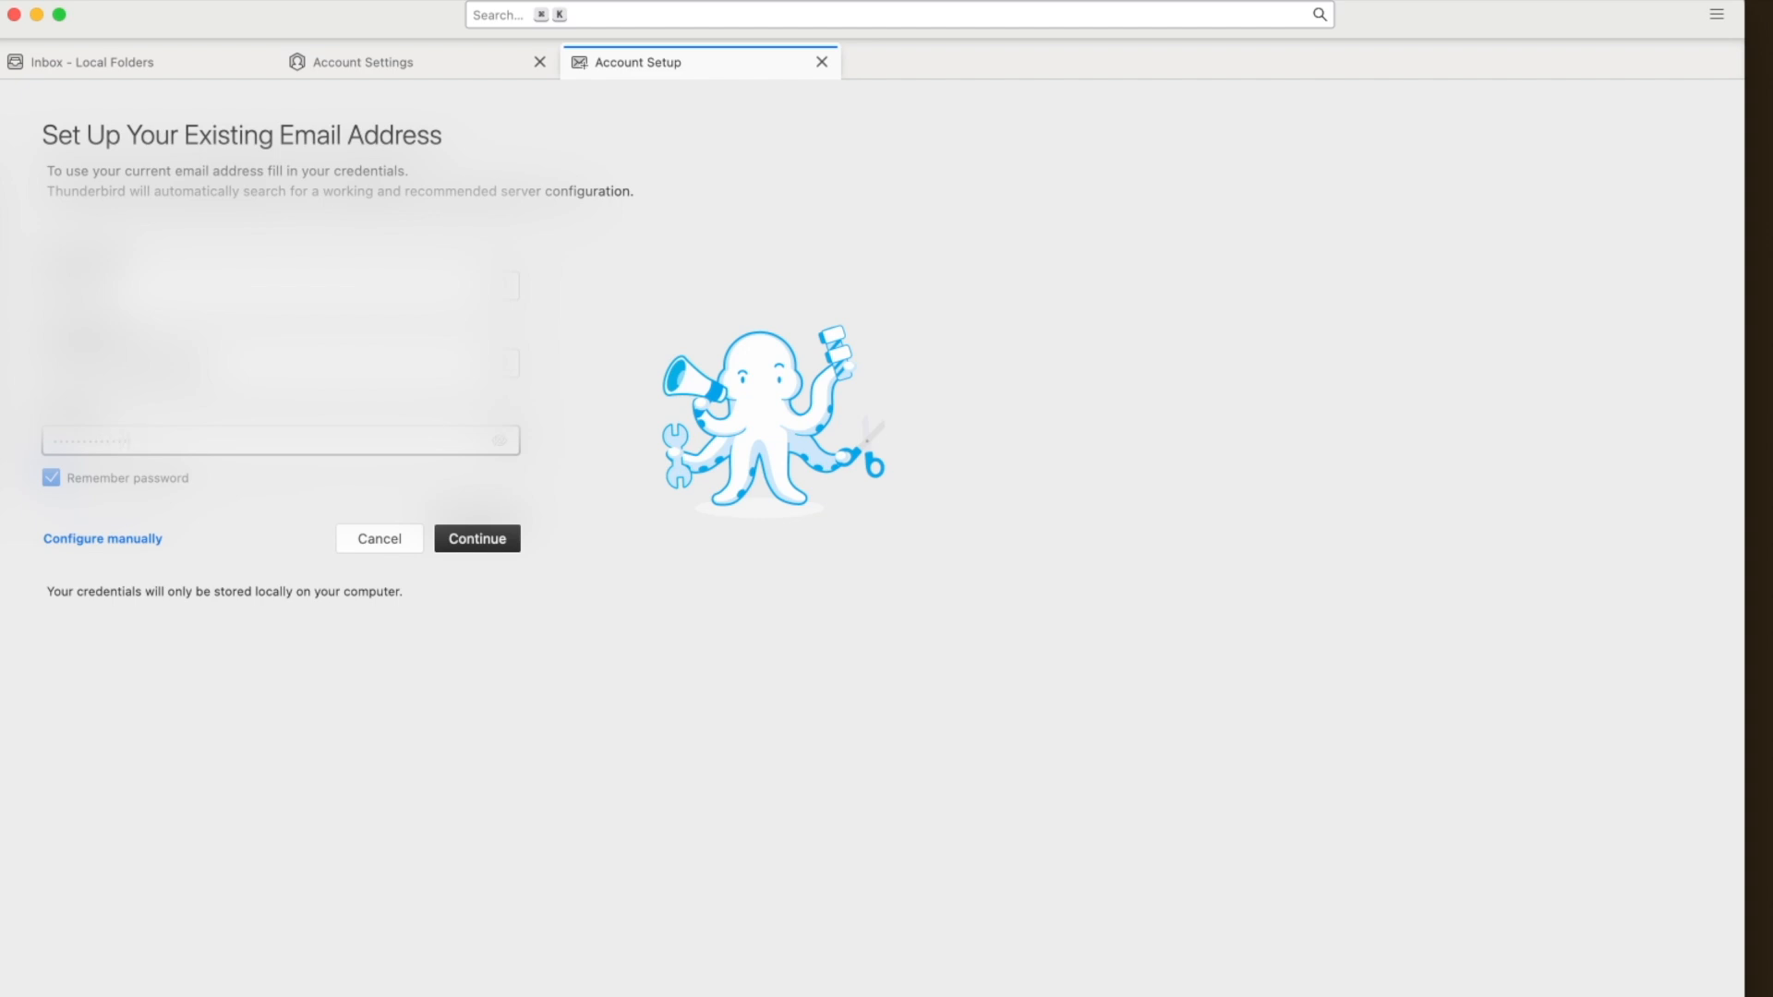
mouse_move(477, 537)
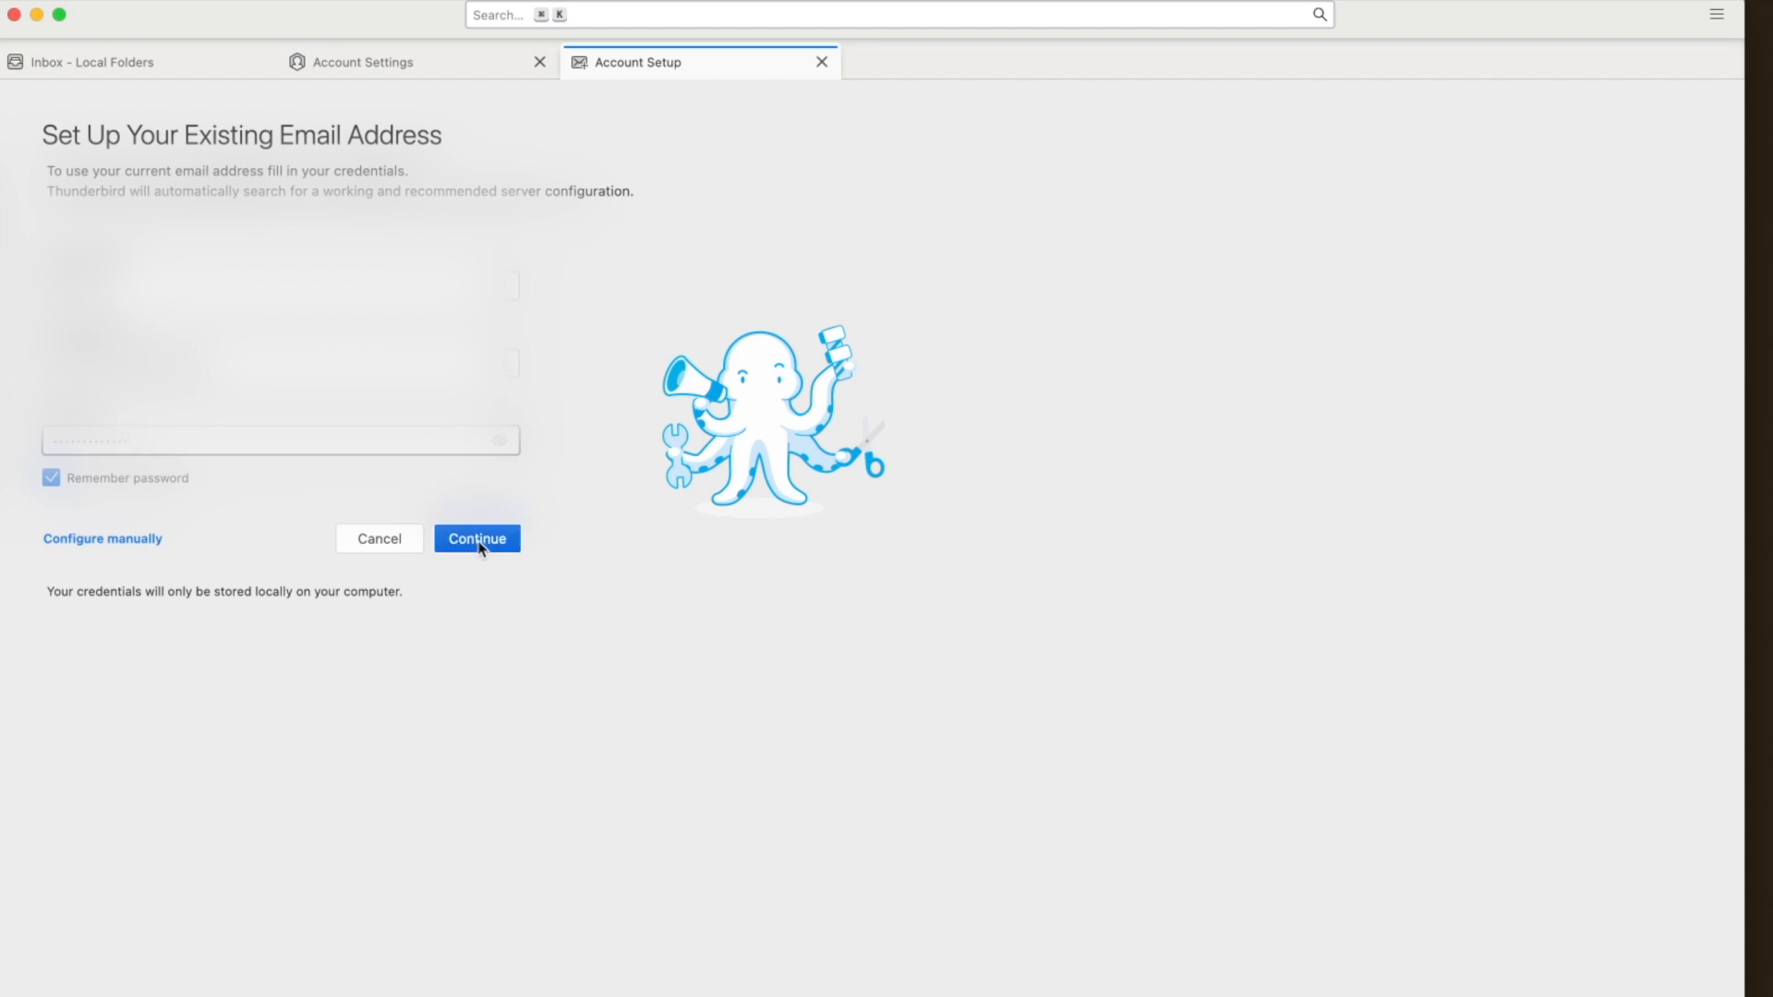
left_click(476, 538)
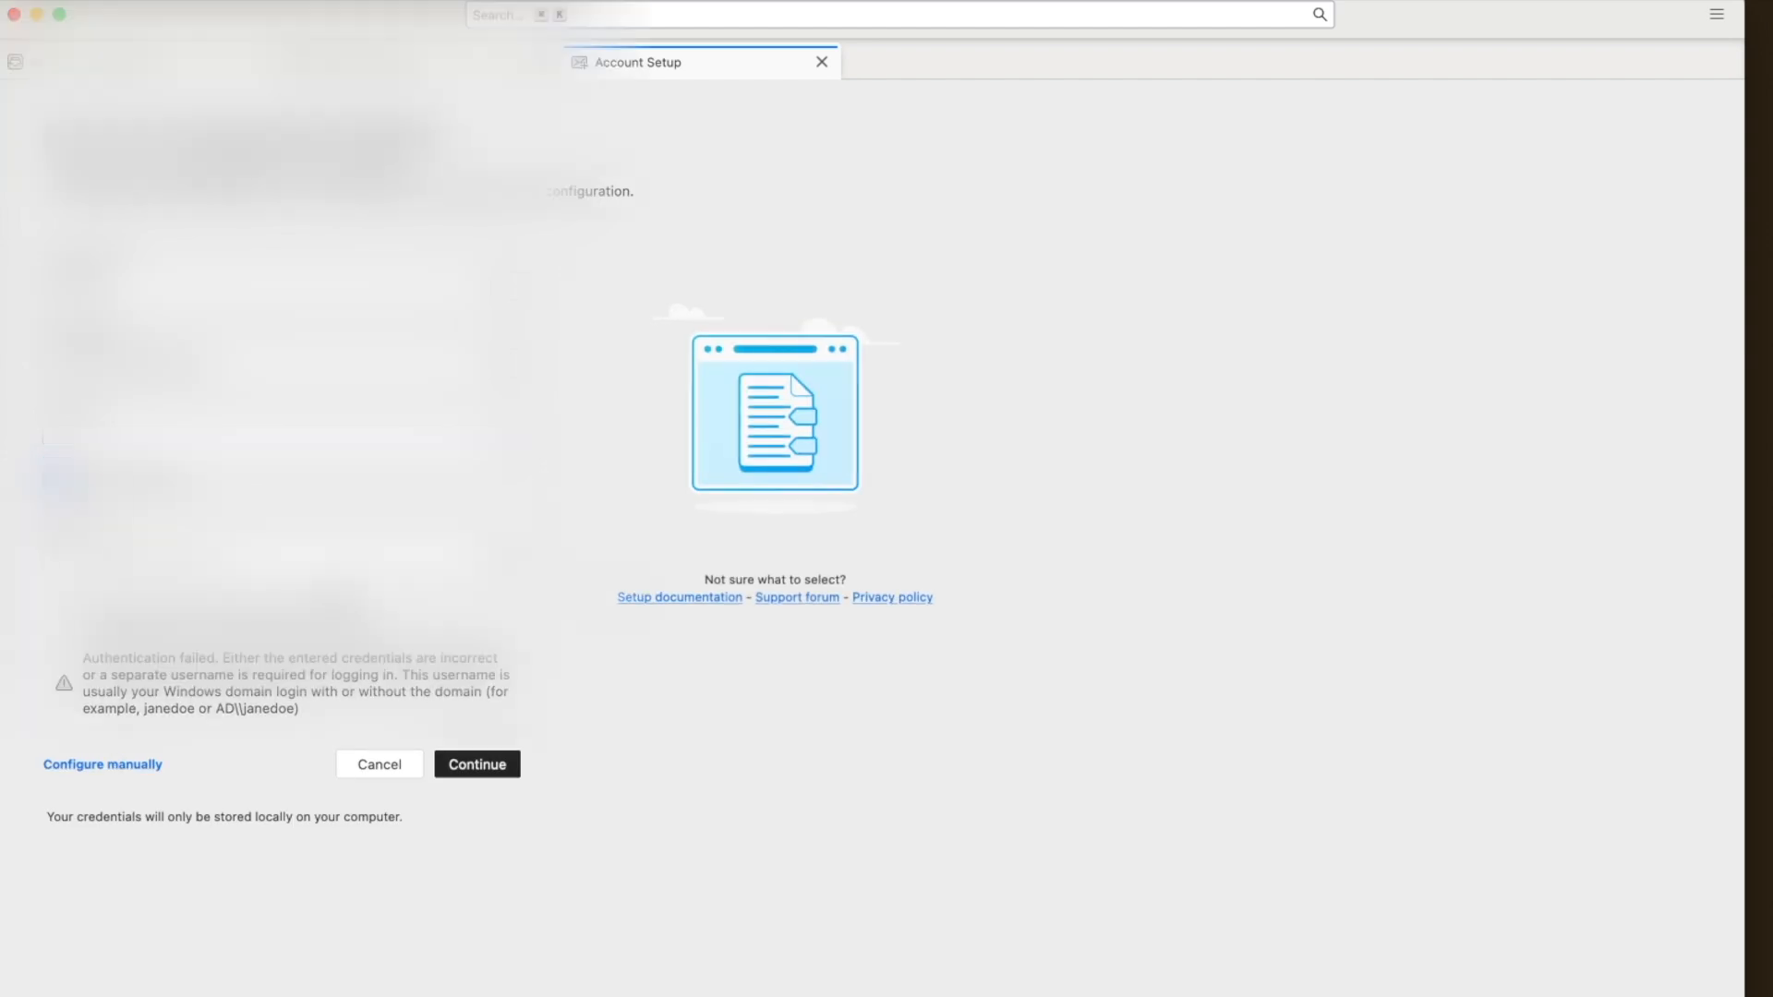
left_click(101, 764)
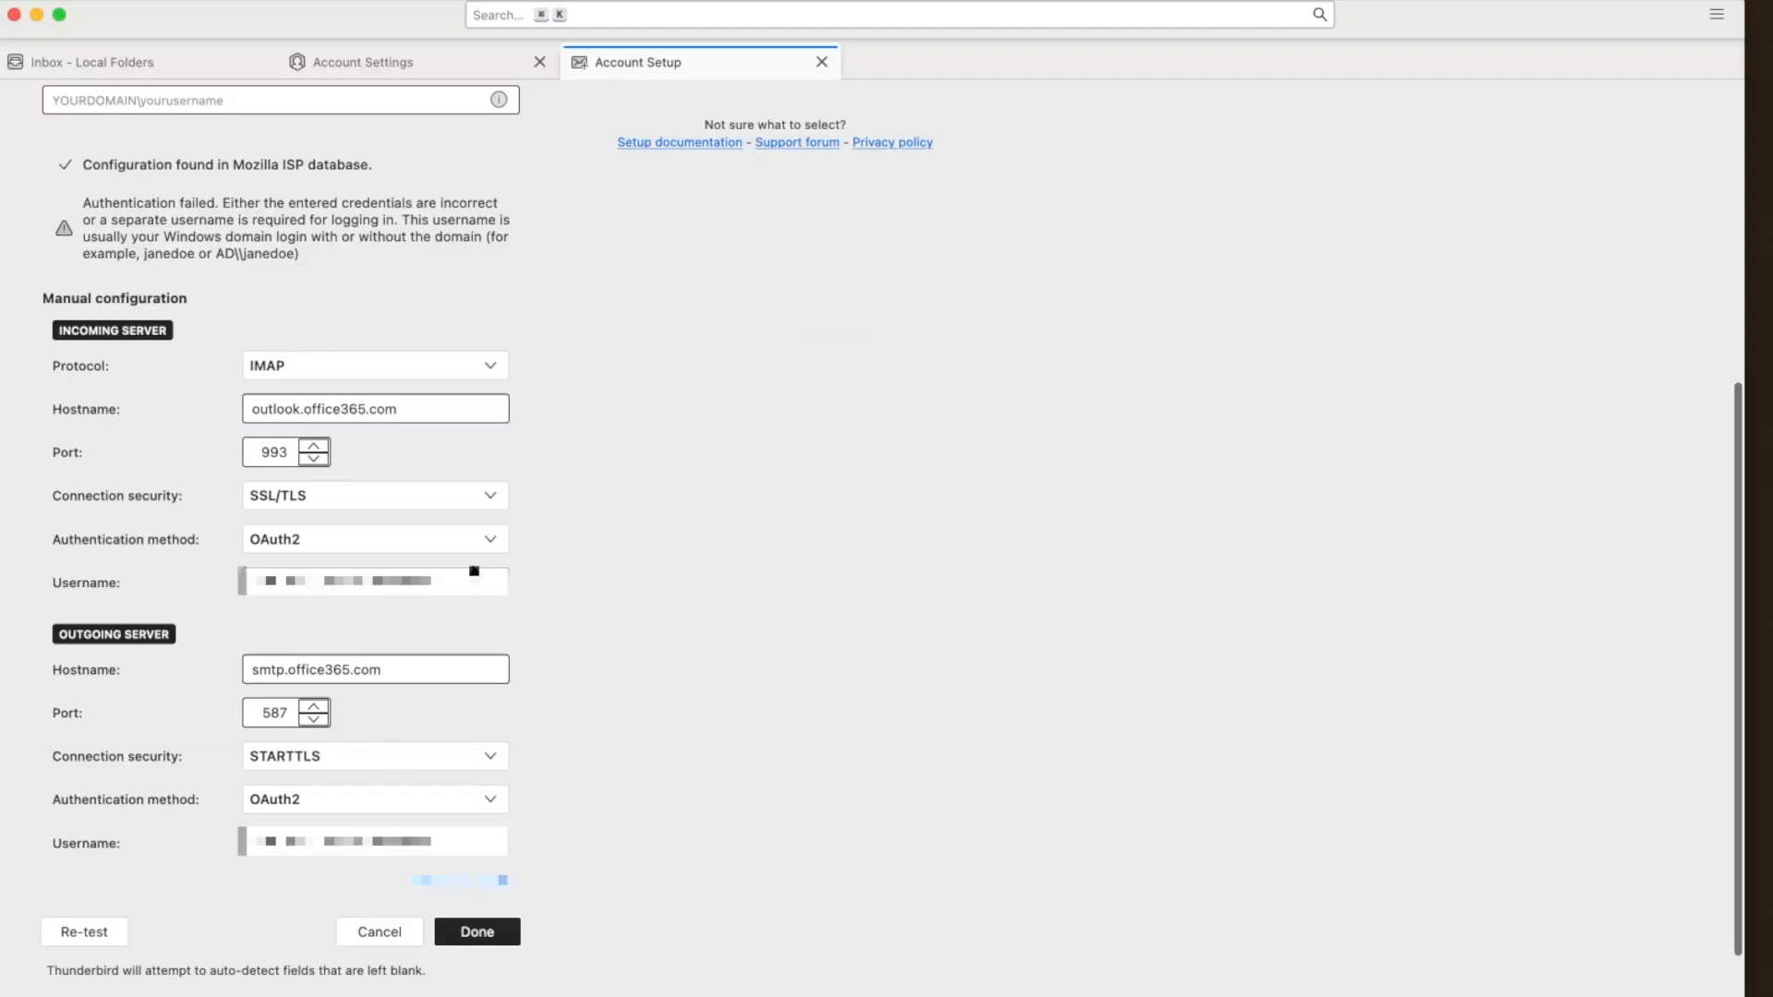
- Set incoming to POP3 on port 995 with SSL/TLS and OAuth2, outgoing STARTTLS with OAuth2
left_click(375, 365)
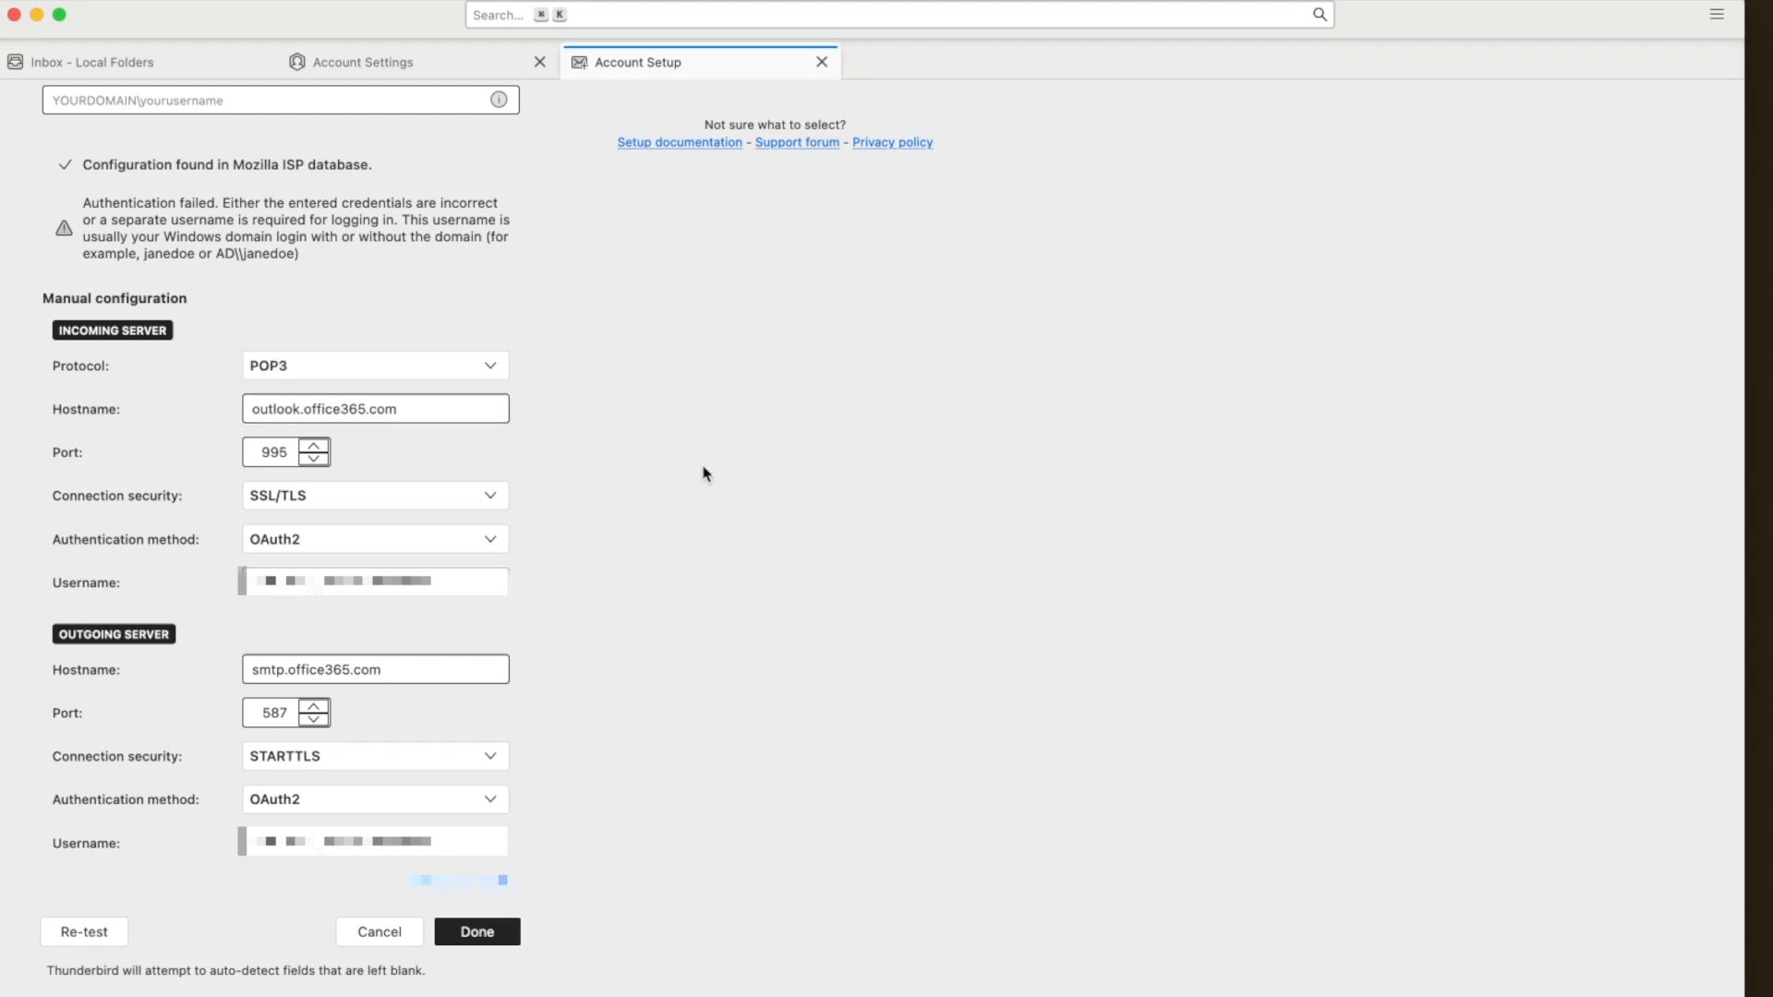
left_click(373, 495)
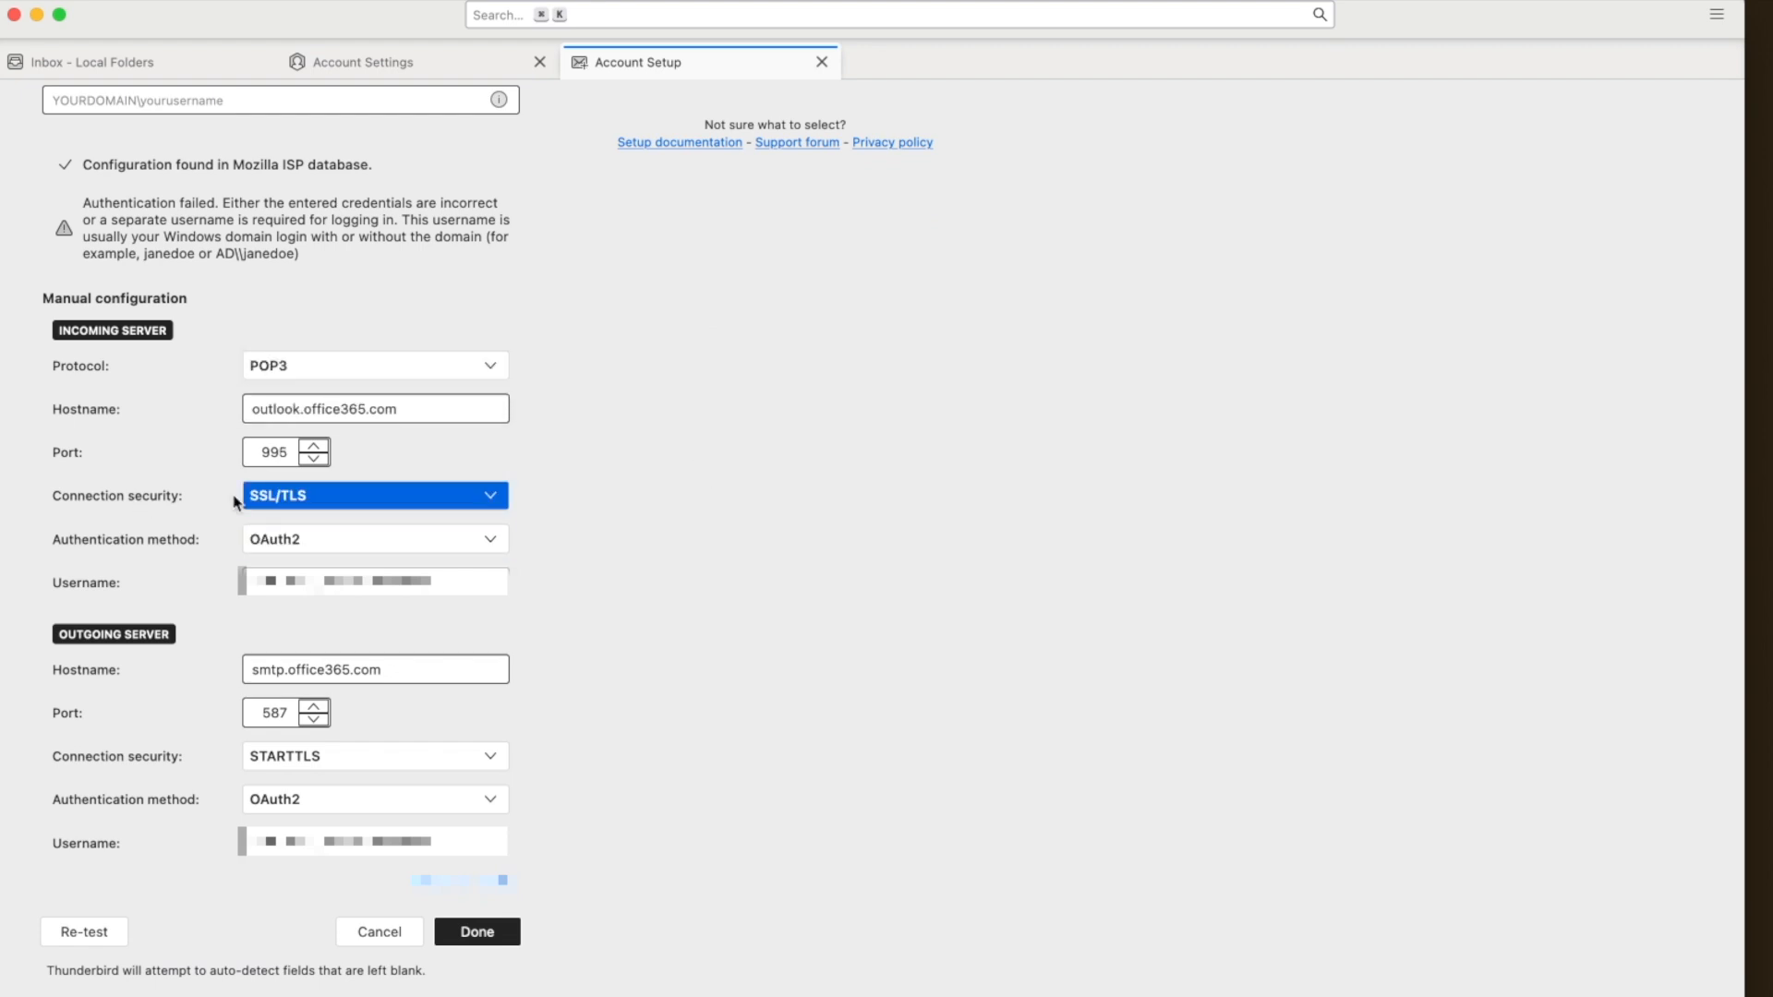
mouse_move(326, 501)
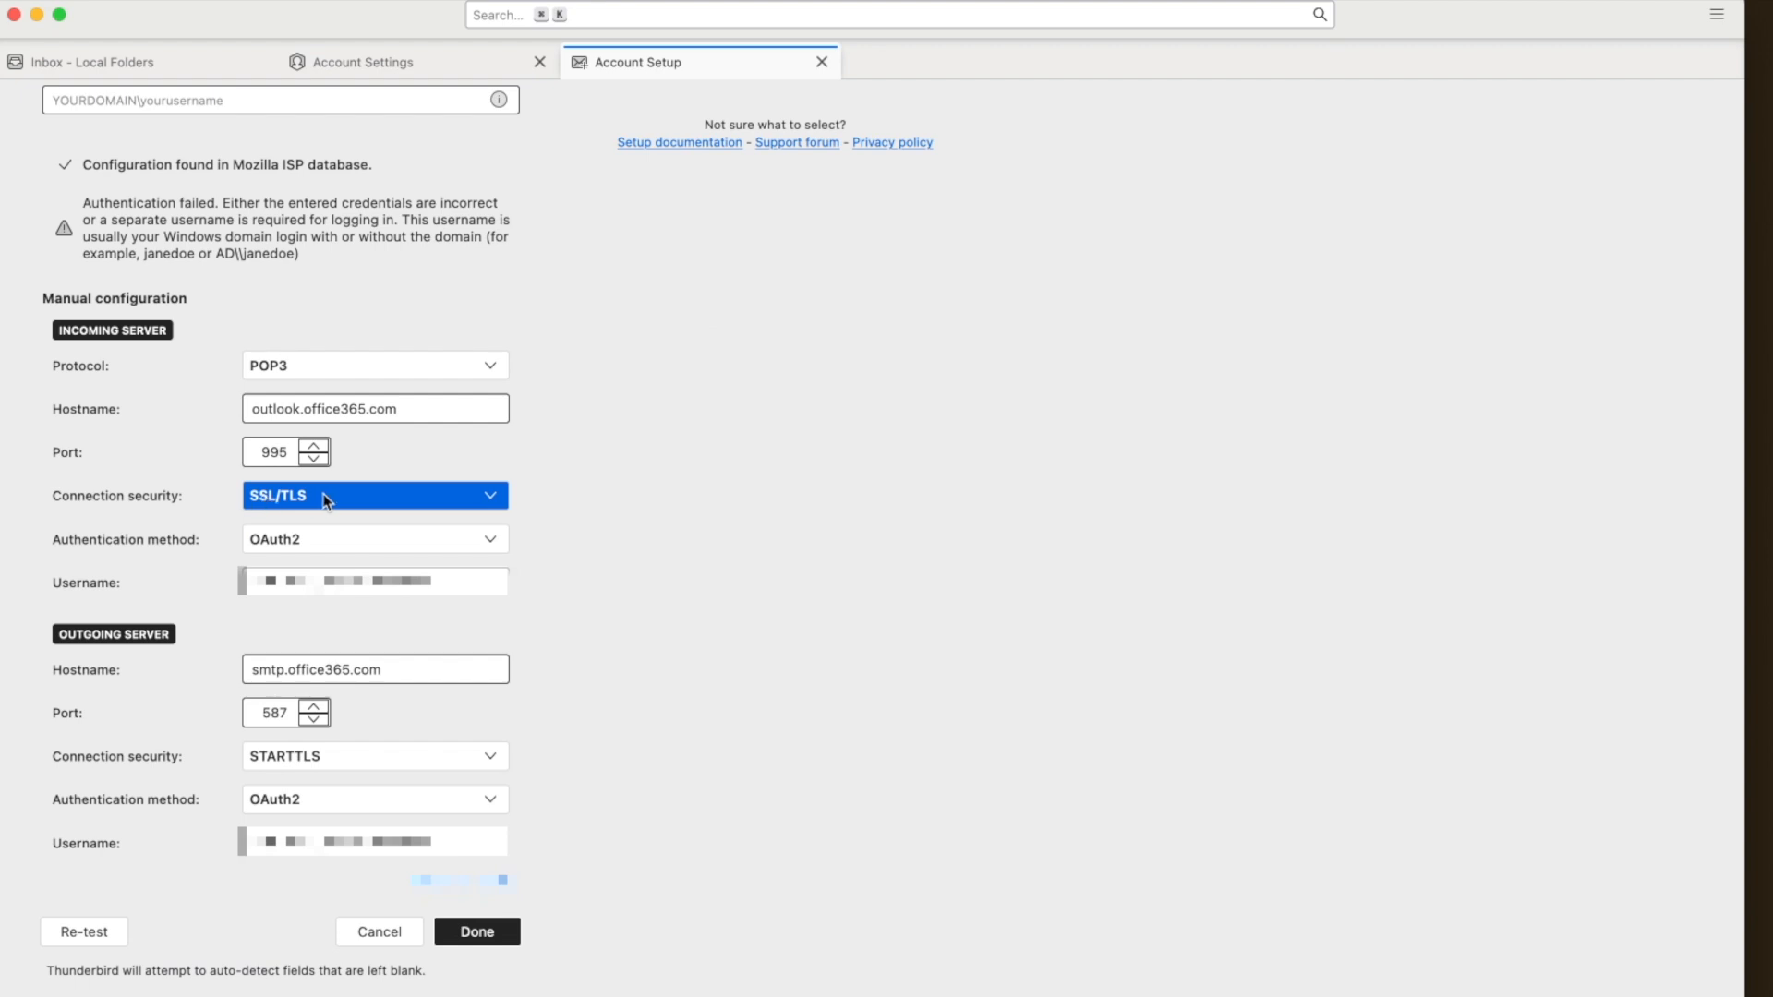
left_click(373, 756)
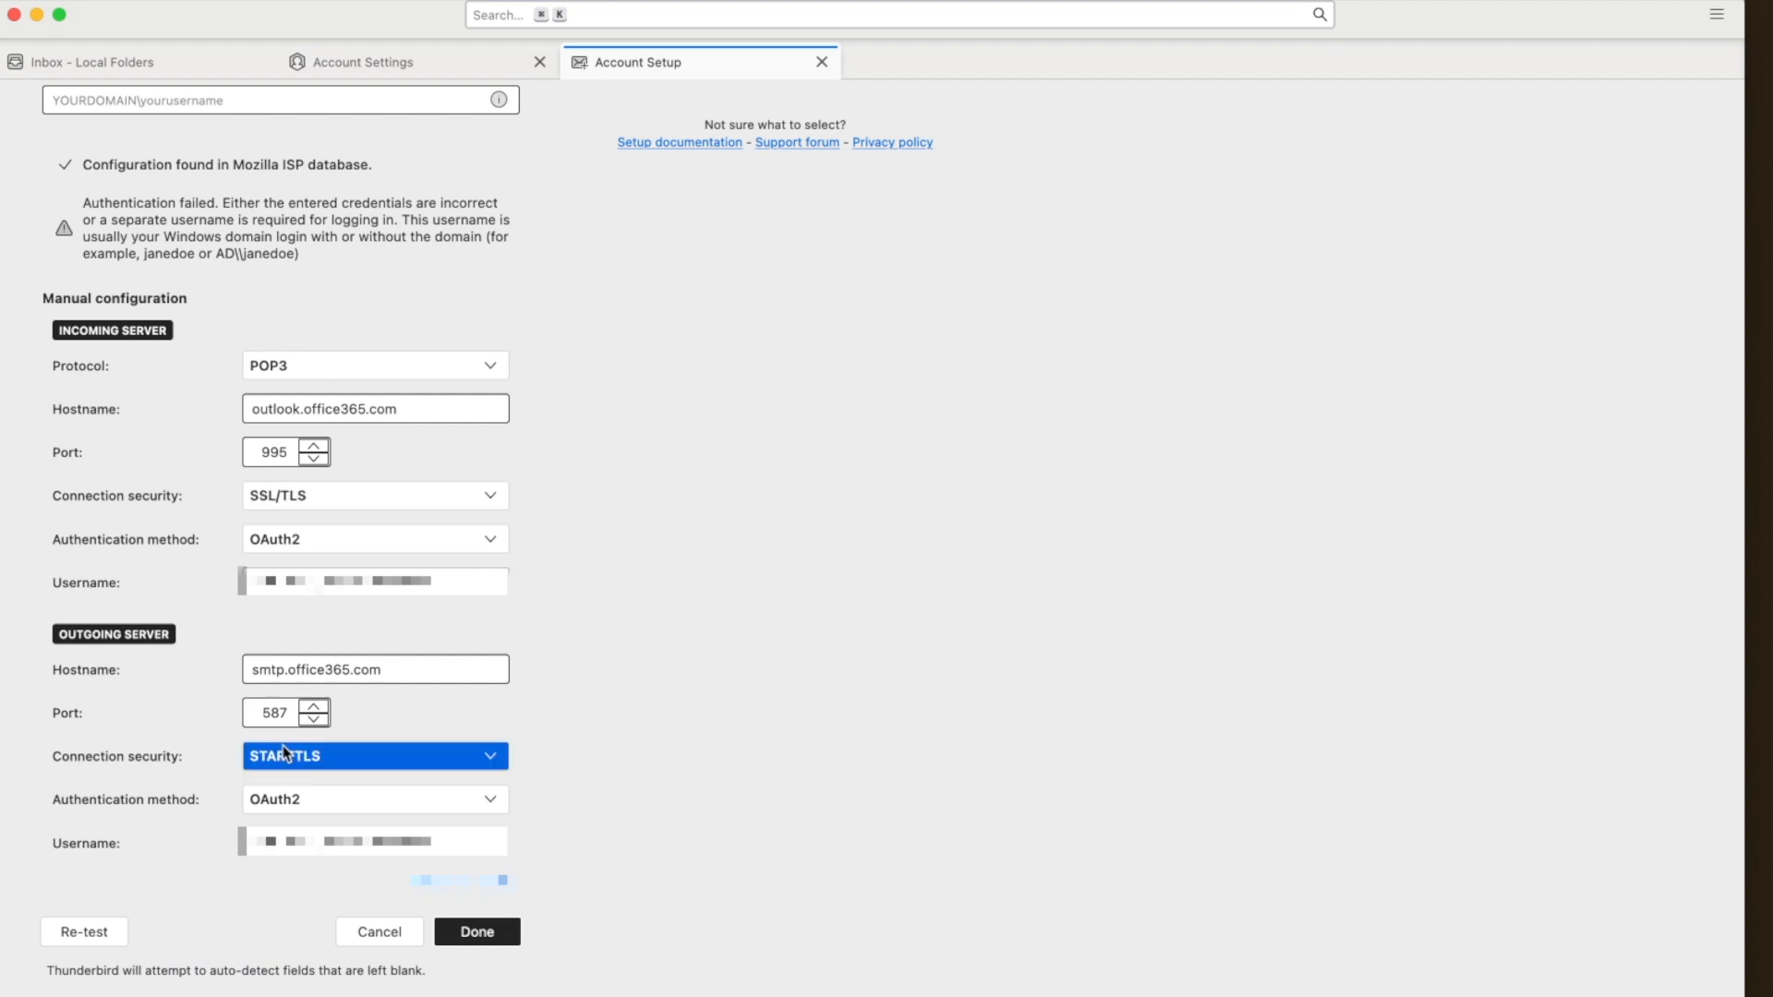
left_click(373, 538)
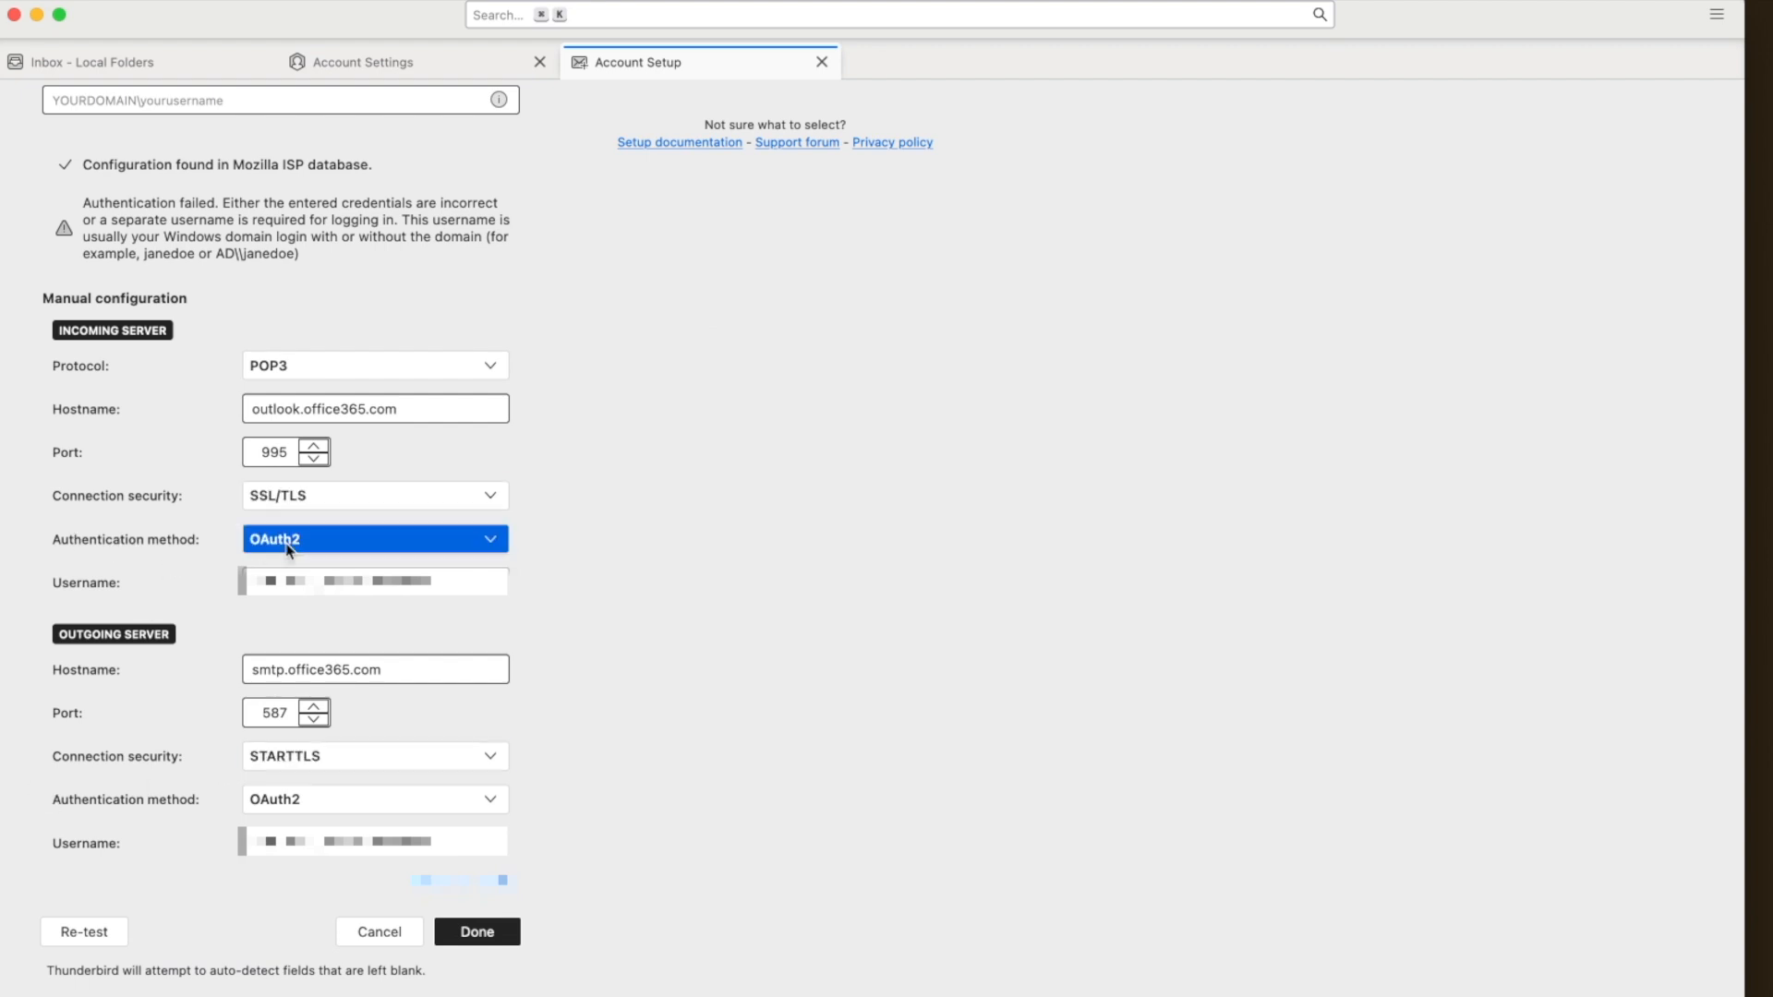
left_click(373, 800)
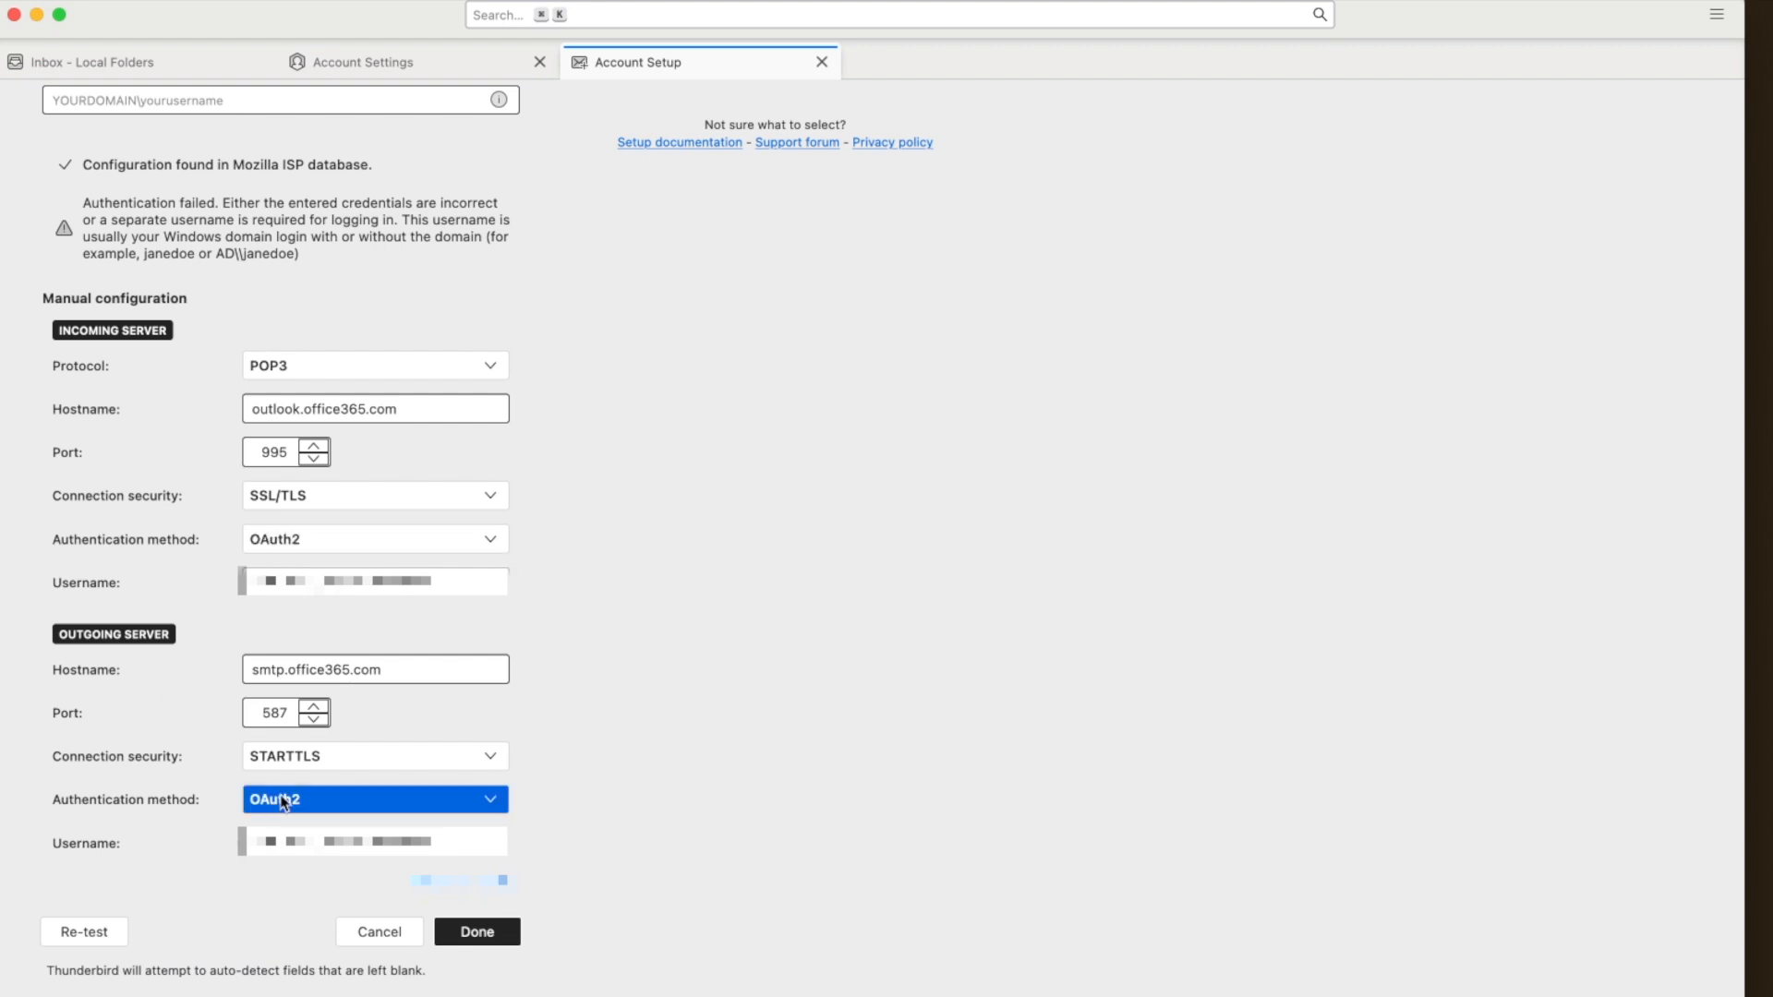
left_click(477, 931)
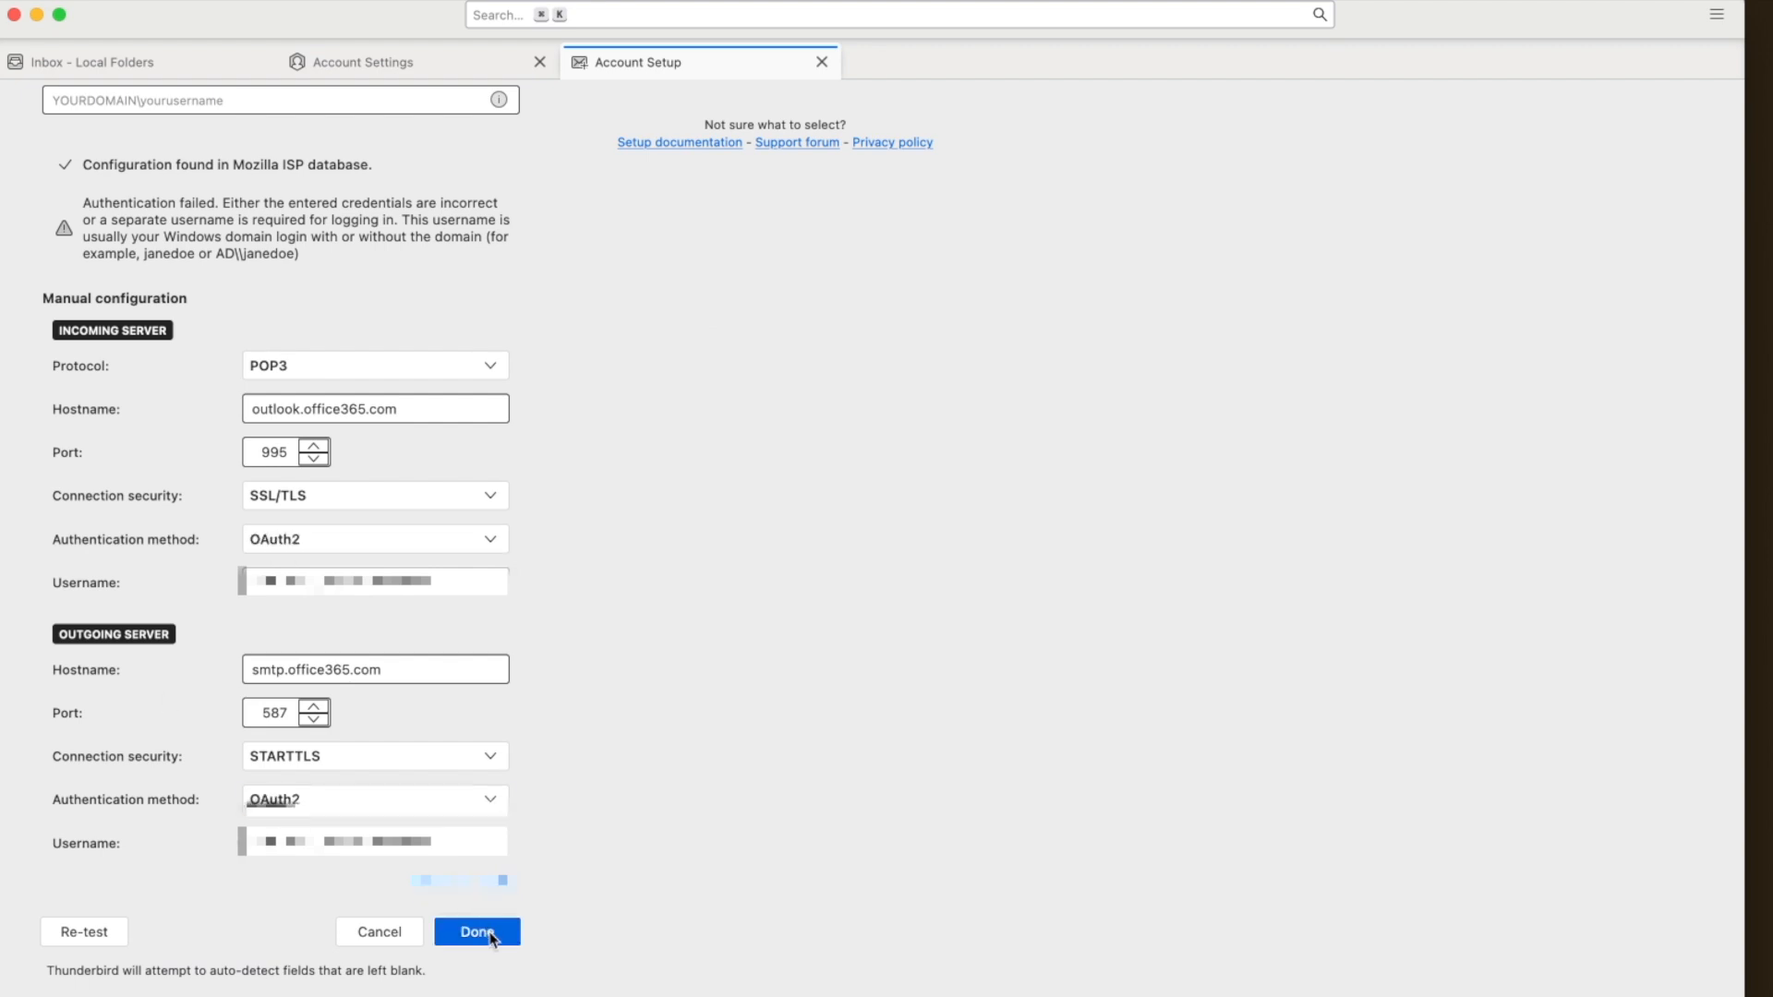
- Confirm with Done so Thunderbird tests the settings and reports 'Account successfully created'
left_click(477, 931)
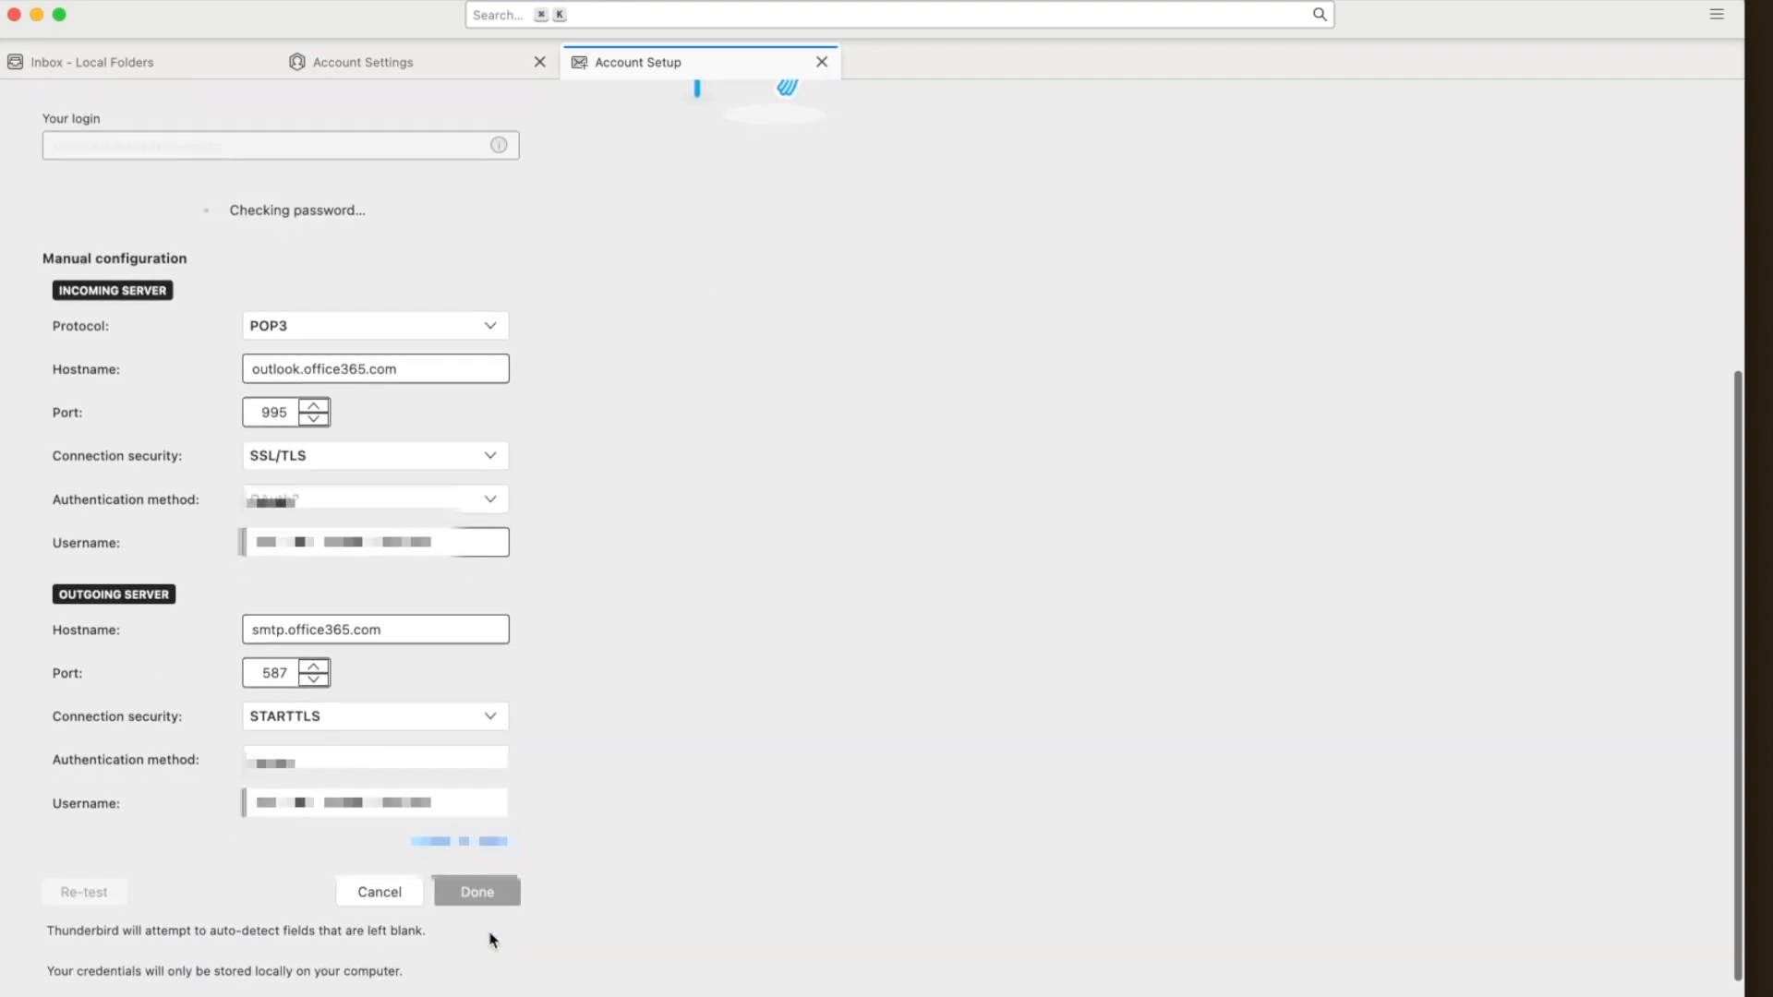
left_click(477, 890)
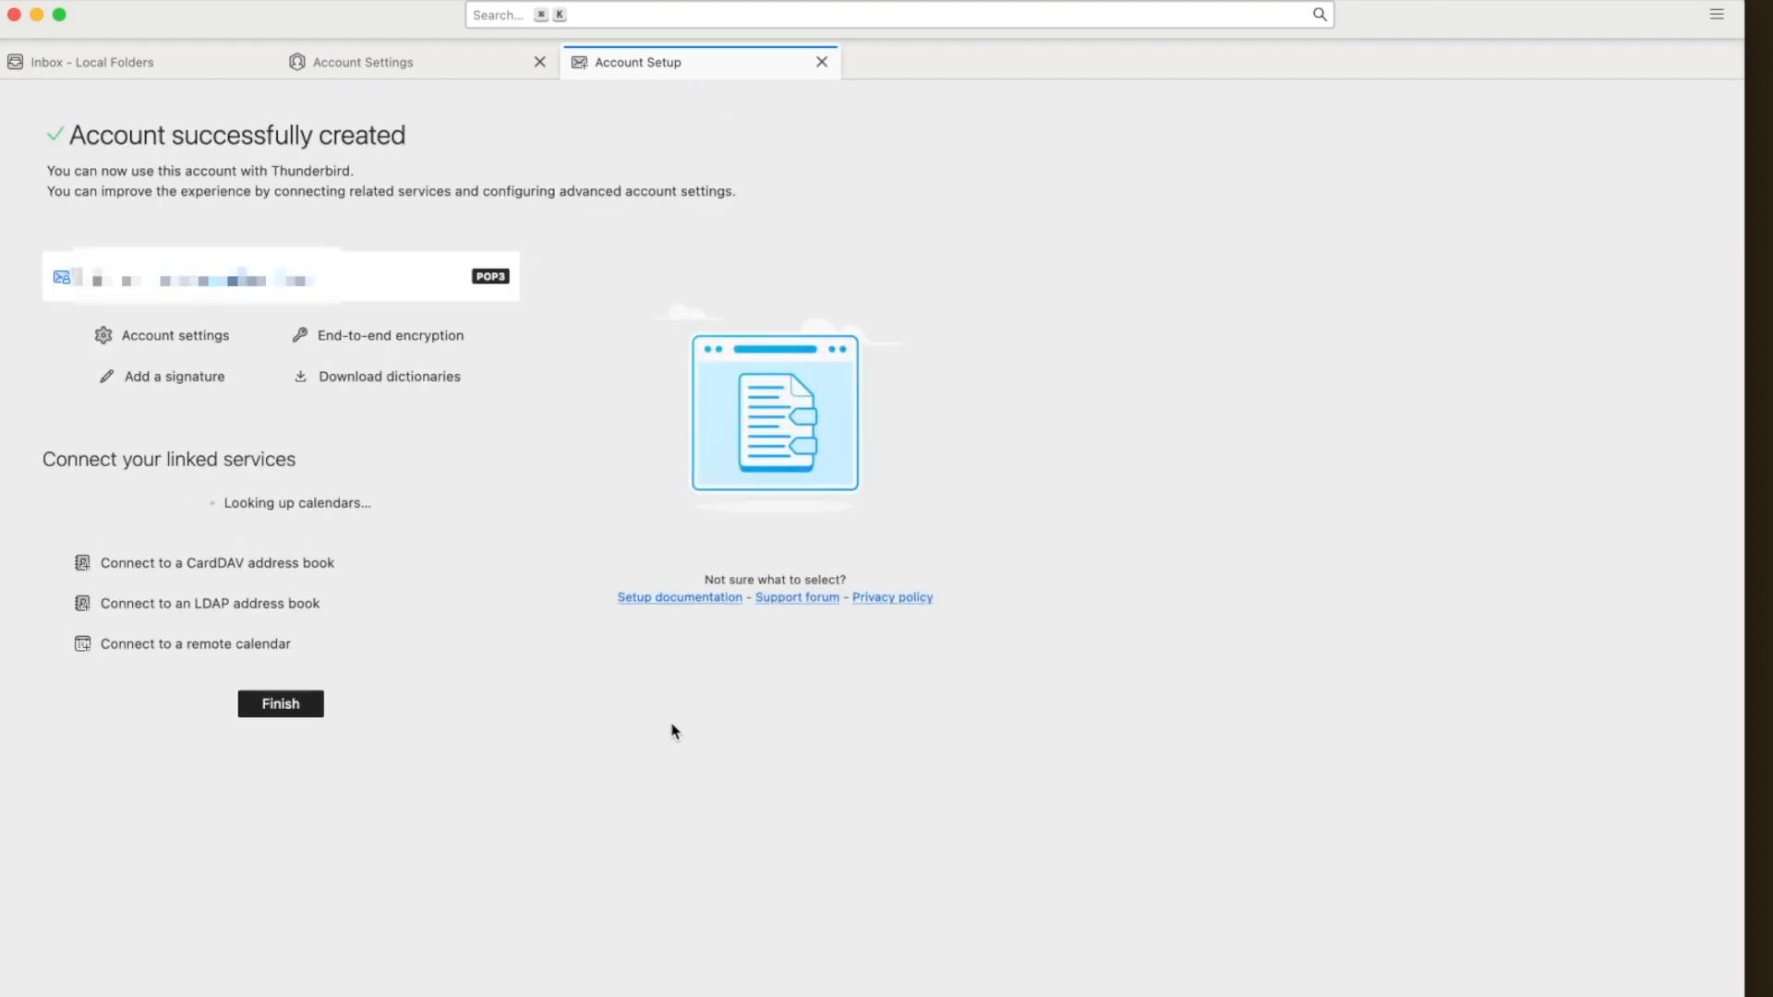